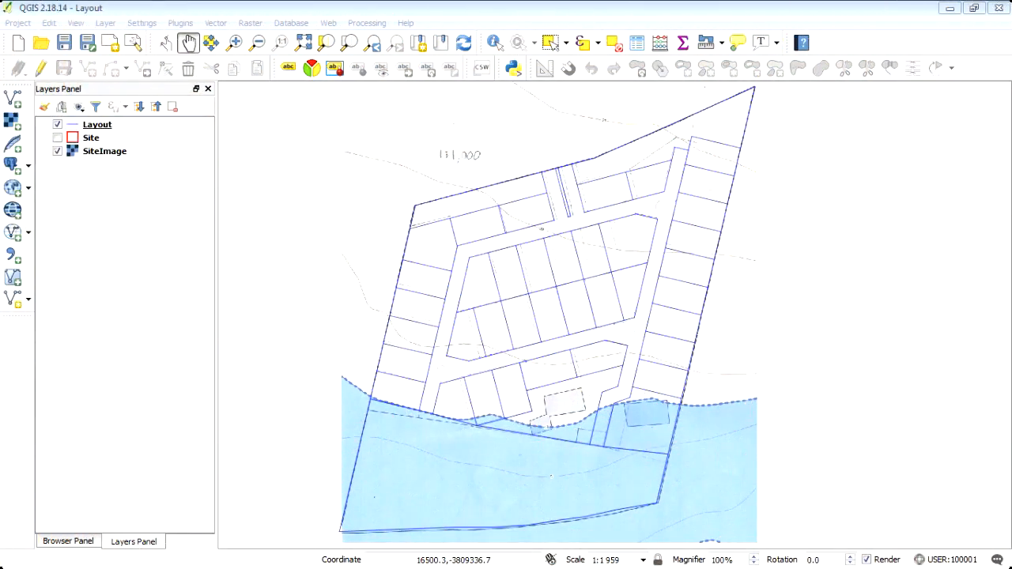
mouse_move(233, 354)
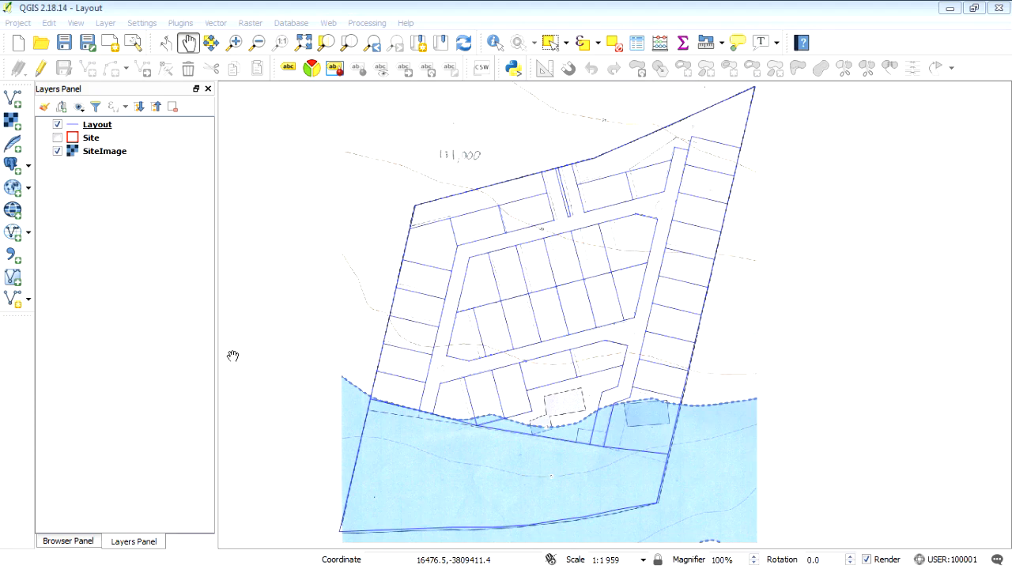
mouse_move(566, 299)
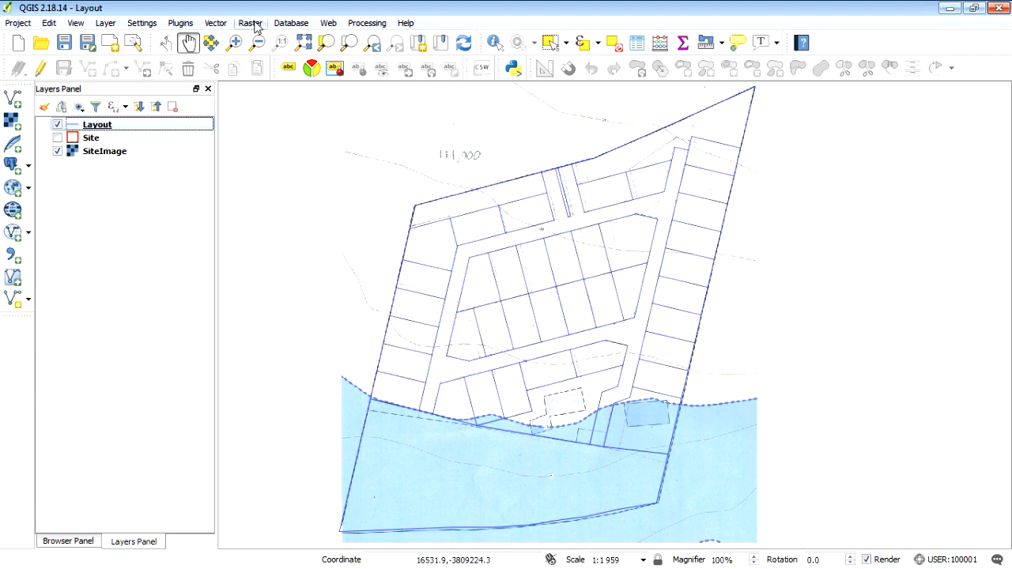
Step: Run Lines to polygons on the Layout layer to create a Polygons from lines layer
left_click(215, 22)
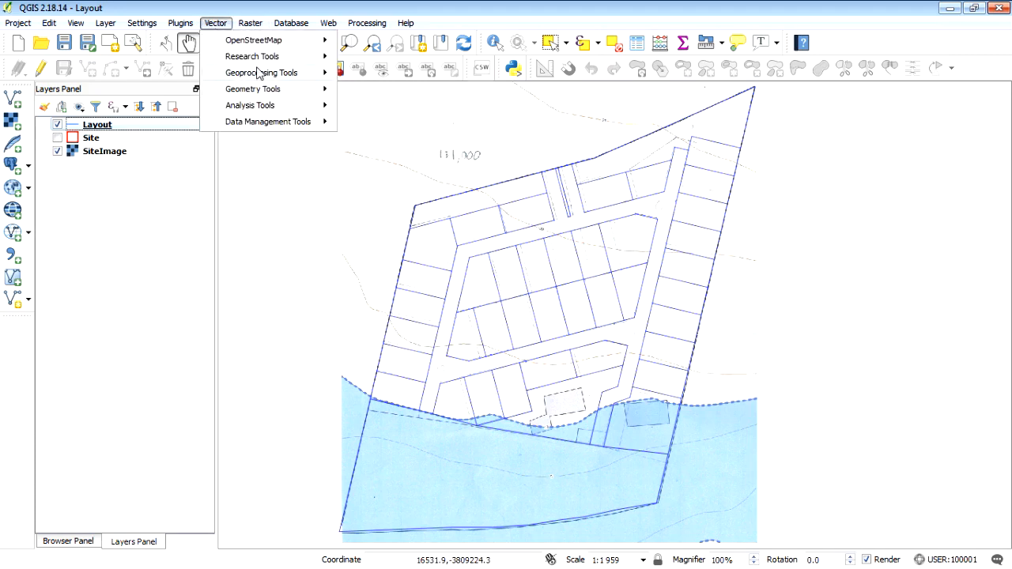
mouse_move(253, 88)
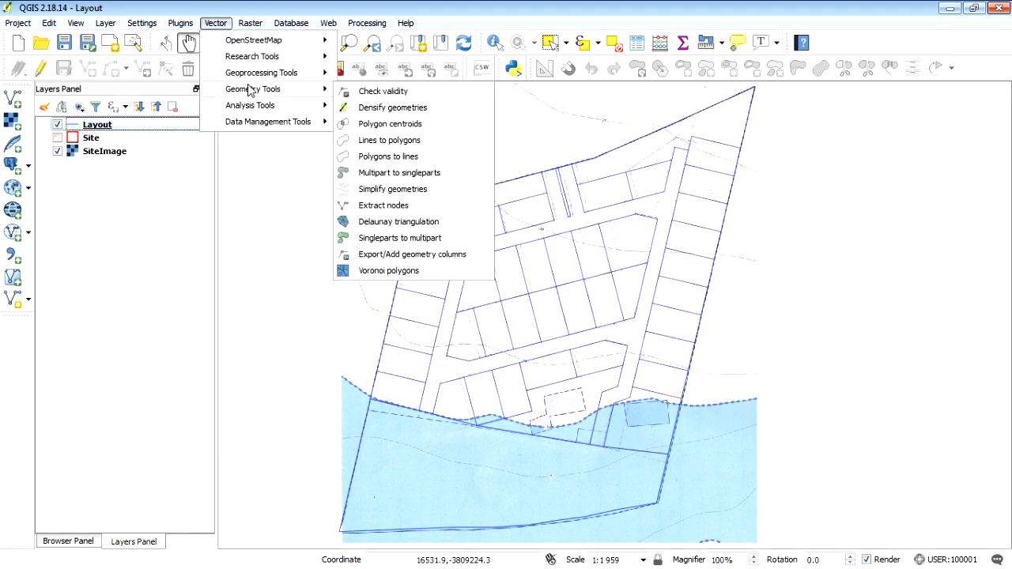
mouse_move(389, 139)
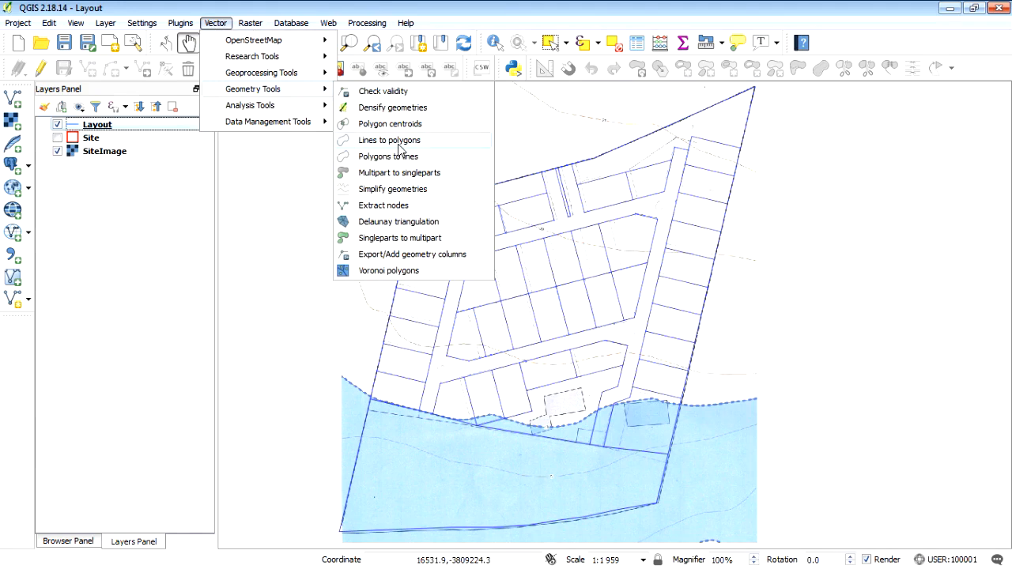
left_click(390, 139)
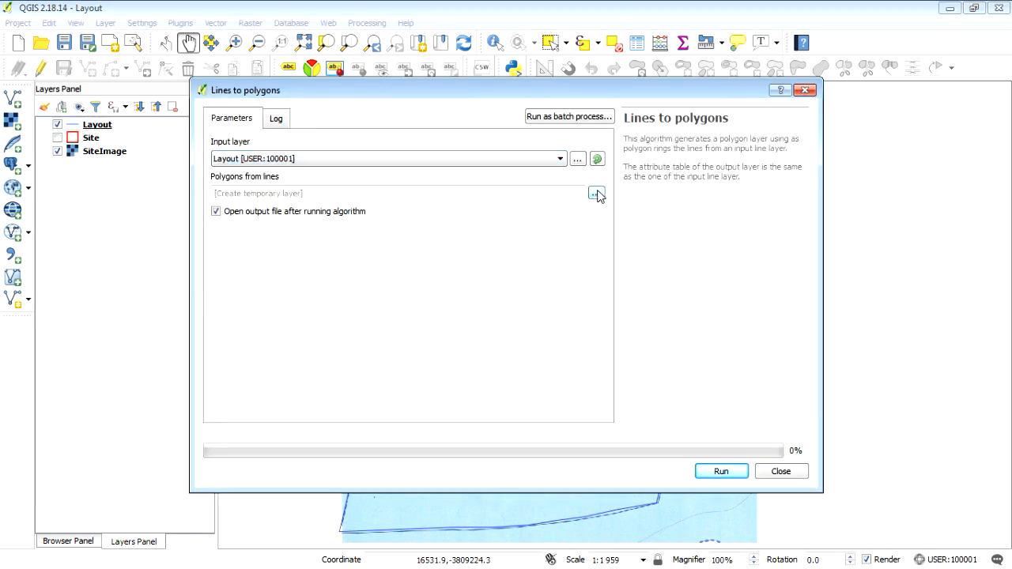
mouse_move(721, 472)
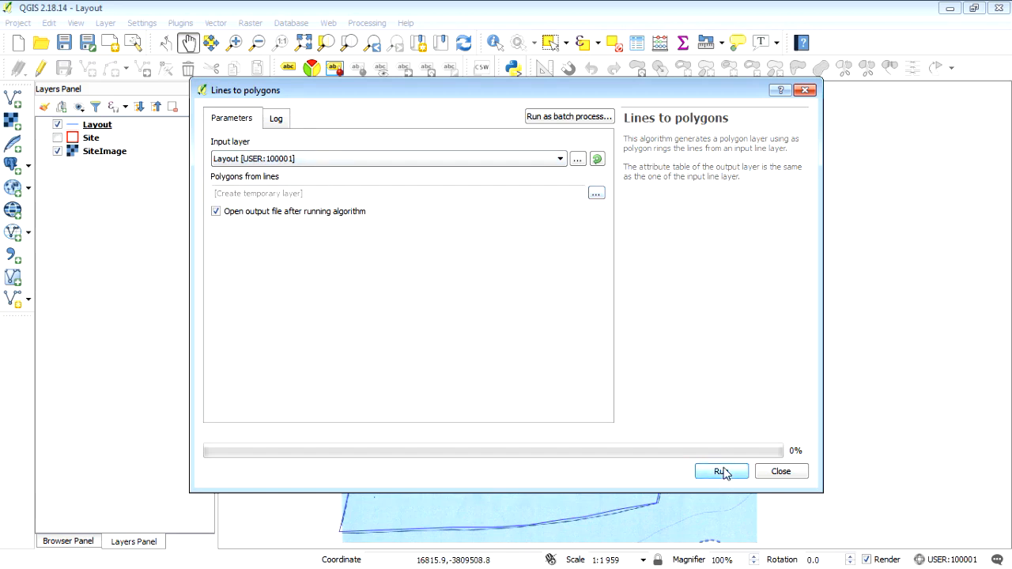
left_click(718, 471)
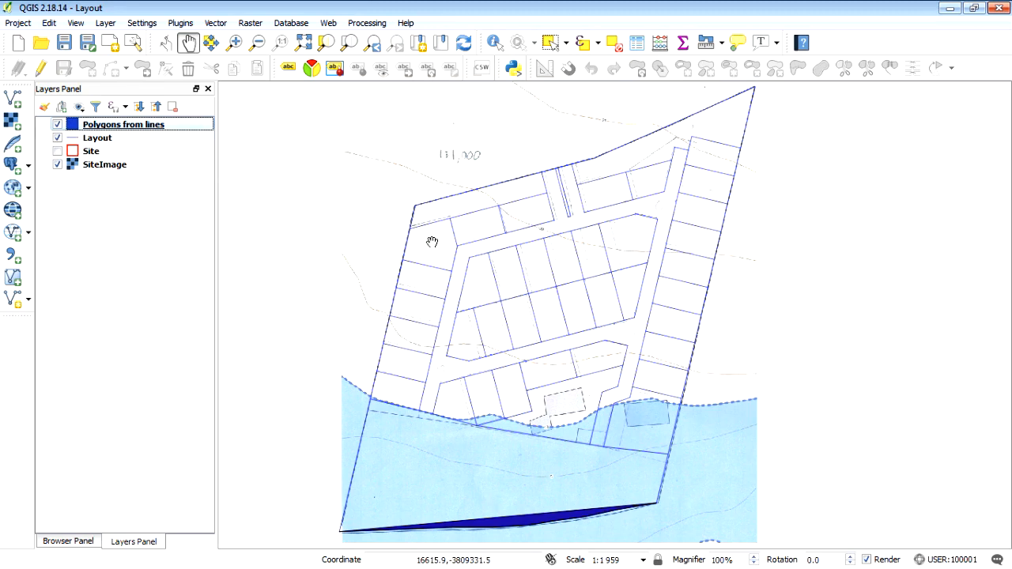
mouse_move(354, 421)
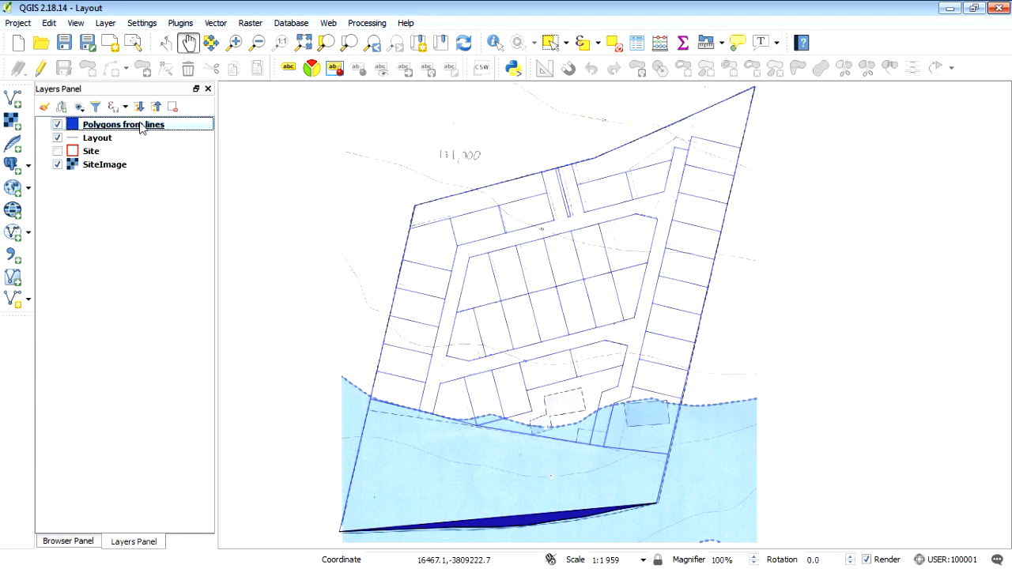
Step: Remove the Polygons from lines layer and make the Site boundary layer visible
right_click(123, 124)
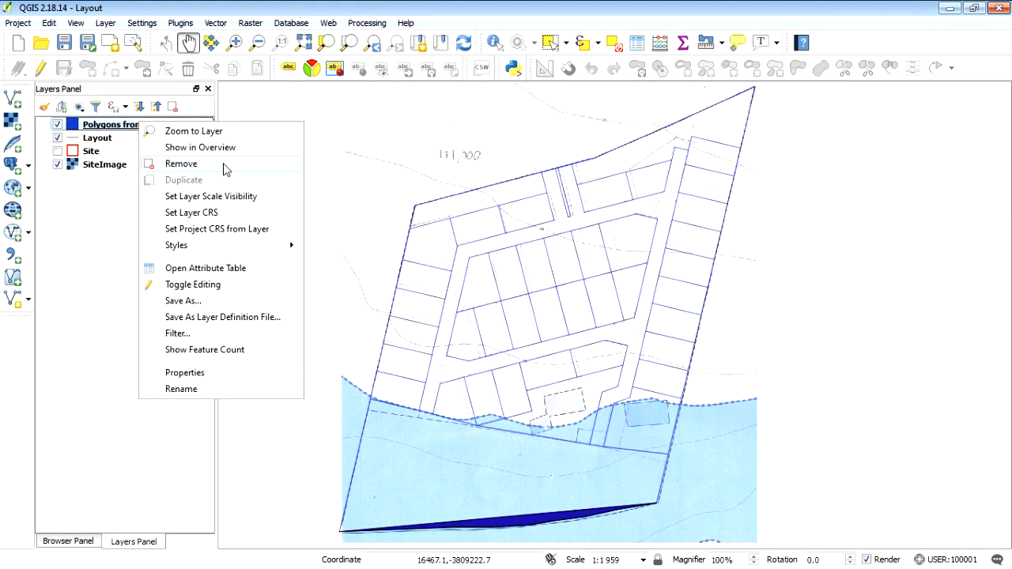
left_click(181, 163)
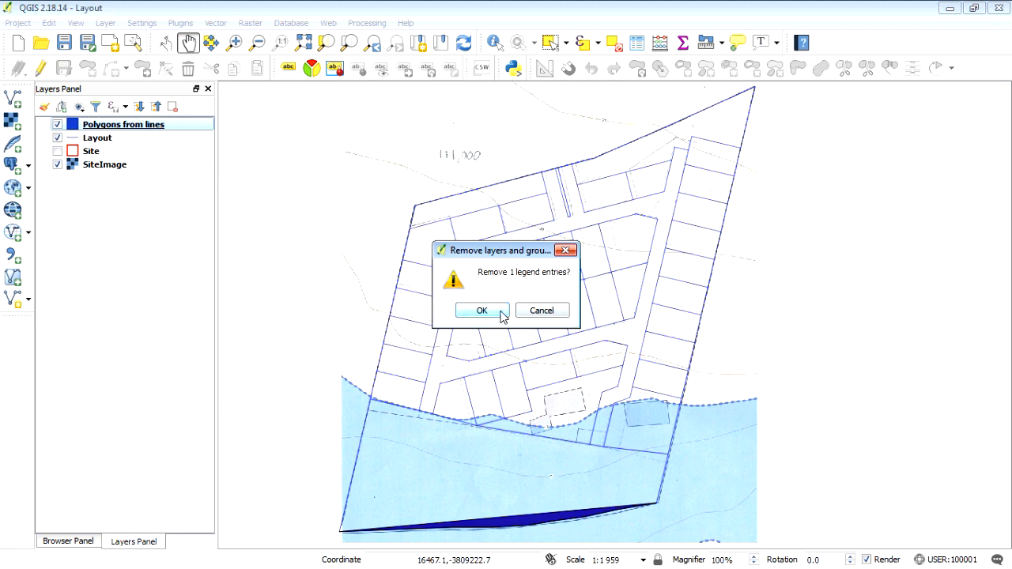
left_click(480, 310)
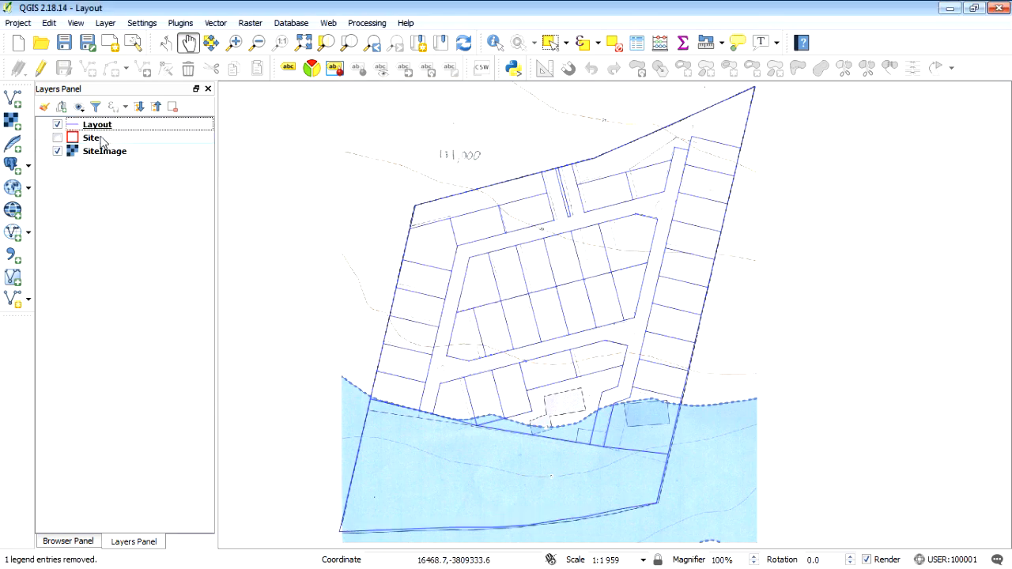
left_click(57, 136)
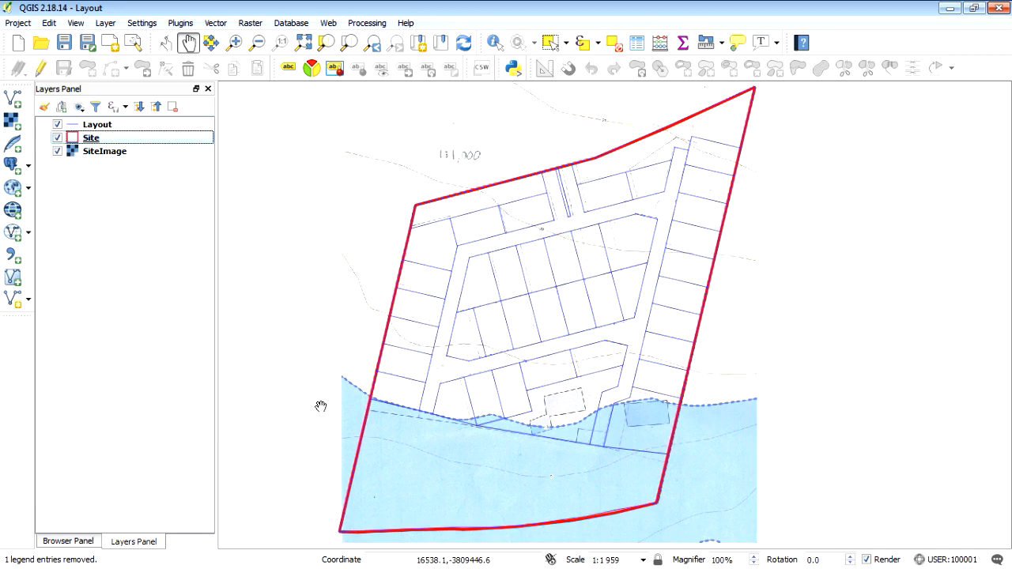
mouse_move(310, 296)
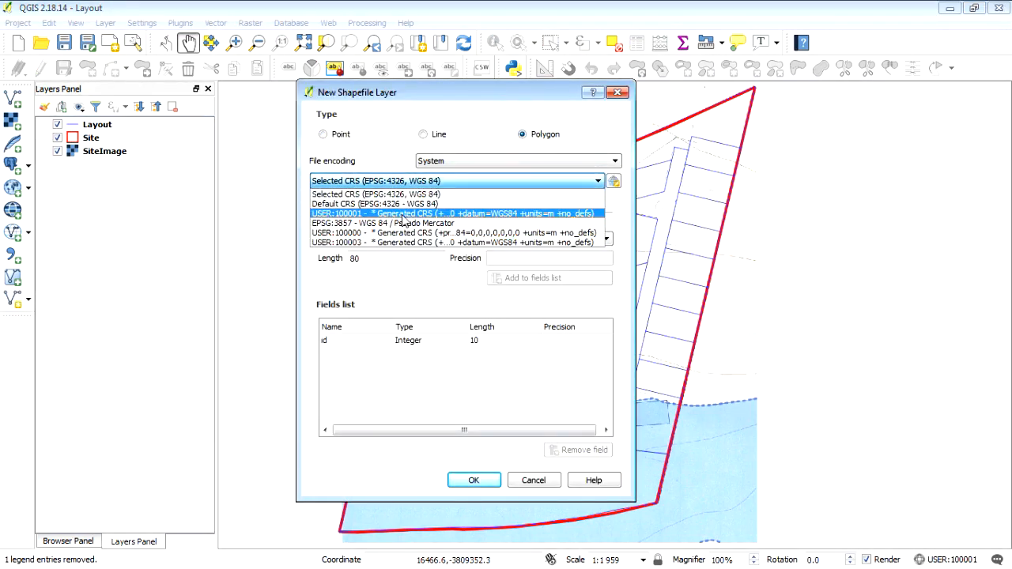
Step: Create polygon shapefile LayoutPoly in CRS USER:100001 with a Landuse text field
left_click(456, 214)
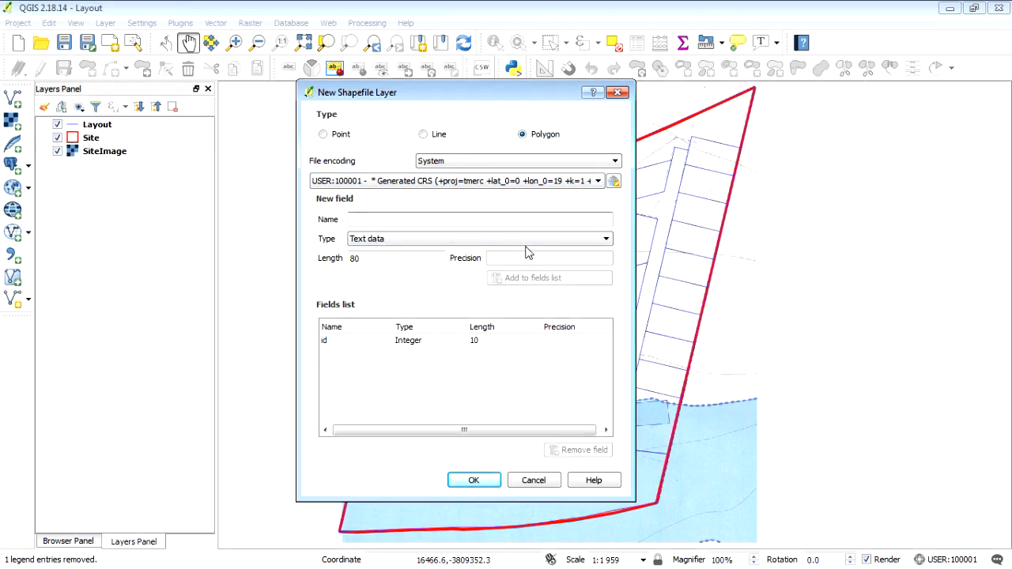
type("Land")
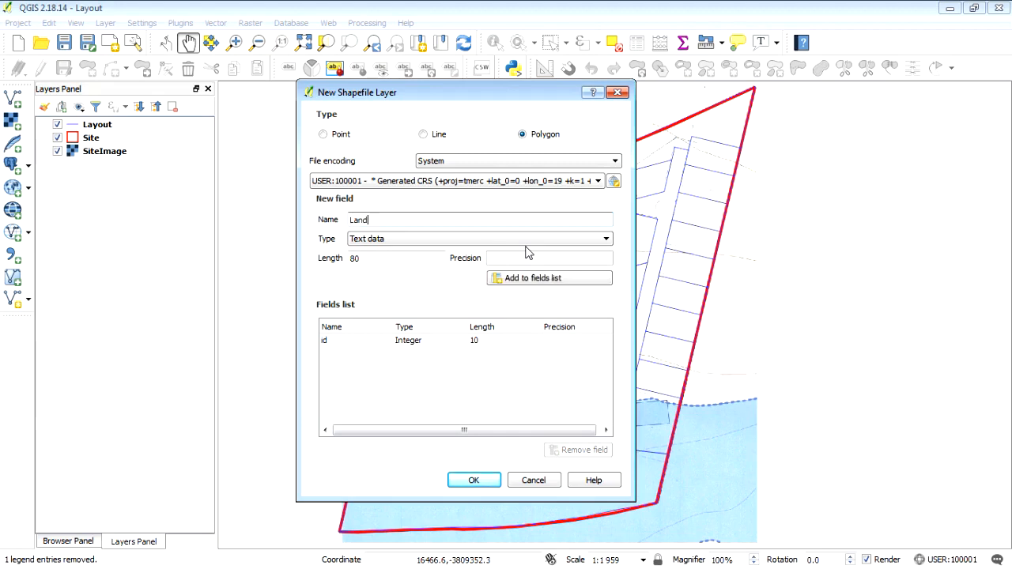
type("use")
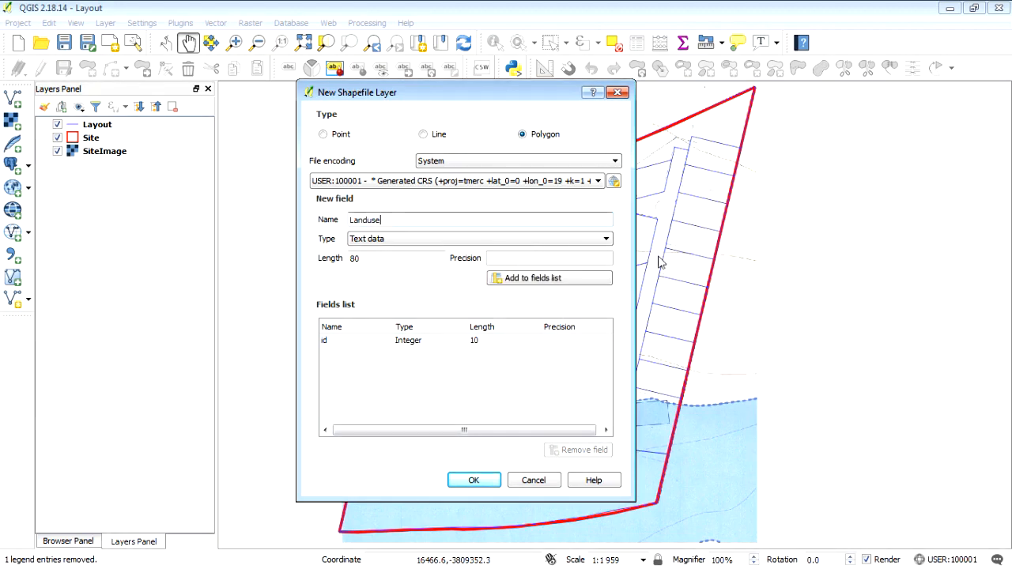
left_click(548, 279)
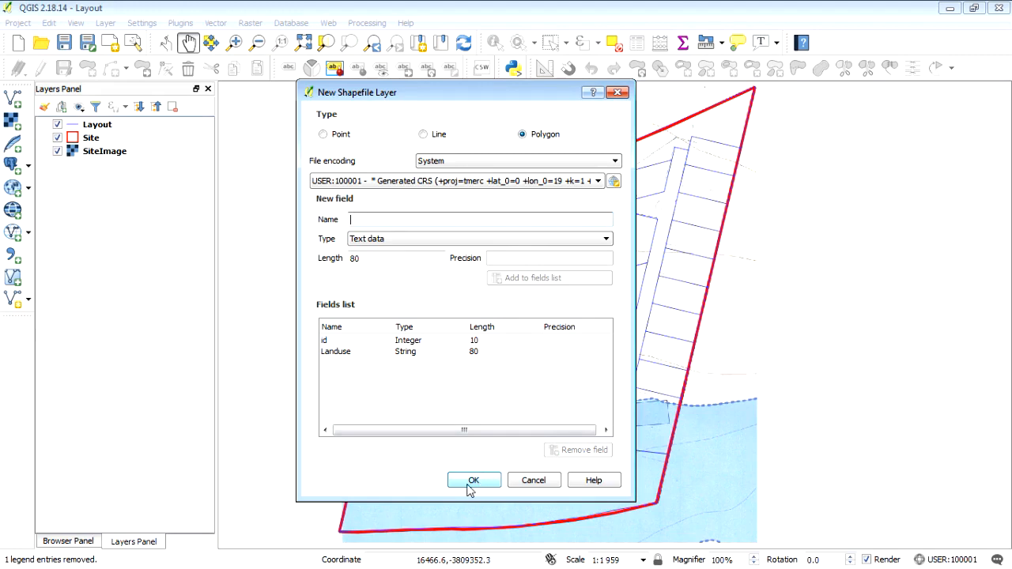
left_click(473, 481)
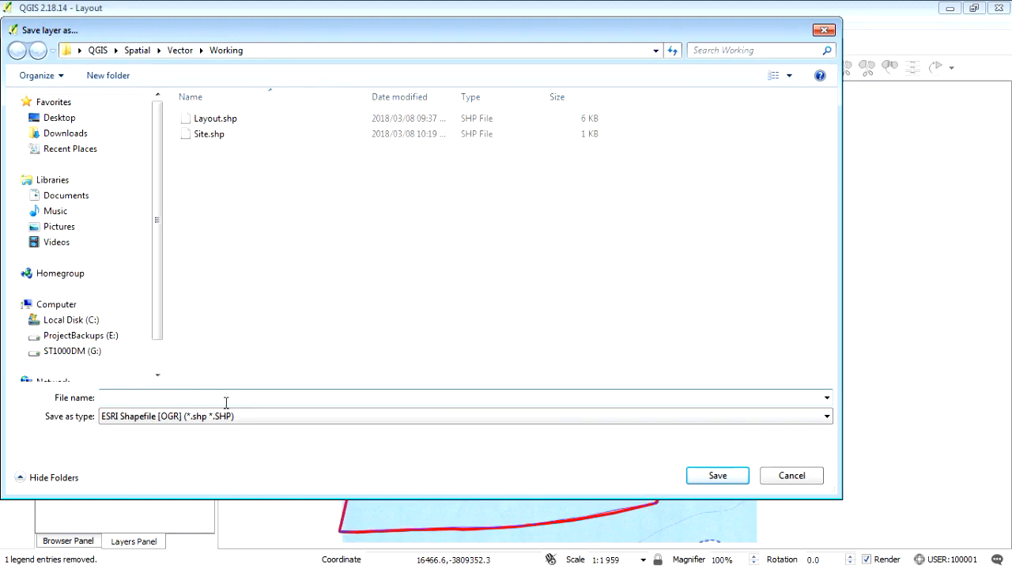
type("Lau")
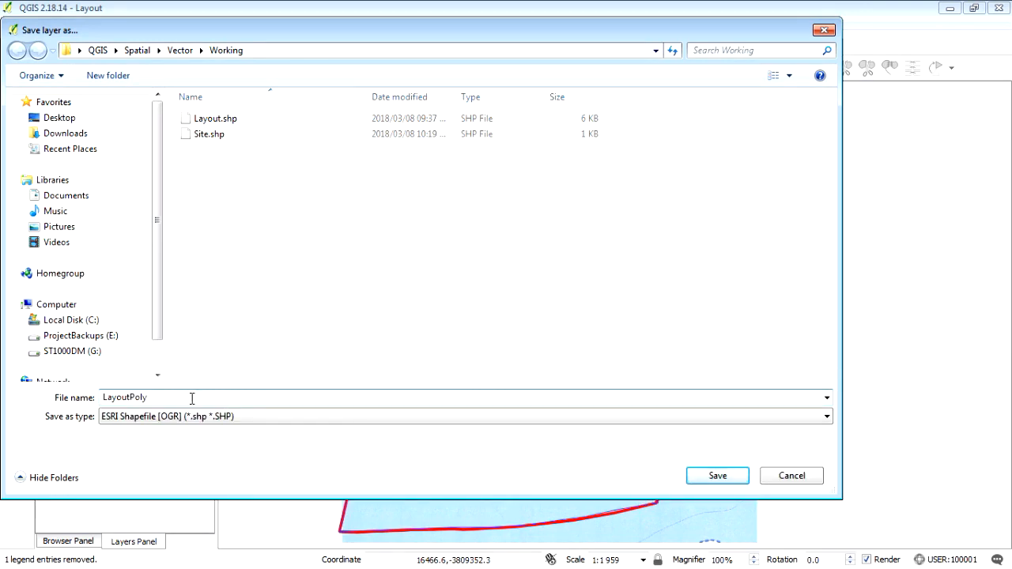
left_click(717, 474)
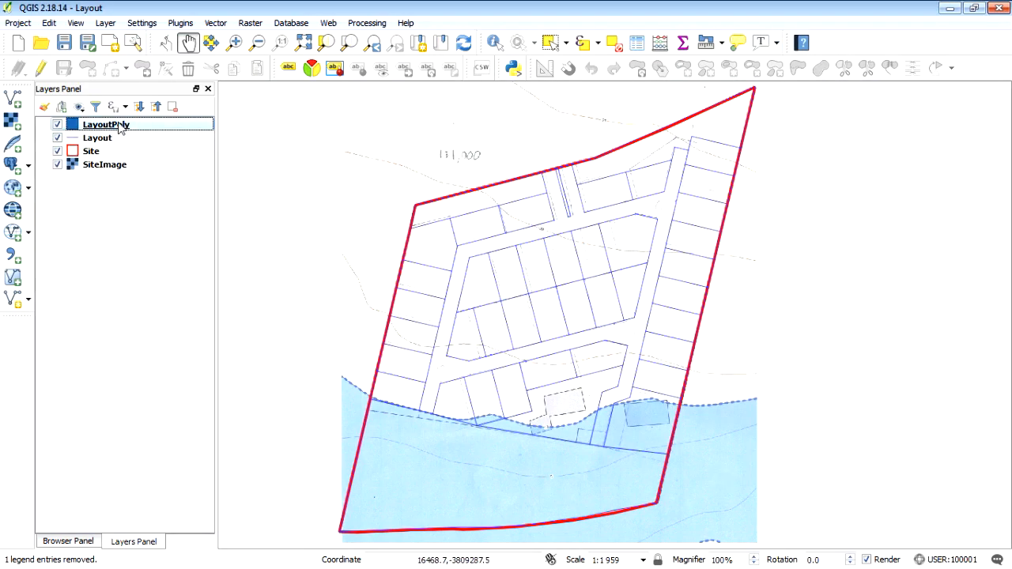
Step: Set LayoutPoly's fill to an orange-yellow colour in its Style properties
right_click(103, 123)
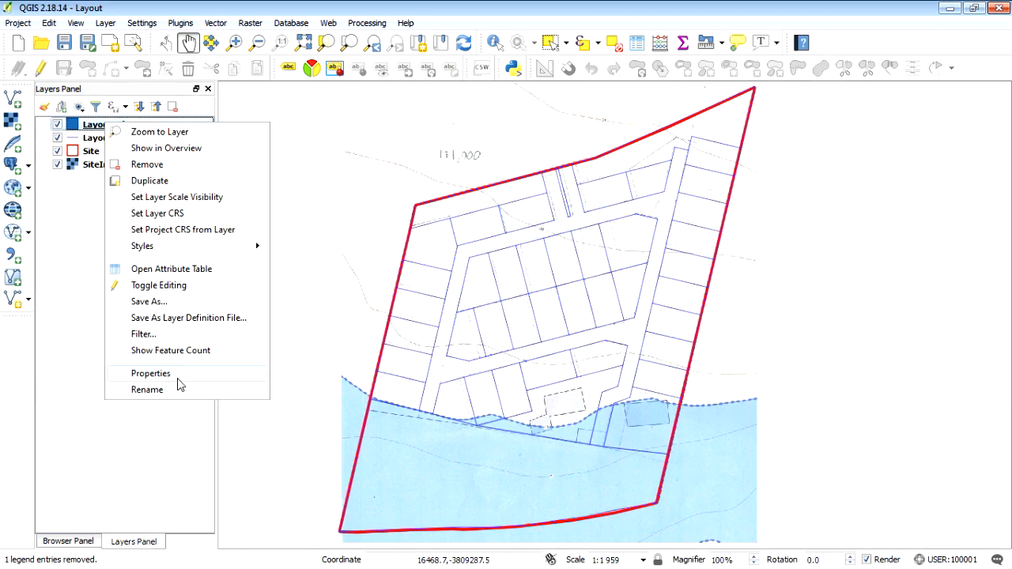
left_click(150, 374)
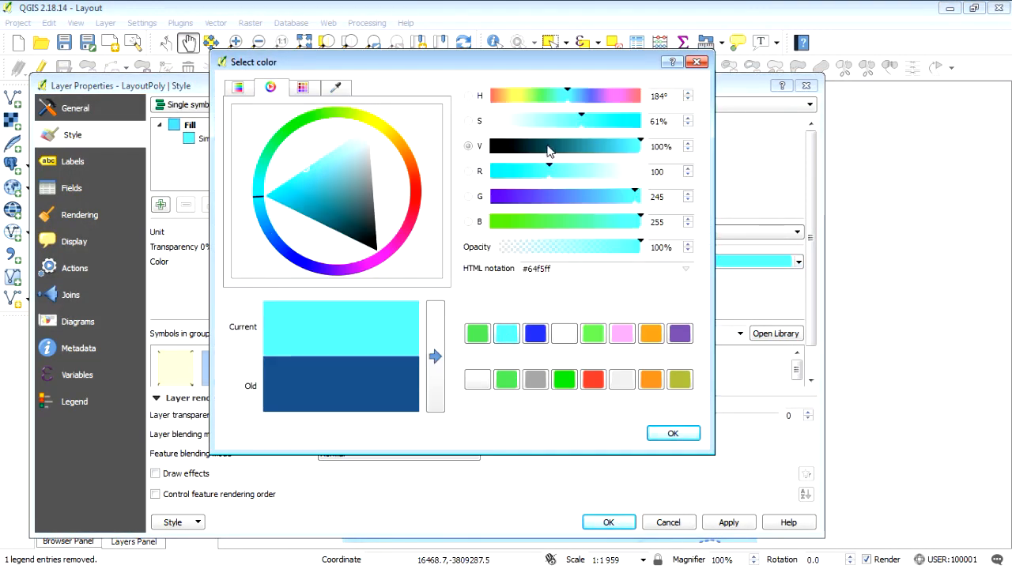
left_click(299, 188)
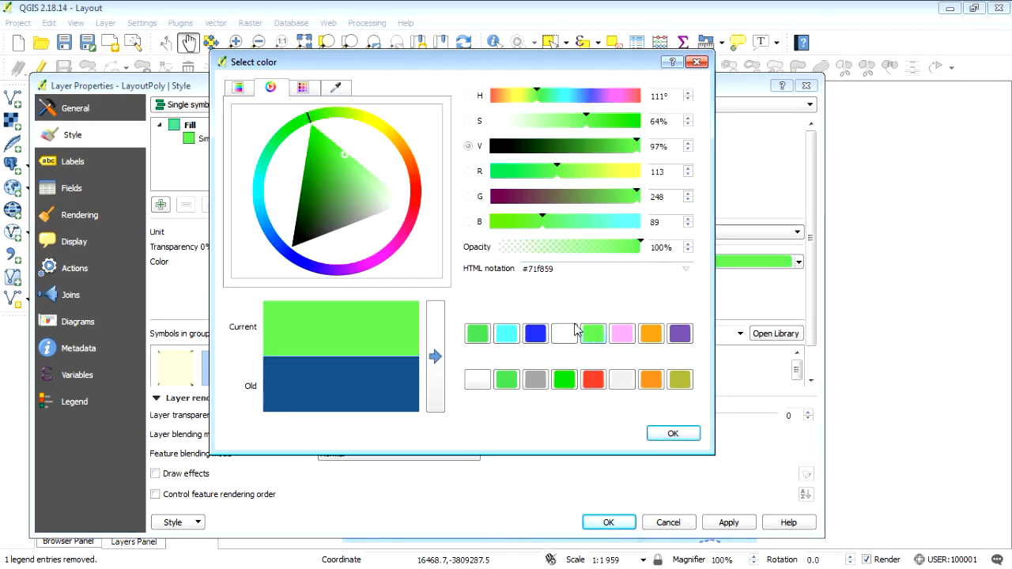
left_click(345, 168)
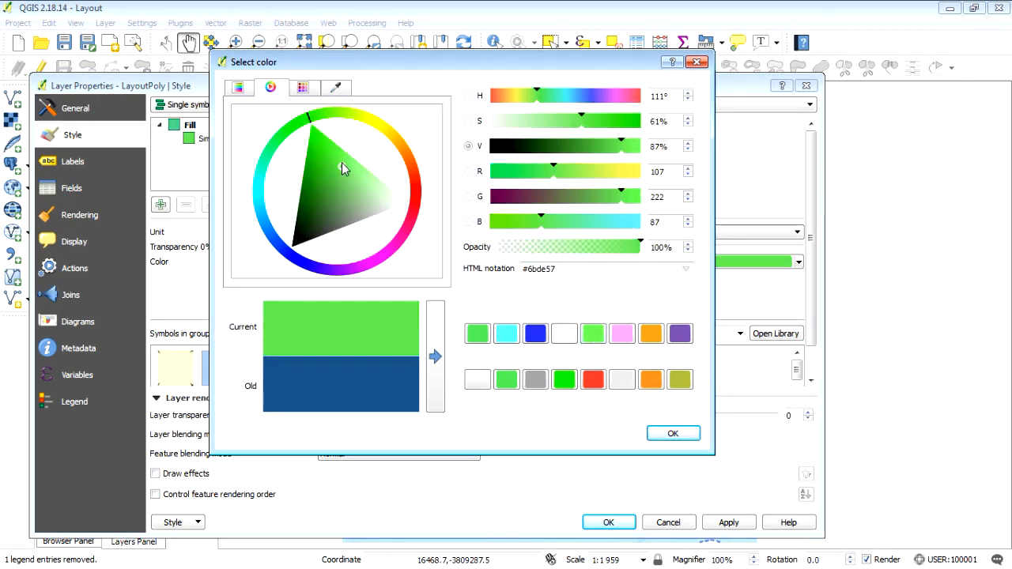
left_click(340, 167)
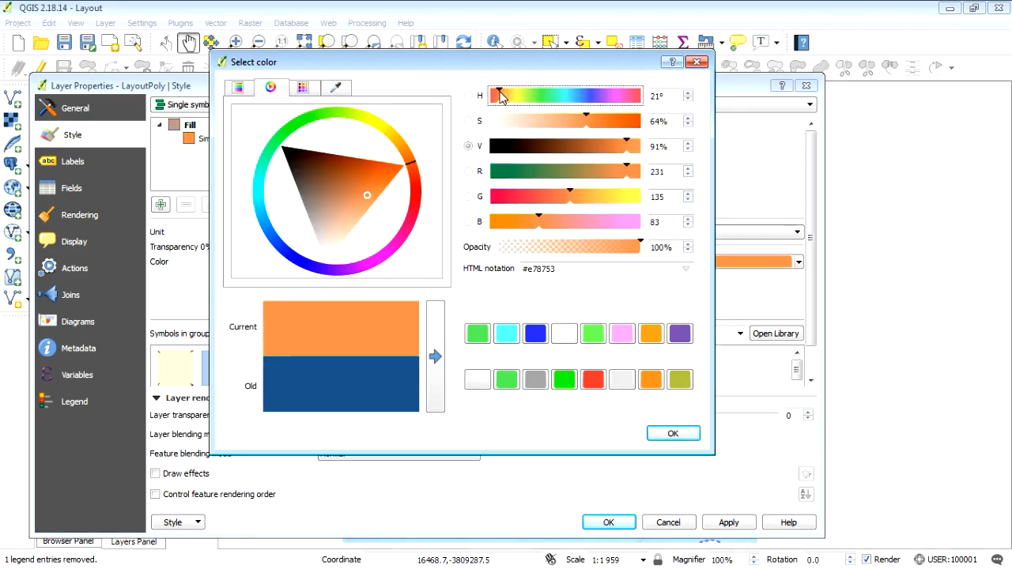
left_click(364, 166)
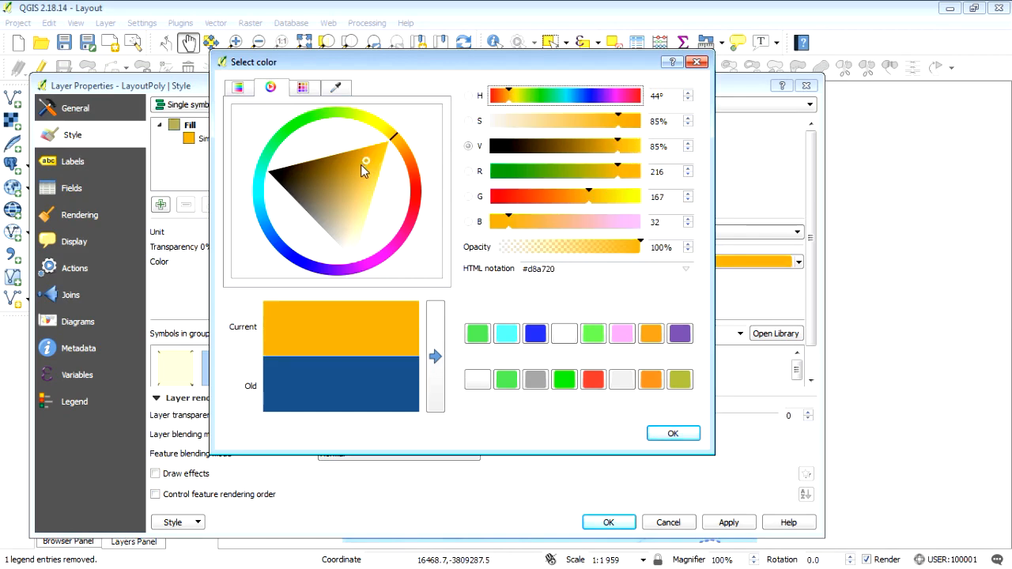
left_click(674, 433)
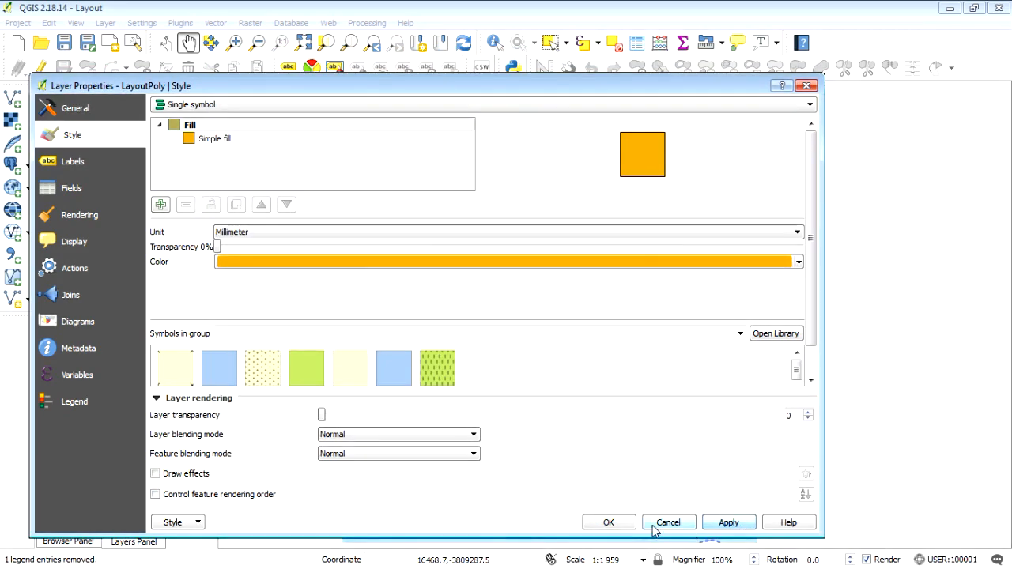
left_click(668, 522)
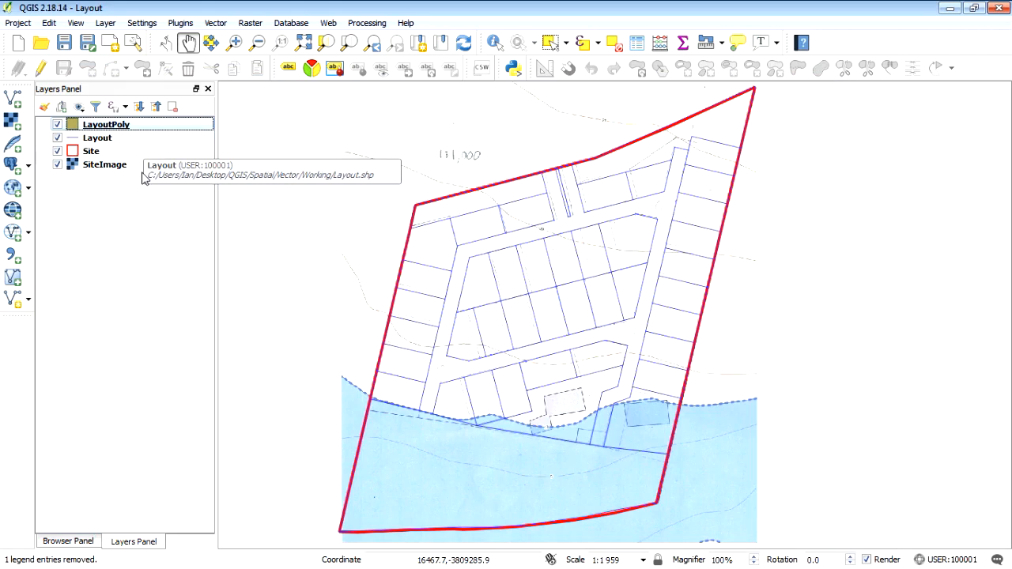
mouse_move(446, 186)
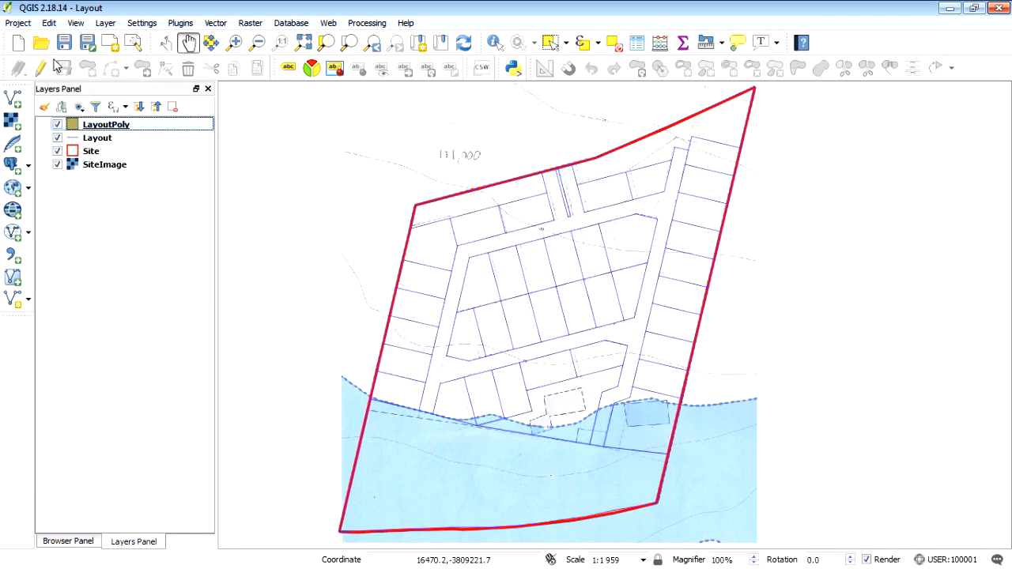
mouse_move(92, 151)
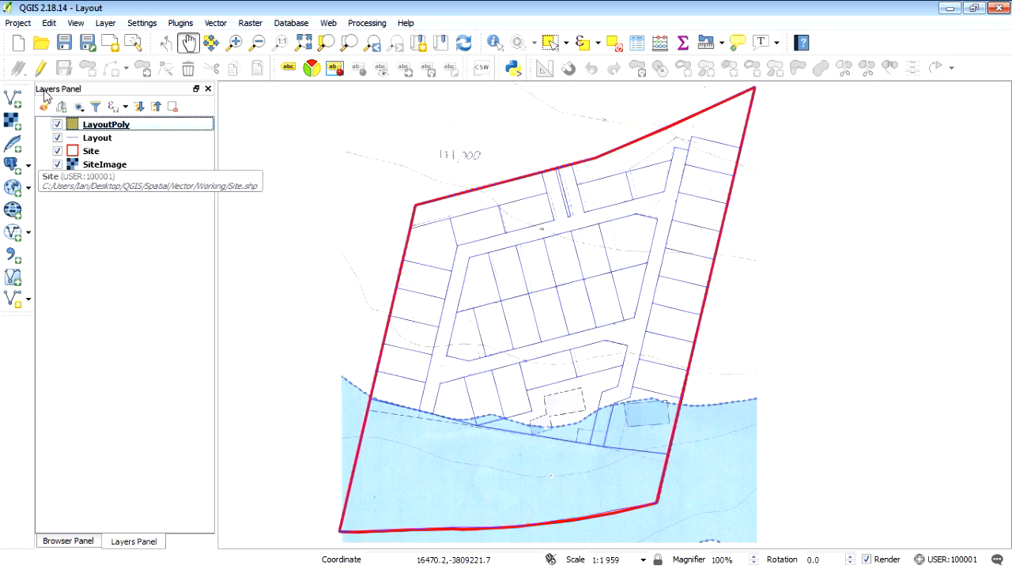
Step: Enable snapping to Layout vertices and segments with a 10-pixel tolerance
left_click(41, 69)
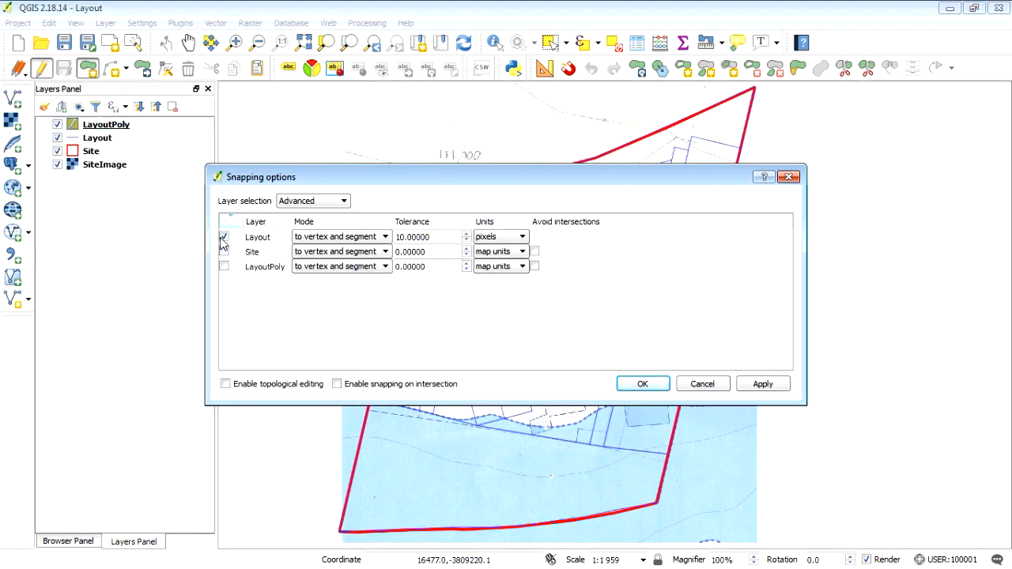
left_click(225, 237)
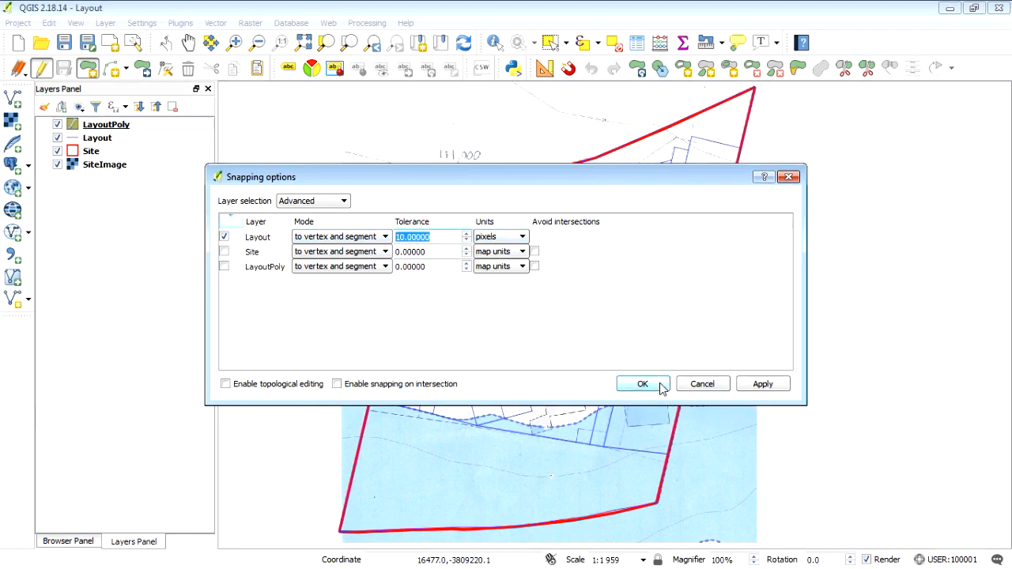
left_click(642, 384)
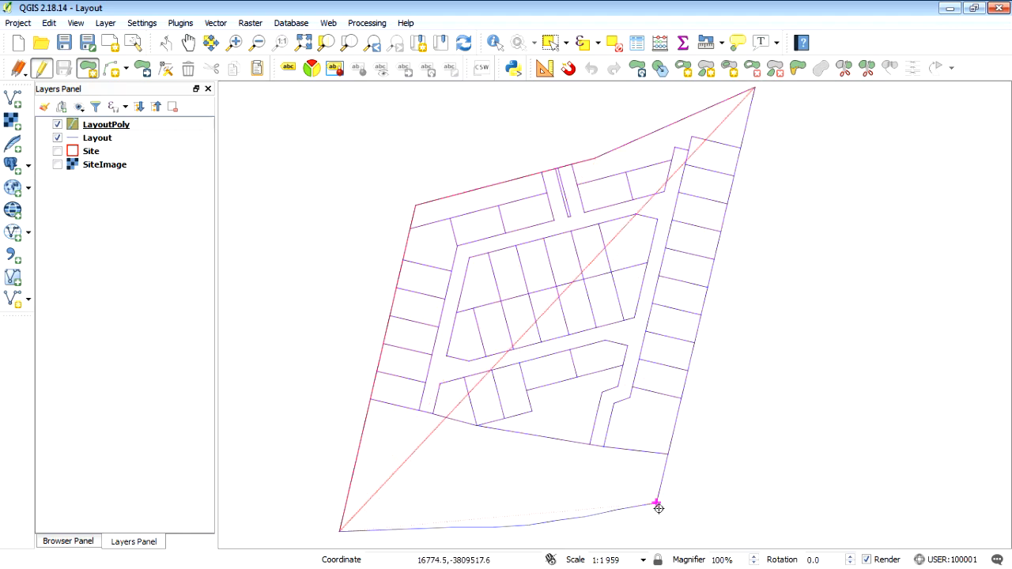
Step: Trace a site-wide polygon into LayoutPoly with Landuse Residential and move Layout above it
left_click_drag(658, 503, 588, 518)
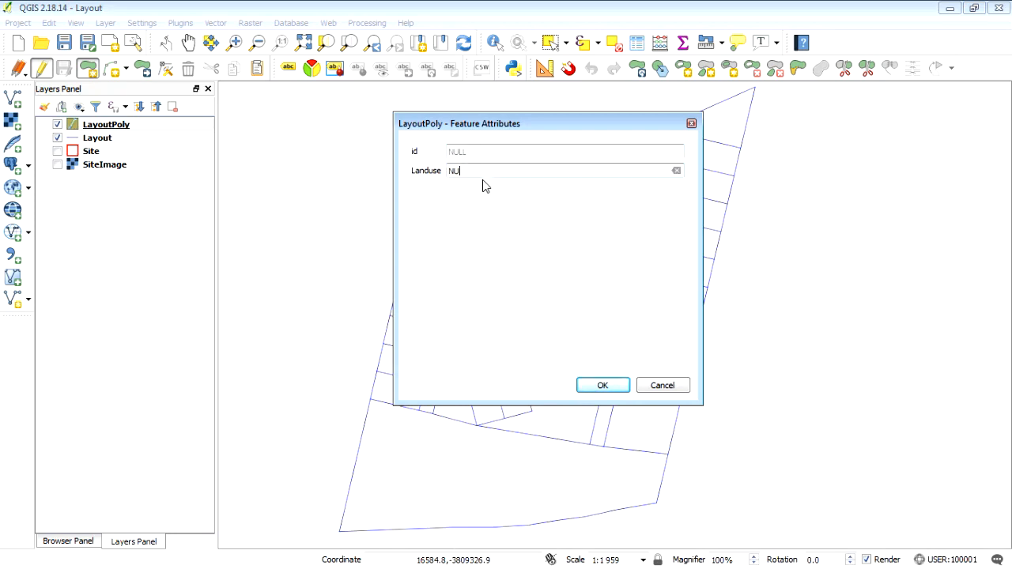
type("Residential")
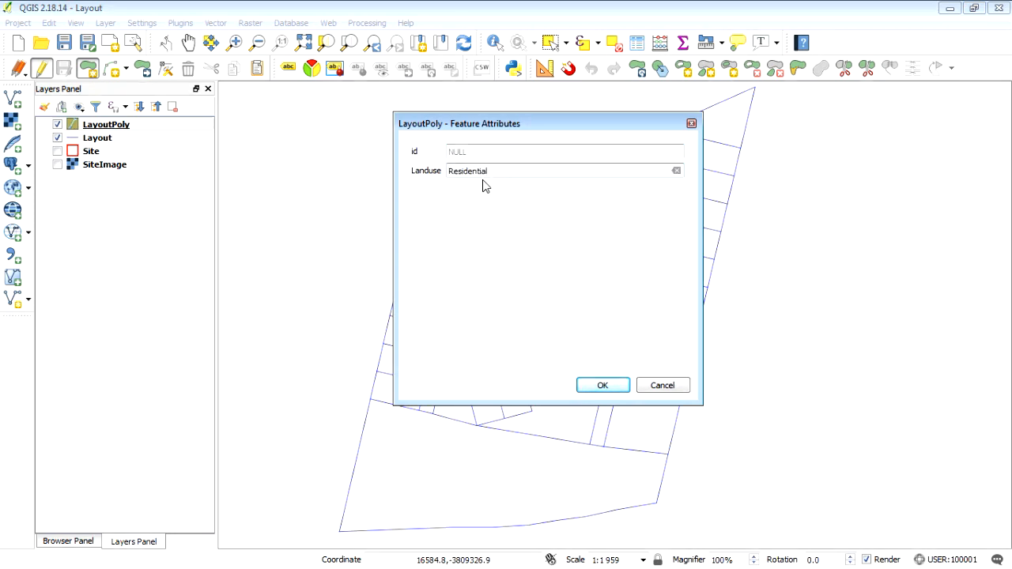
left_click(602, 386)
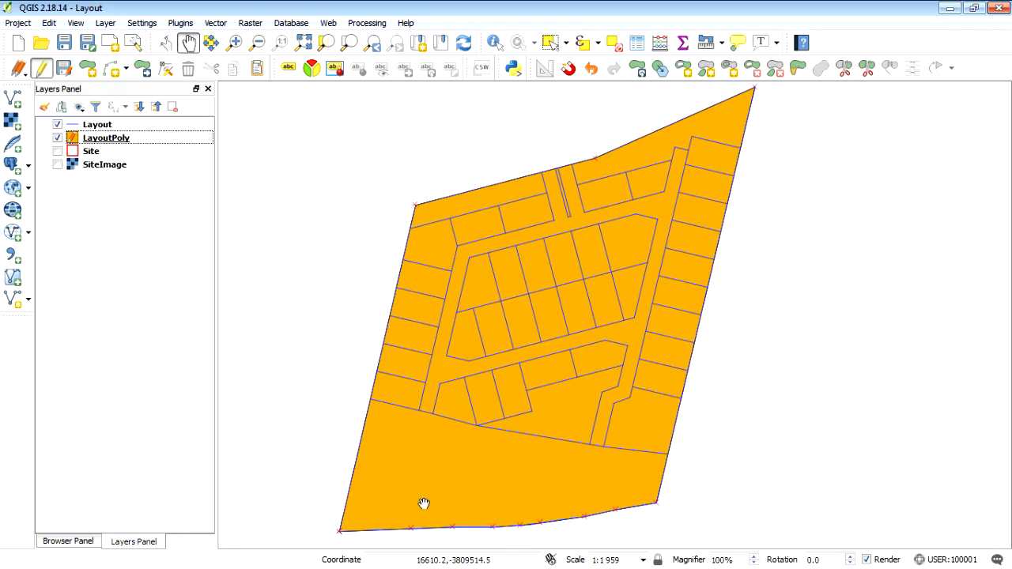
left_click_drag(423, 505, 696, 519)
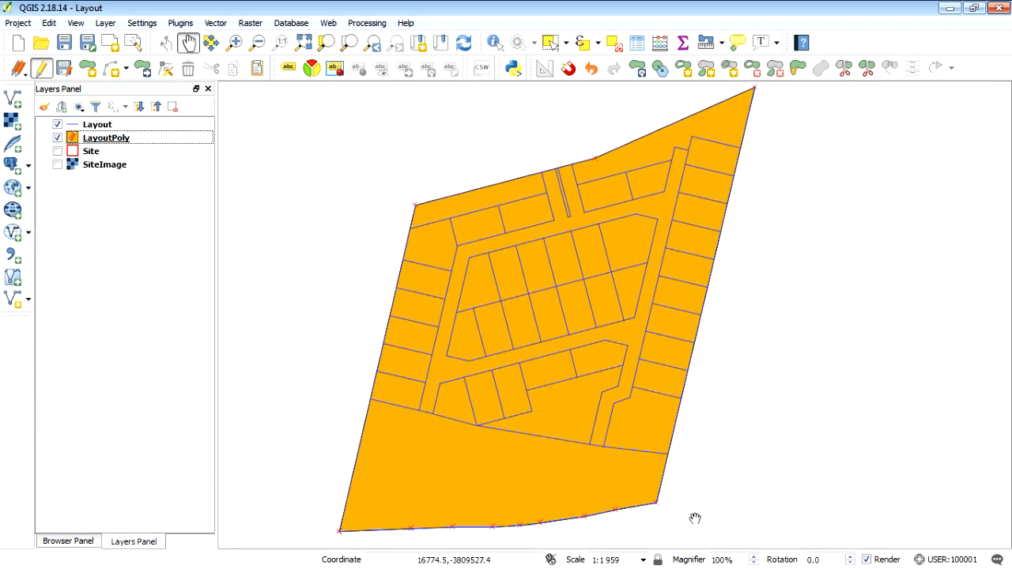
mouse_move(656, 174)
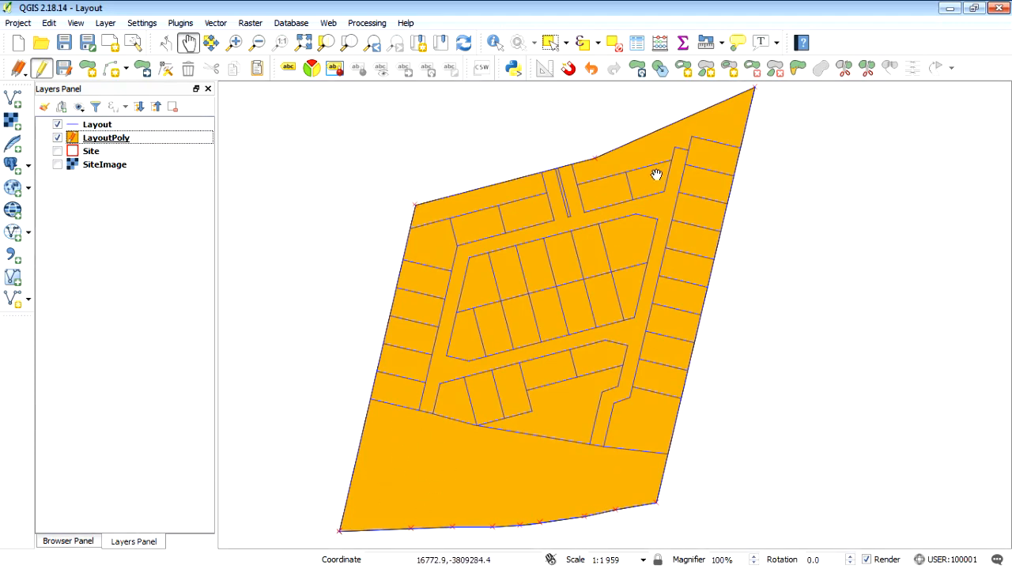
mouse_move(465, 190)
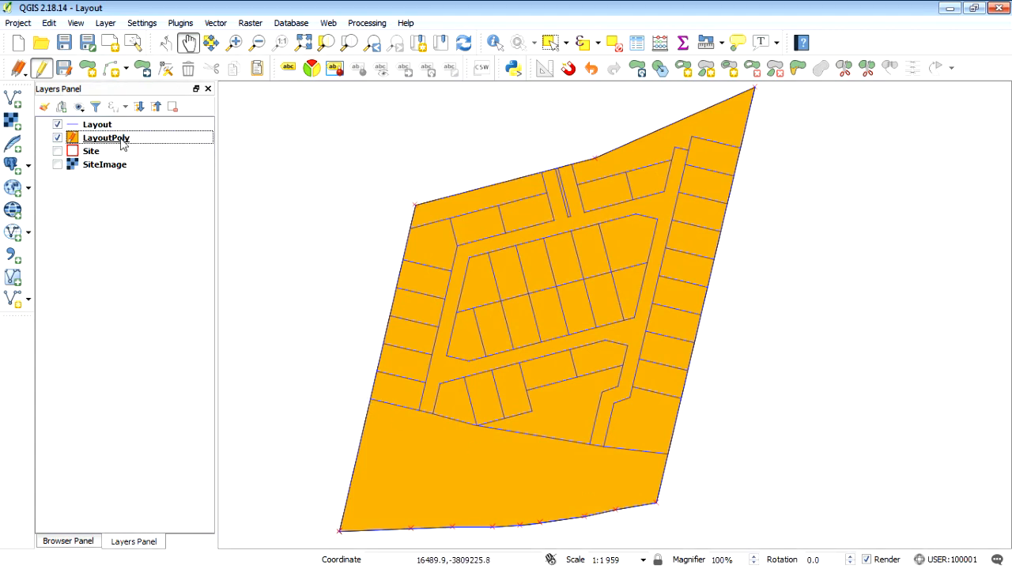
Step: Give the LayoutPoly parcel a dark red outline colour
right_click(106, 138)
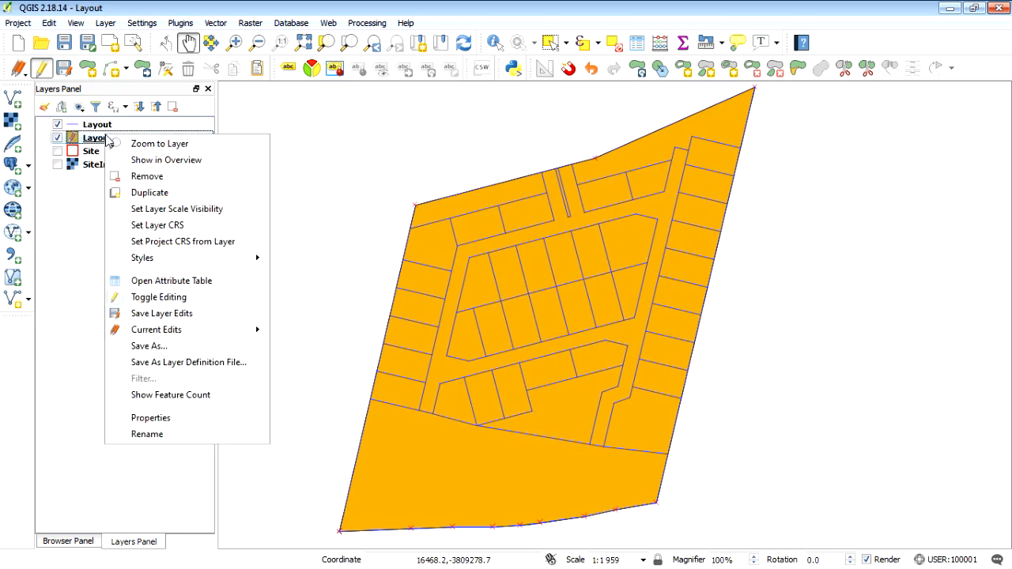
left_click(150, 418)
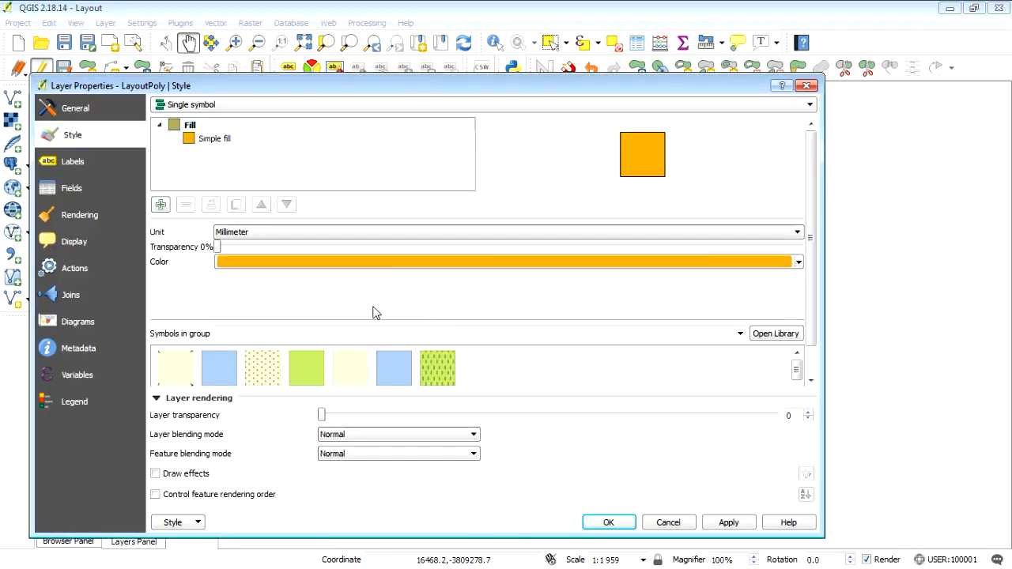
left_click(216, 139)
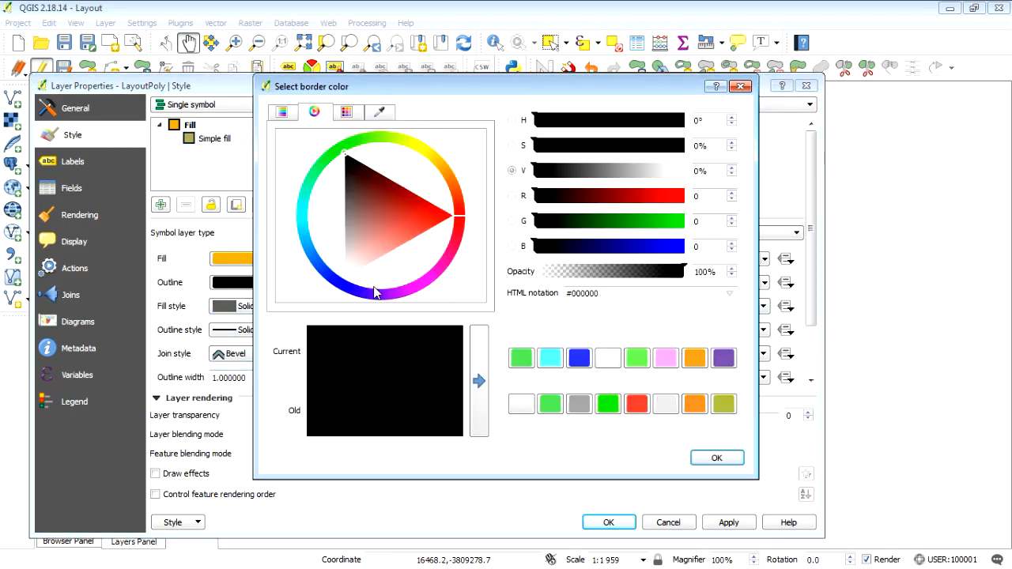
left_click(377, 187)
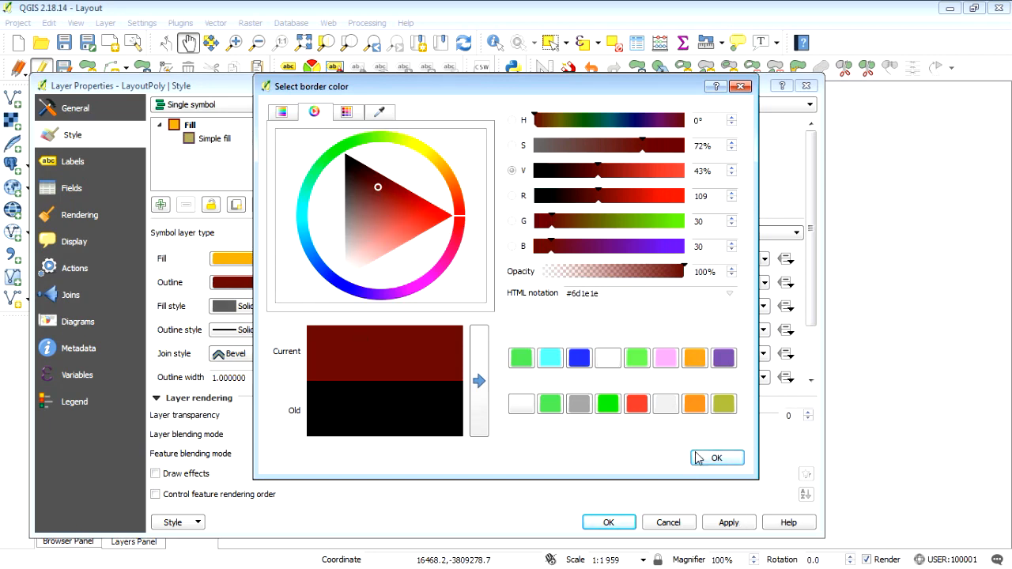
left_click(717, 459)
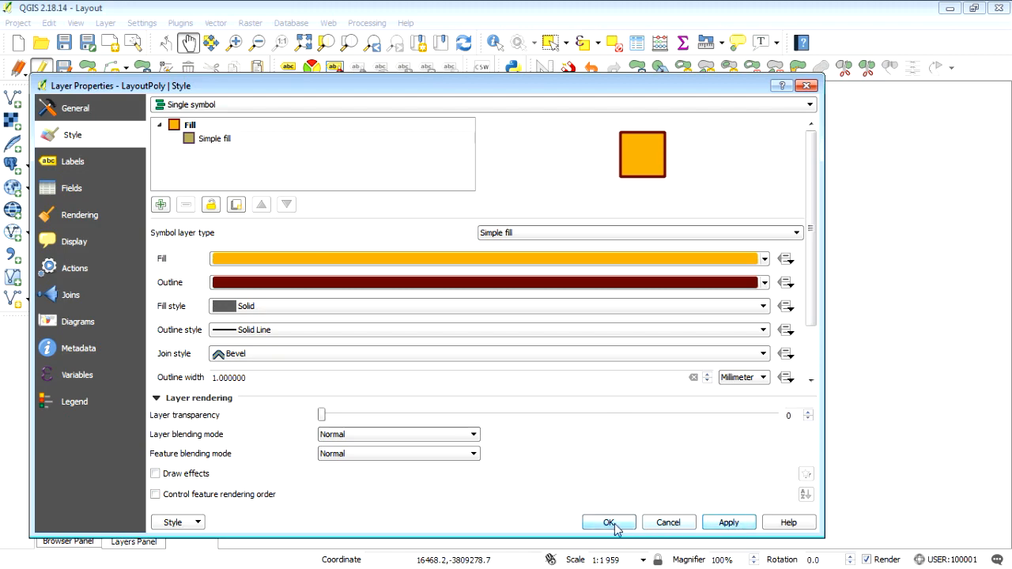
left_click(607, 522)
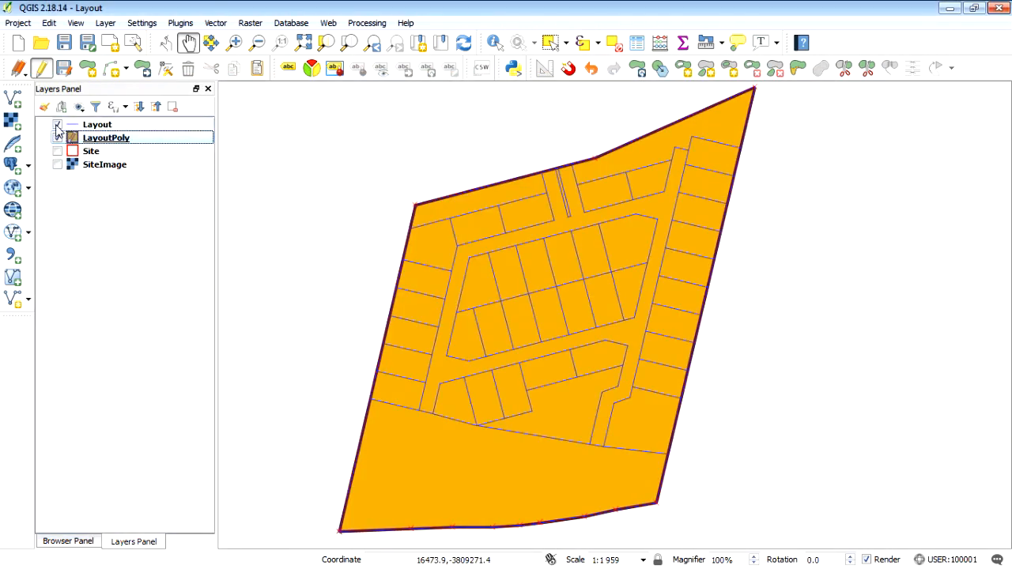
Step: Restyle the Layout lines white, then blue, and make LayoutPoly the active layer
left_click(57, 124)
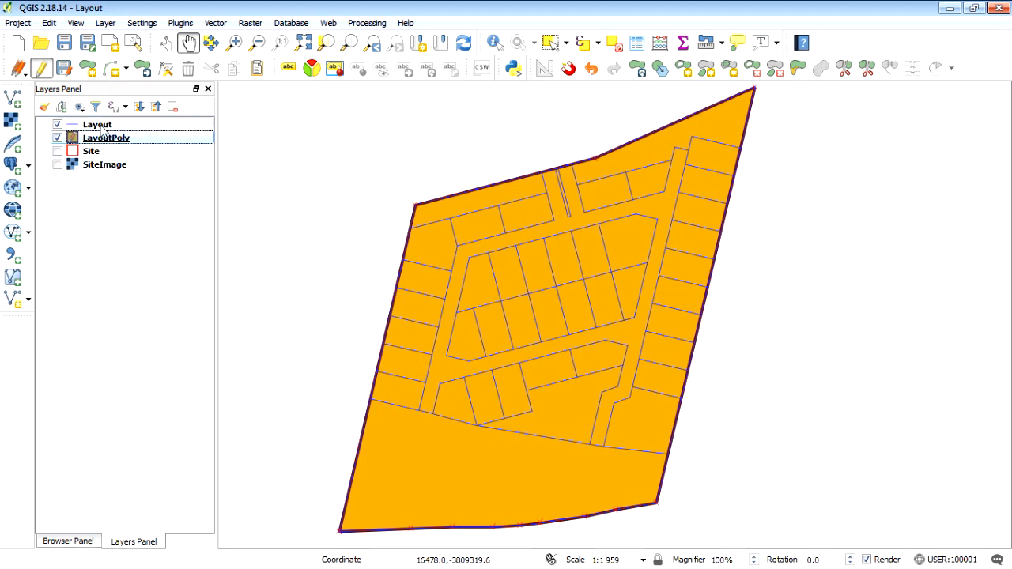
right_click(106, 138)
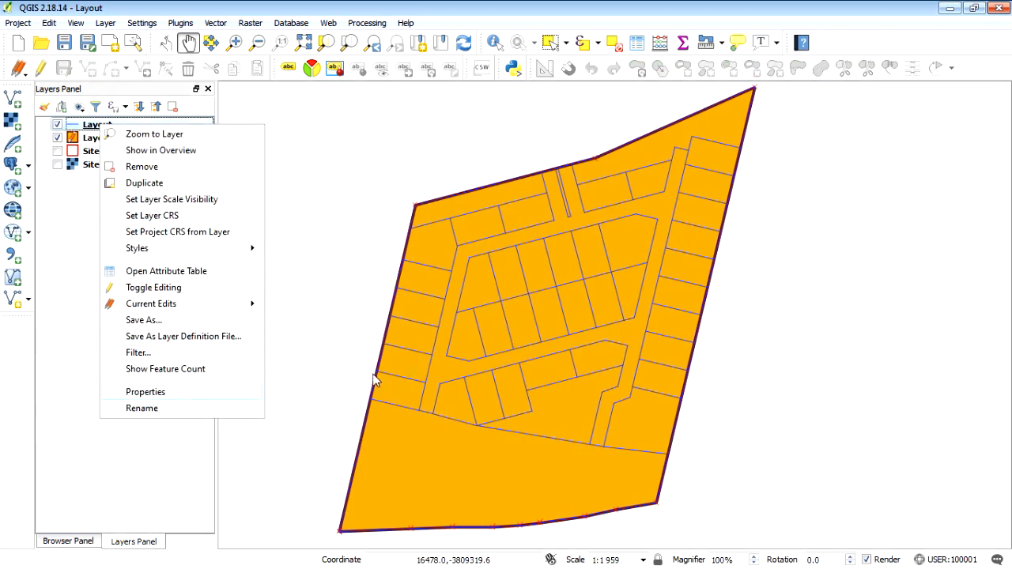
left_click(145, 392)
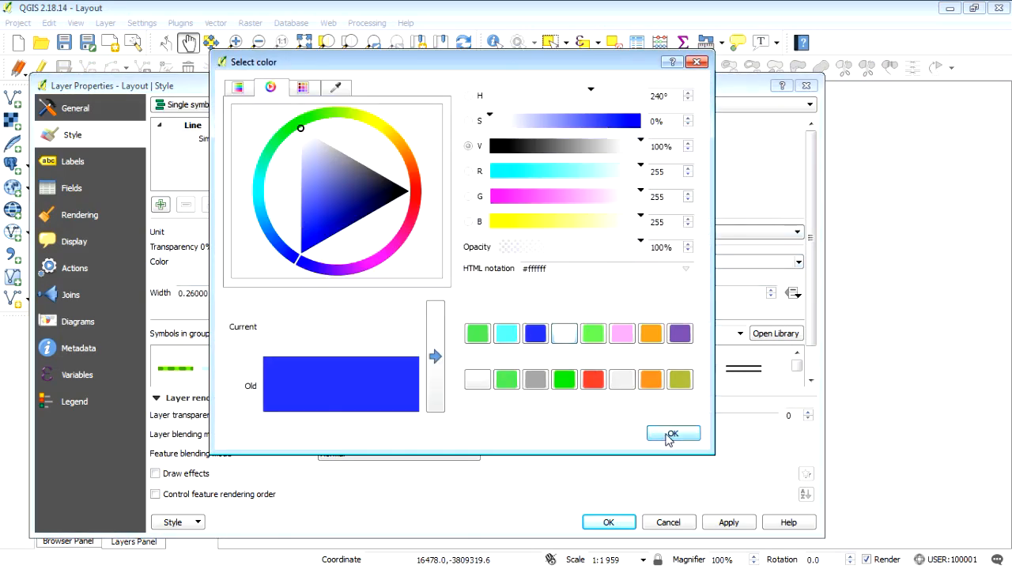
left_click(672, 434)
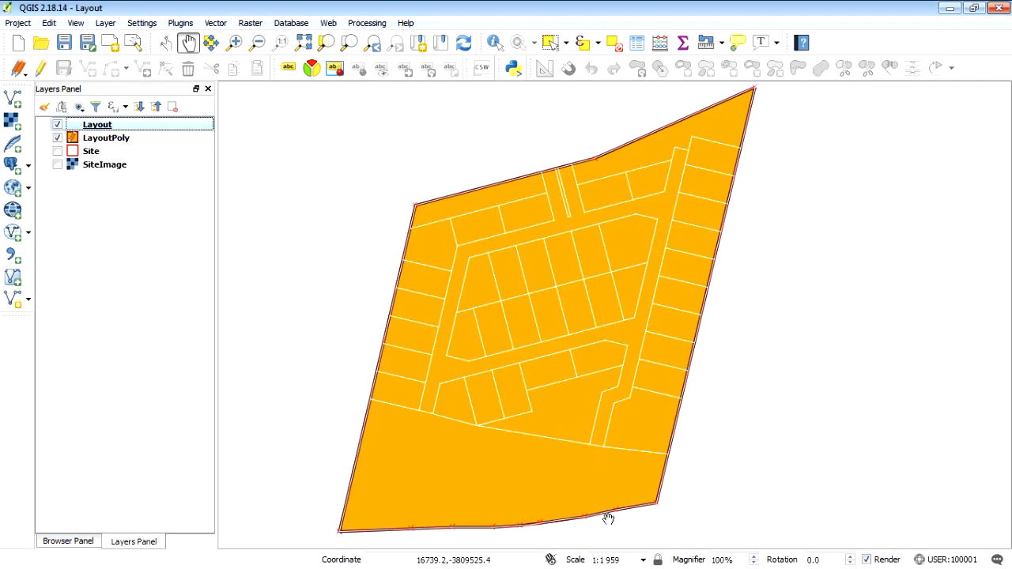
mouse_move(377, 388)
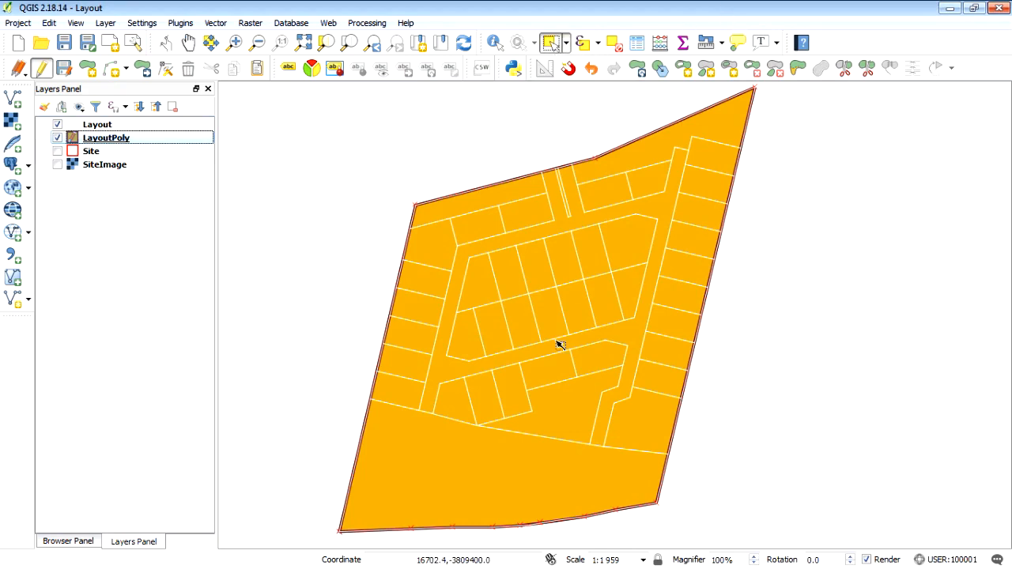
left_click(560, 345)
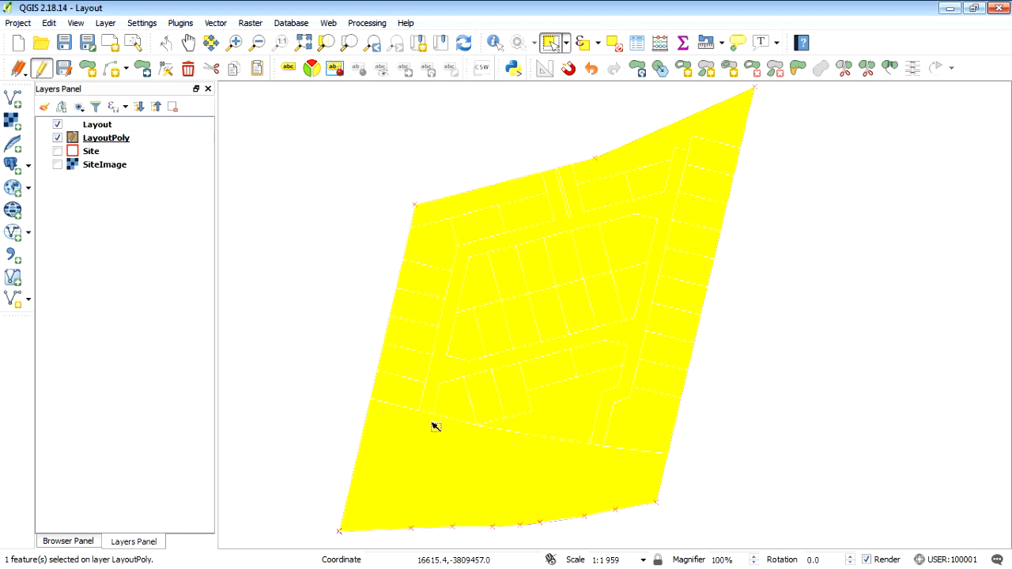
right_click(98, 123)
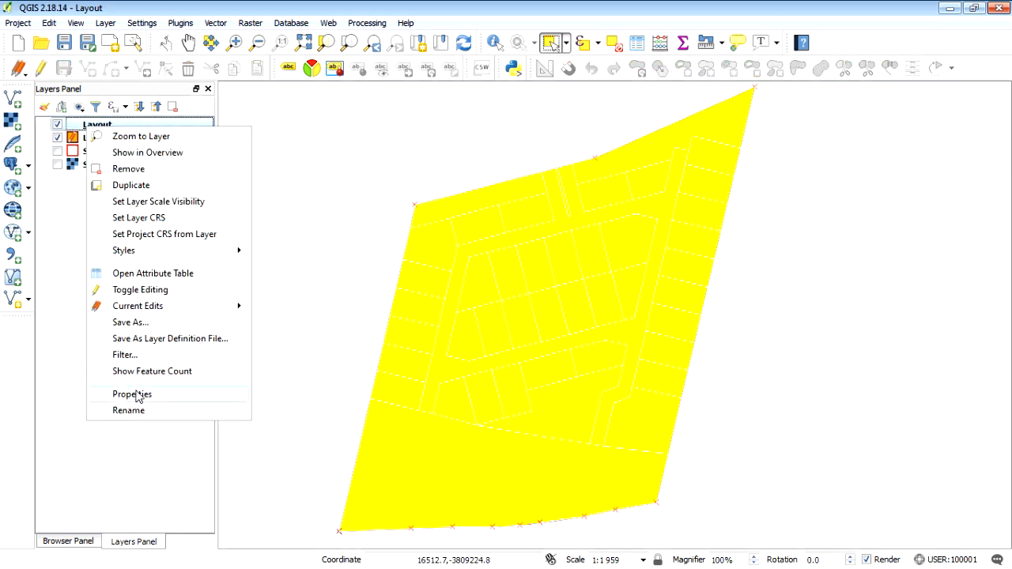
left_click(133, 394)
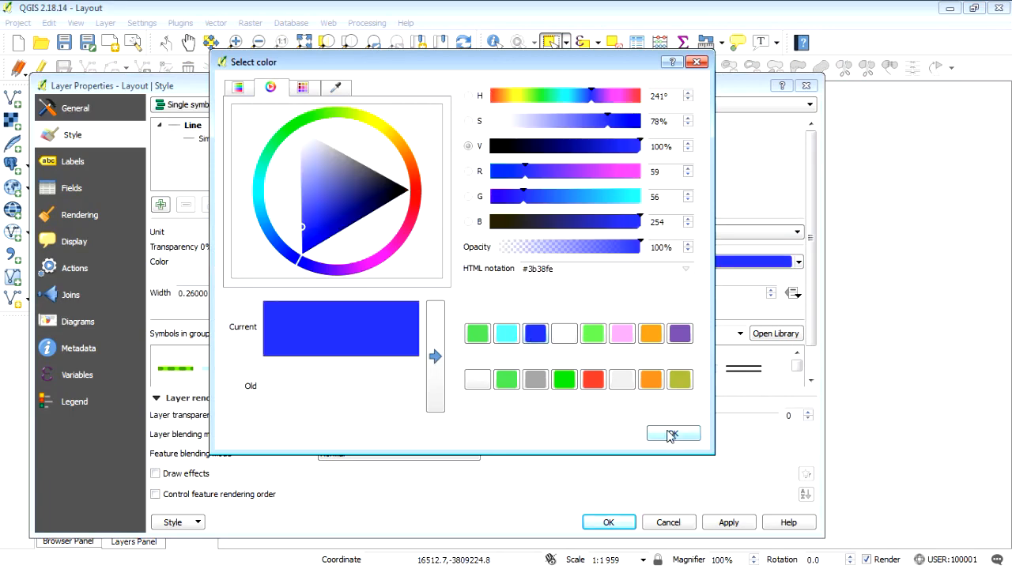
left_click(671, 434)
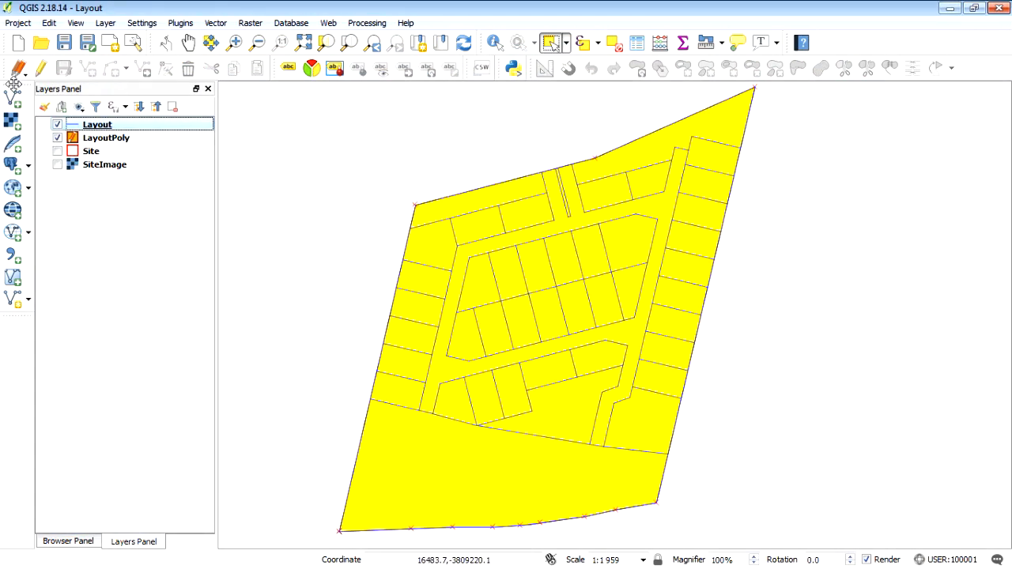
left_click(106, 137)
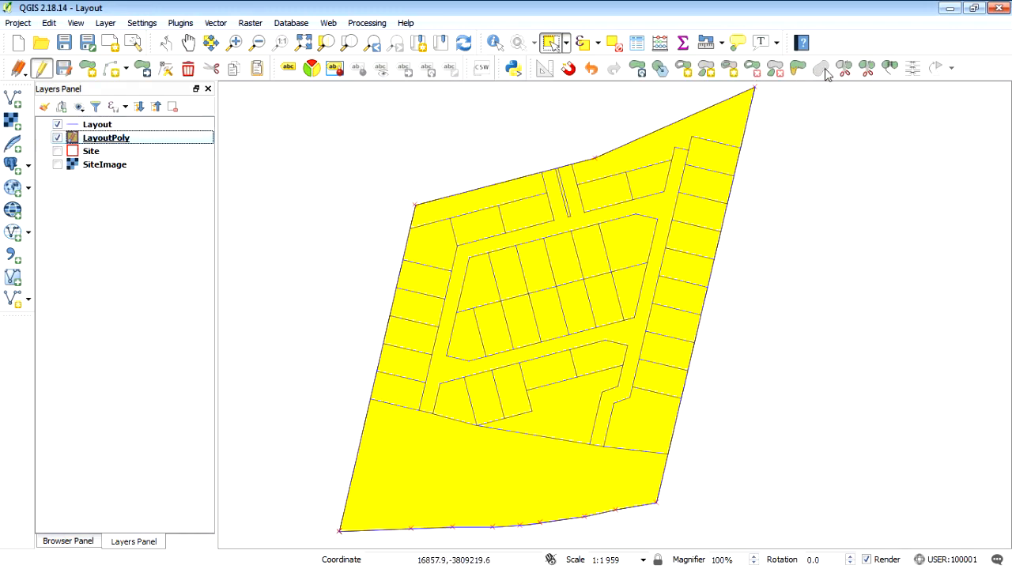
mouse_move(845, 70)
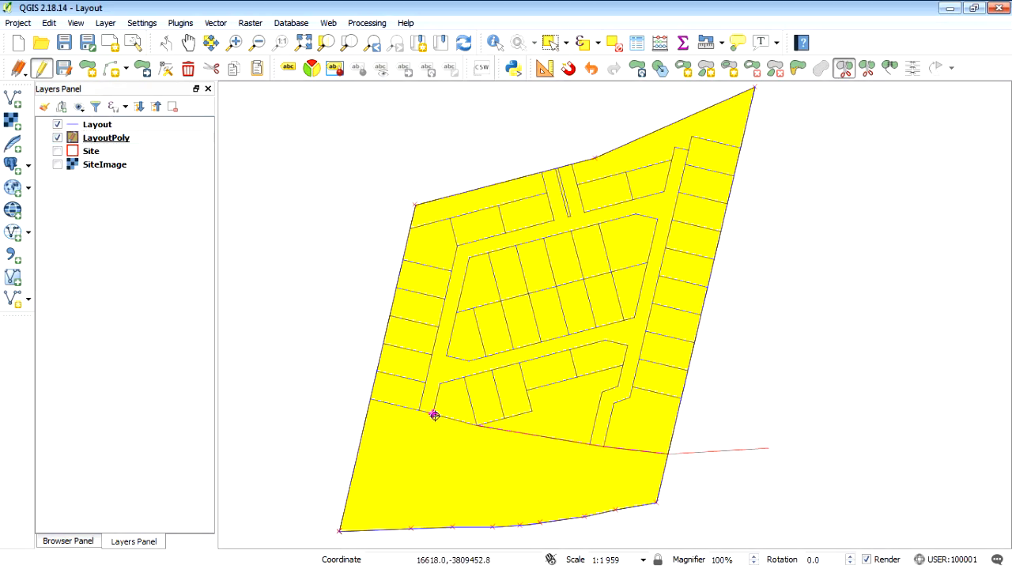
mouse_move(313, 390)
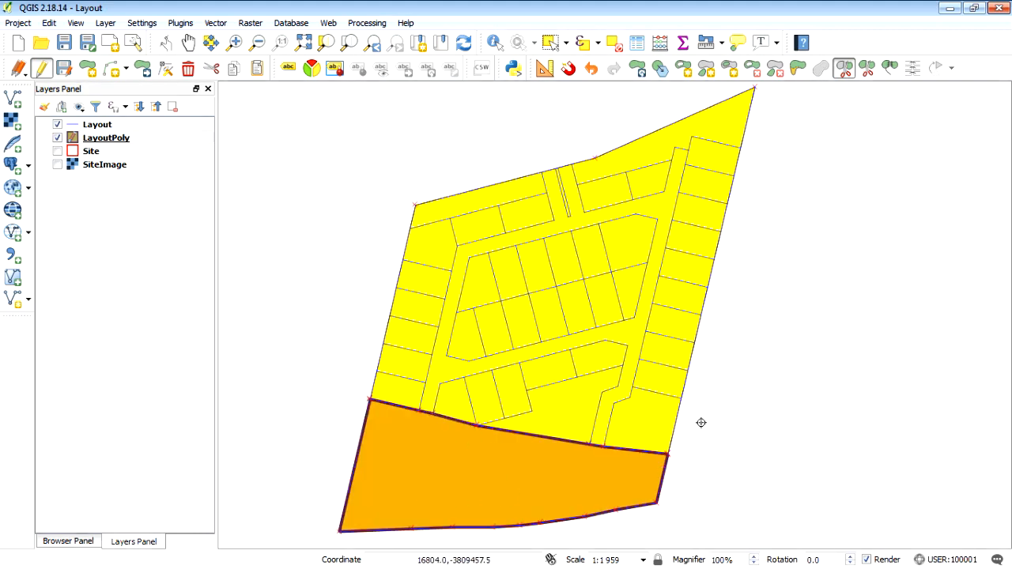
mouse_move(616, 462)
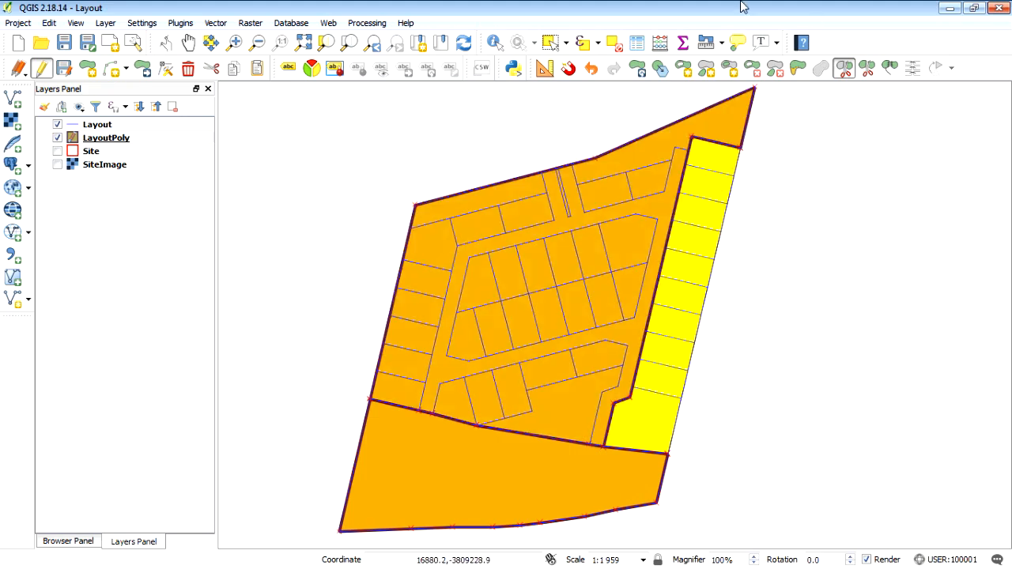
mouse_move(683, 402)
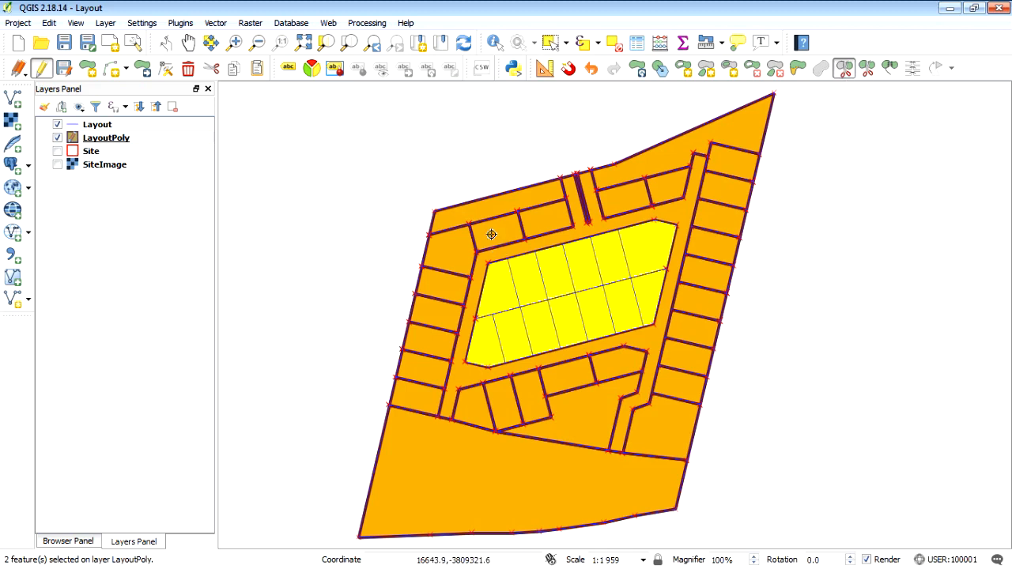
left_click(493, 315)
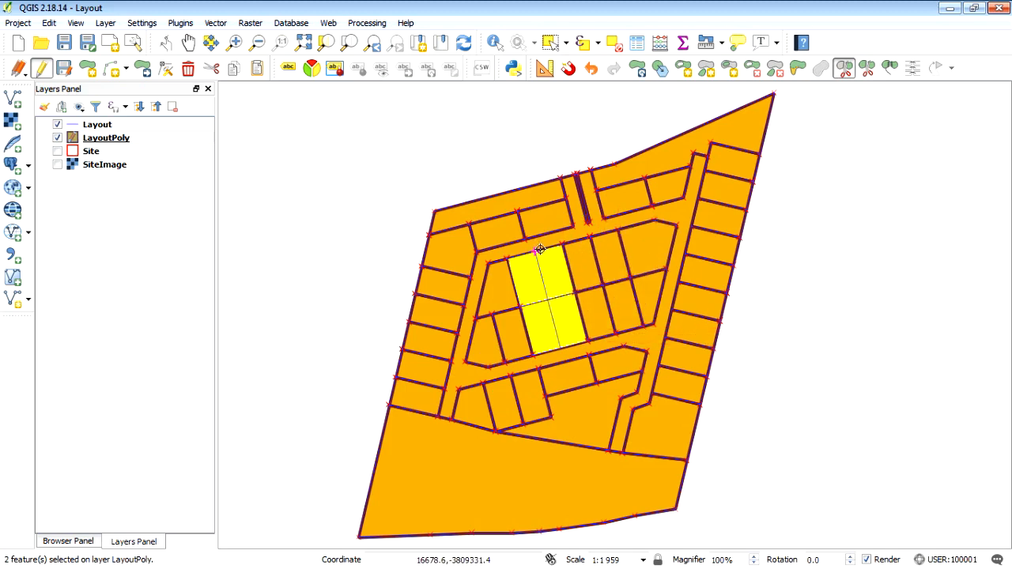
left_click(63, 70)
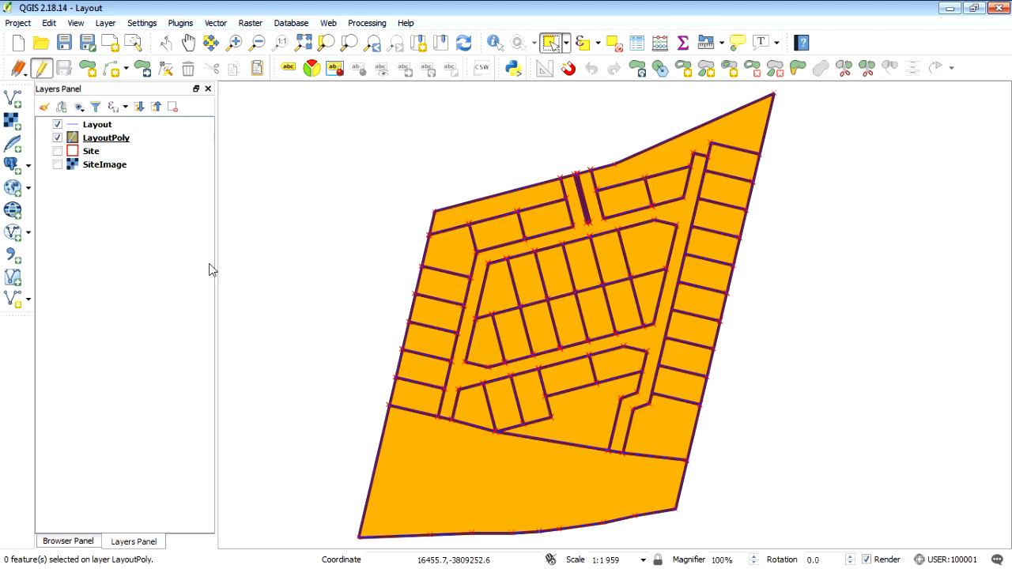
mouse_move(415, 299)
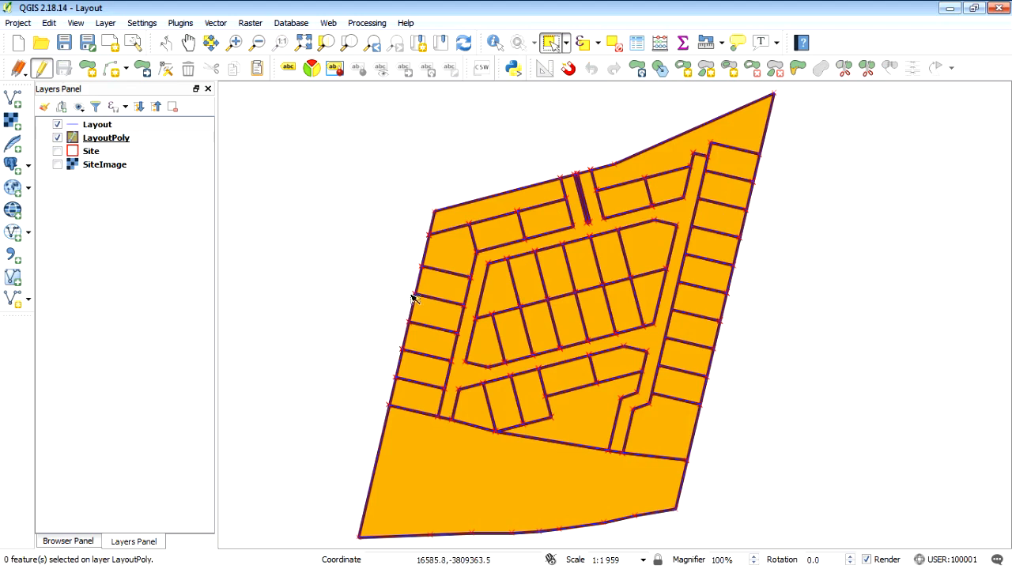
mouse_move(478, 308)
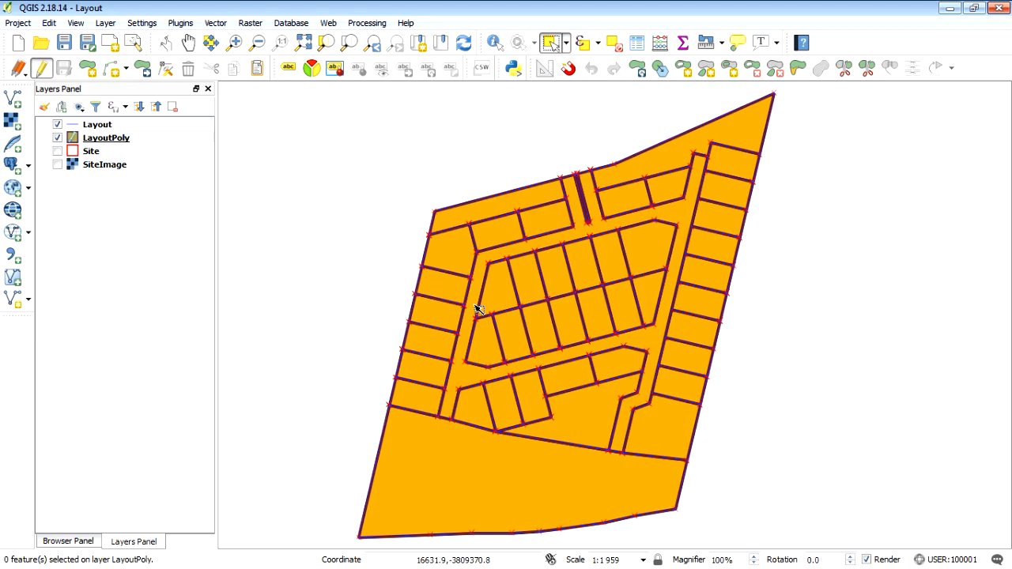
mouse_move(727, 377)
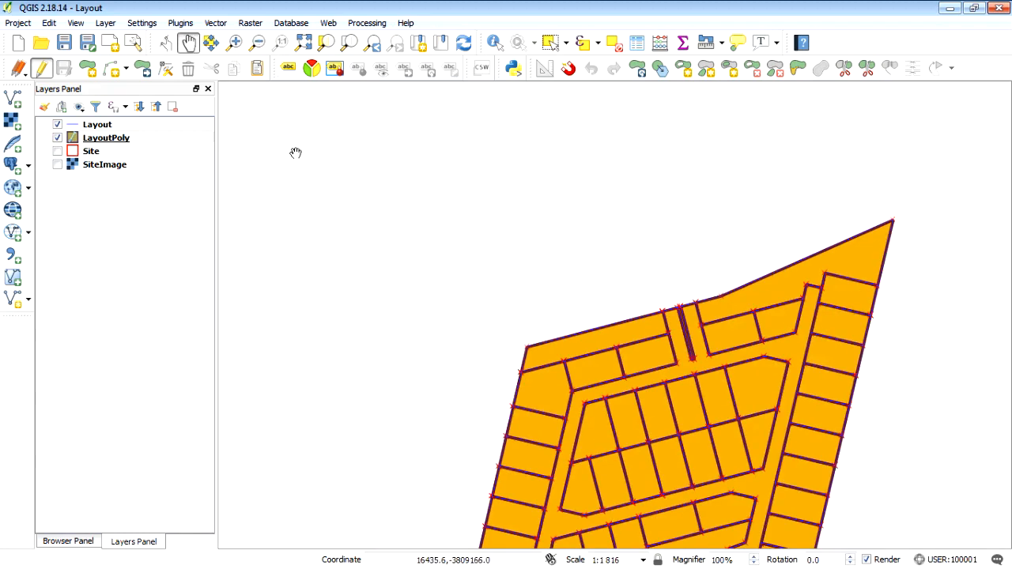
Step: Enter Roadway in the Landuse cell of the selected feature 15 row
left_click_drag(294, 152, 440, 183)
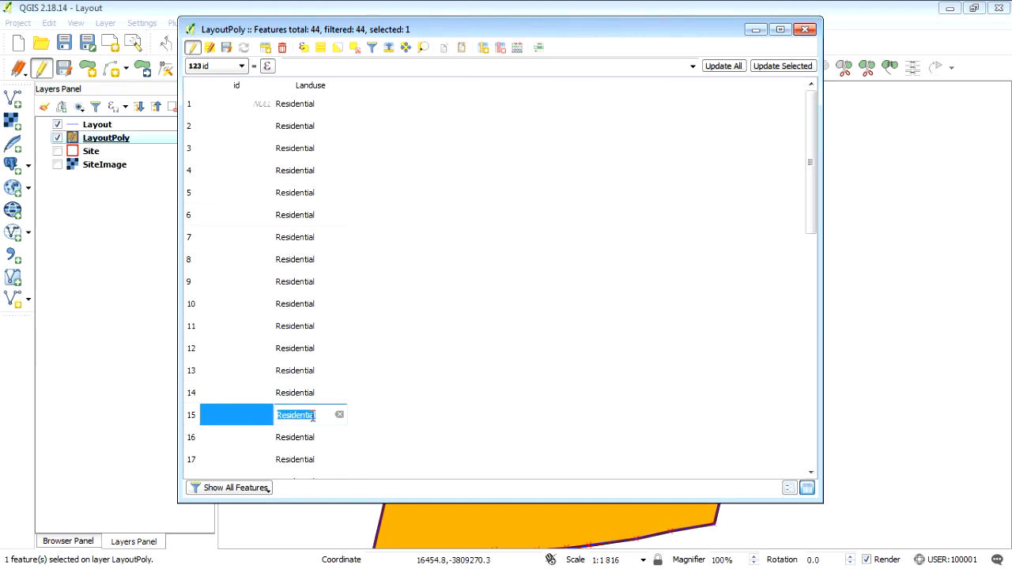
type("rOADWAY")
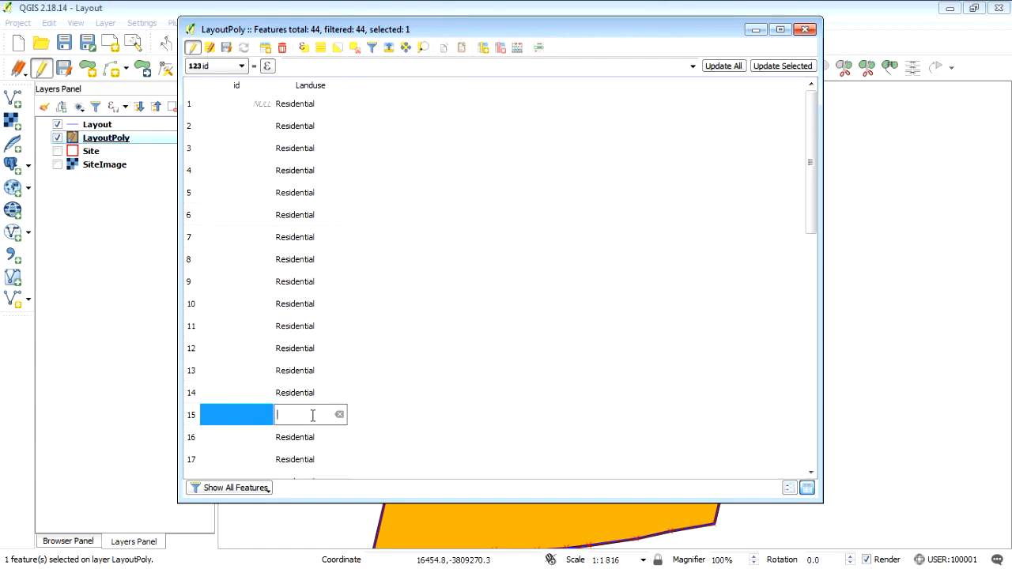
type("Roadway")
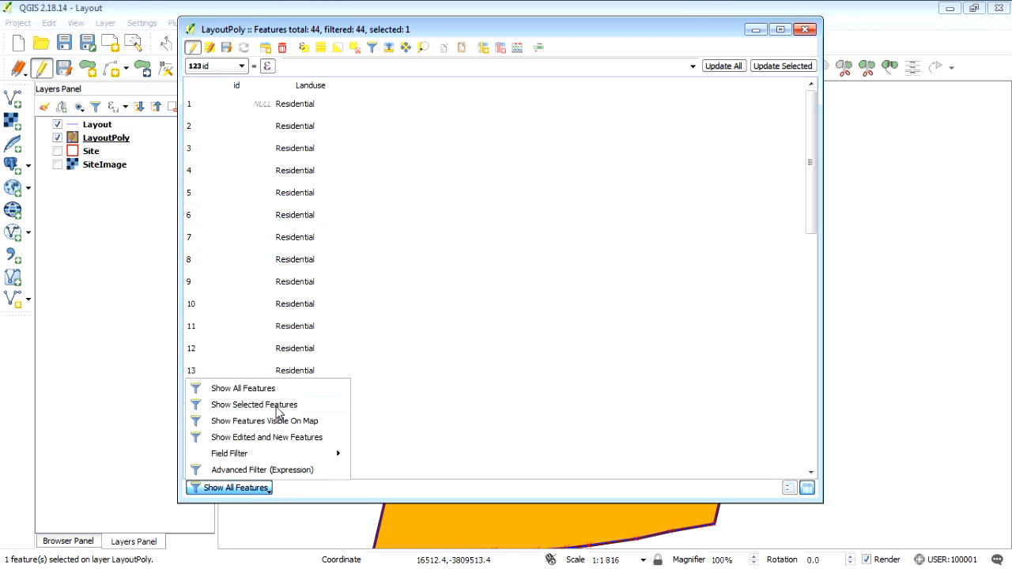
Step: Select the three outer parcels and reopen the LayoutPoly attribute table
left_click(253, 405)
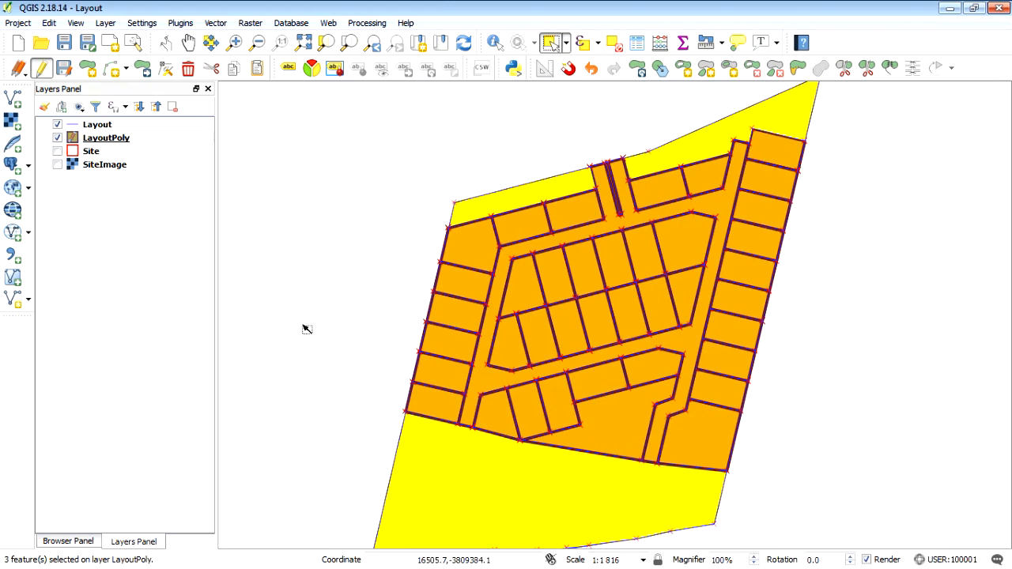
mouse_move(468, 196)
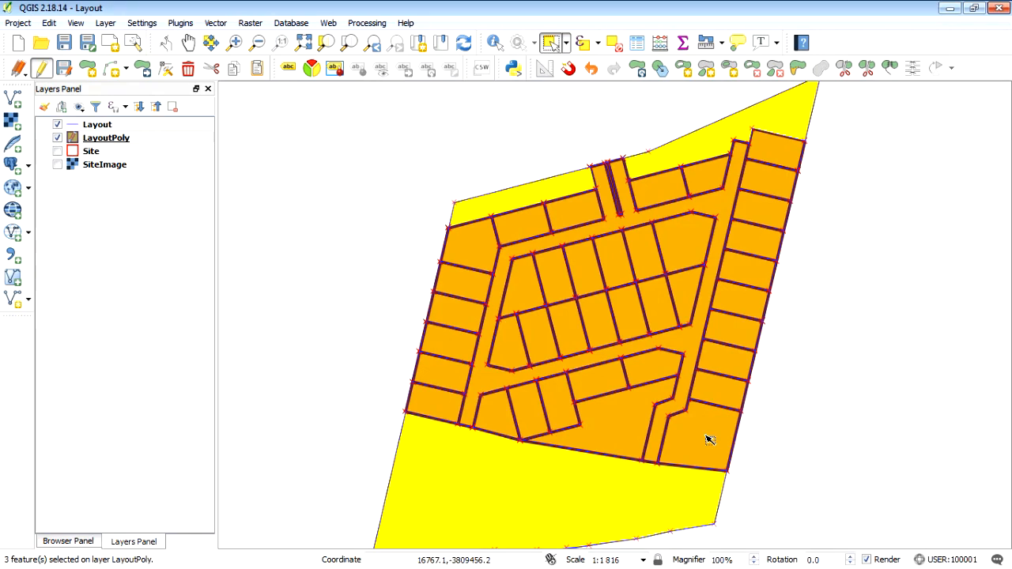
mouse_move(487, 456)
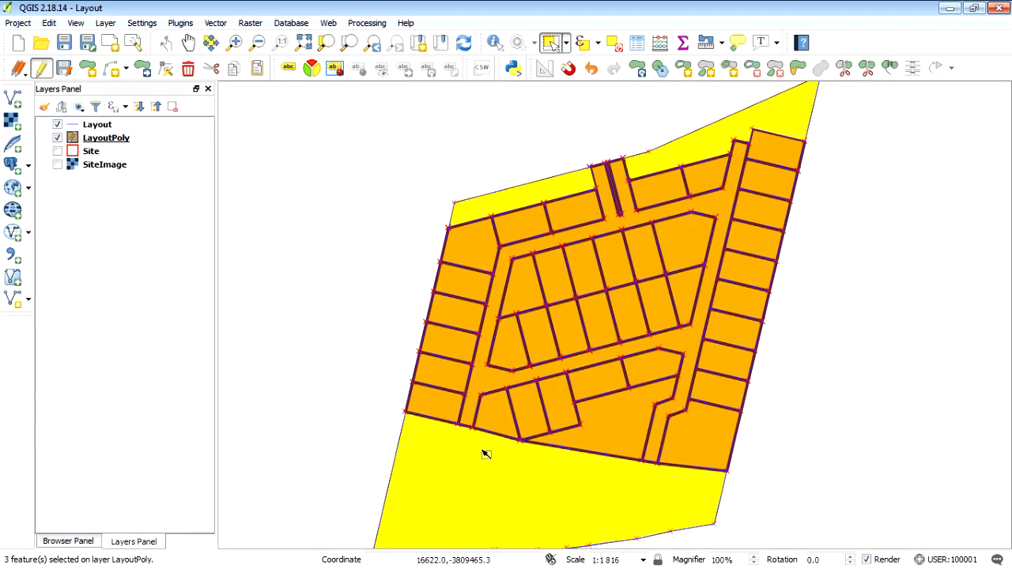
mouse_move(487, 456)
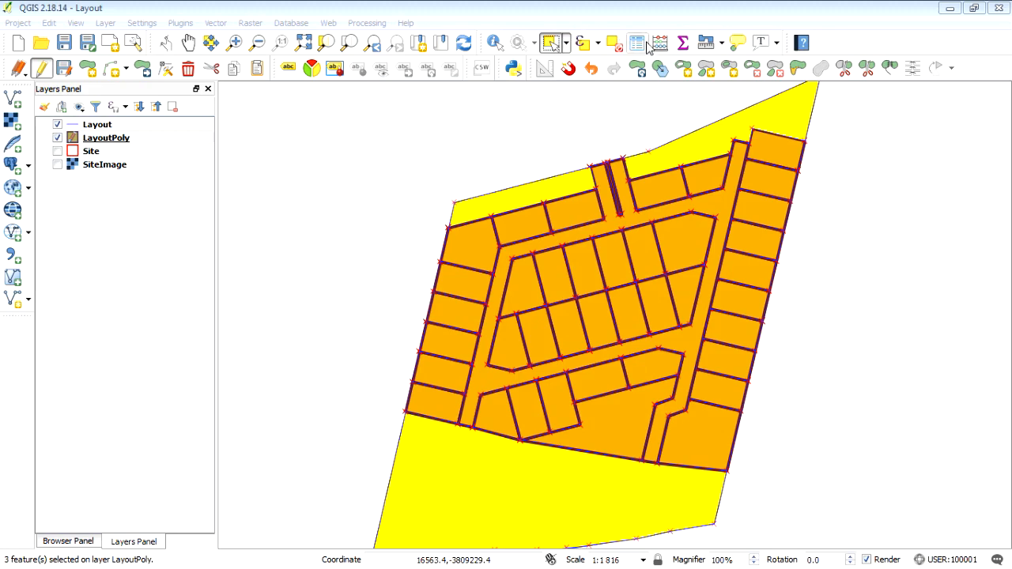
left_click(636, 43)
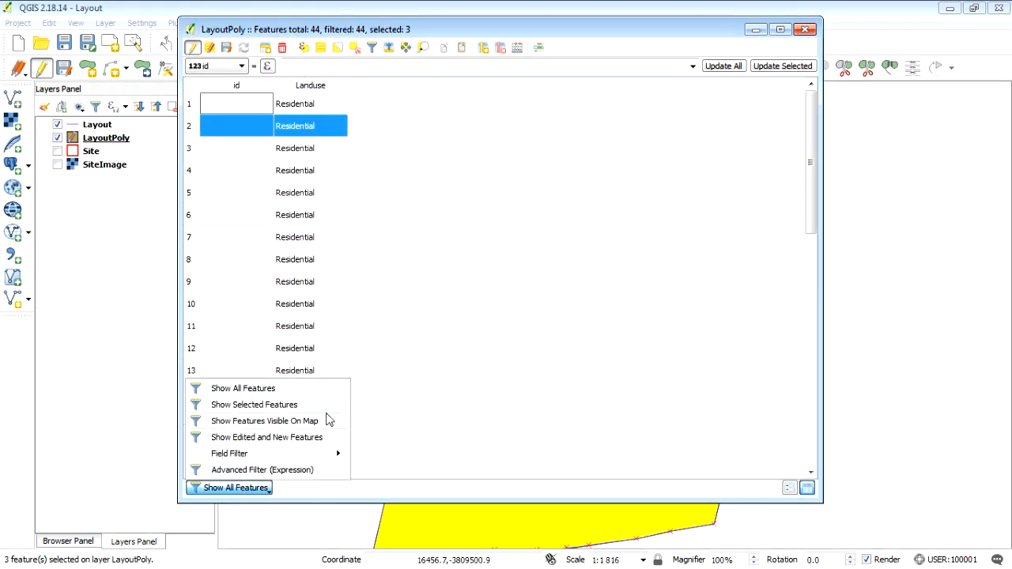
Step: Use Field Calculator to update Landuse to 'POS' for the three selected parcels
left_click(253, 405)
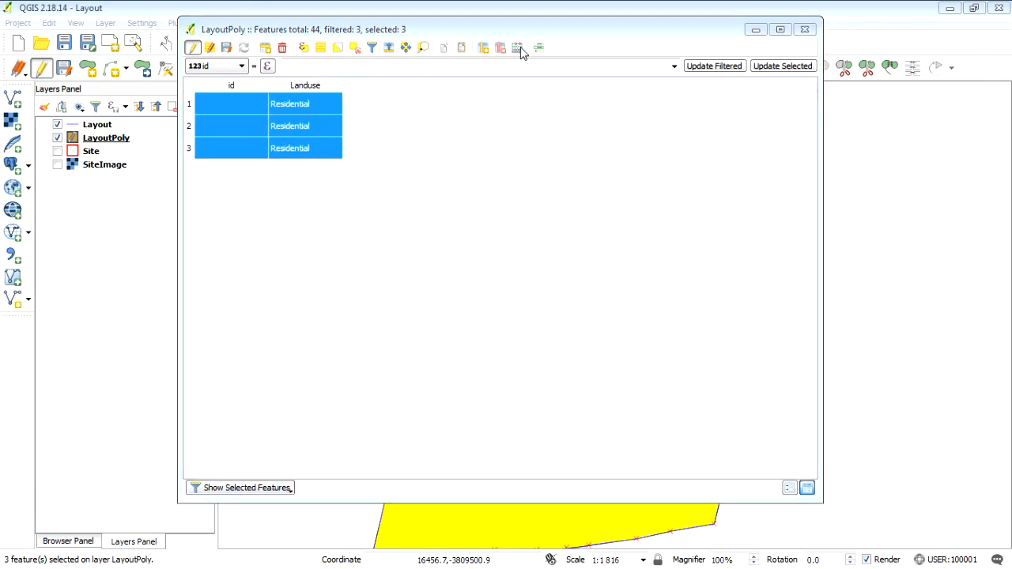
left_click(517, 47)
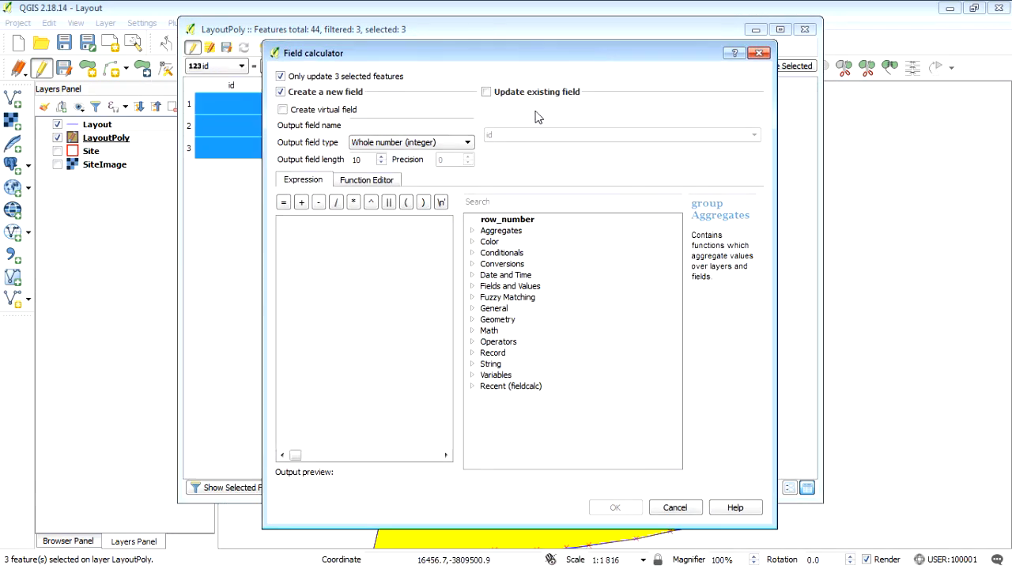
left_click(487, 90)
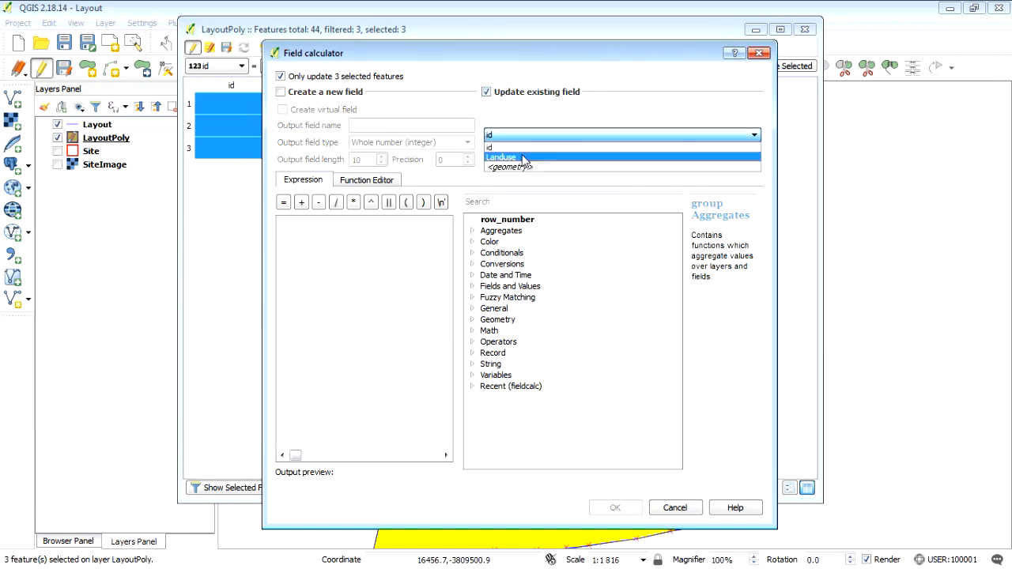
left_click(502, 156)
type("'POS'")
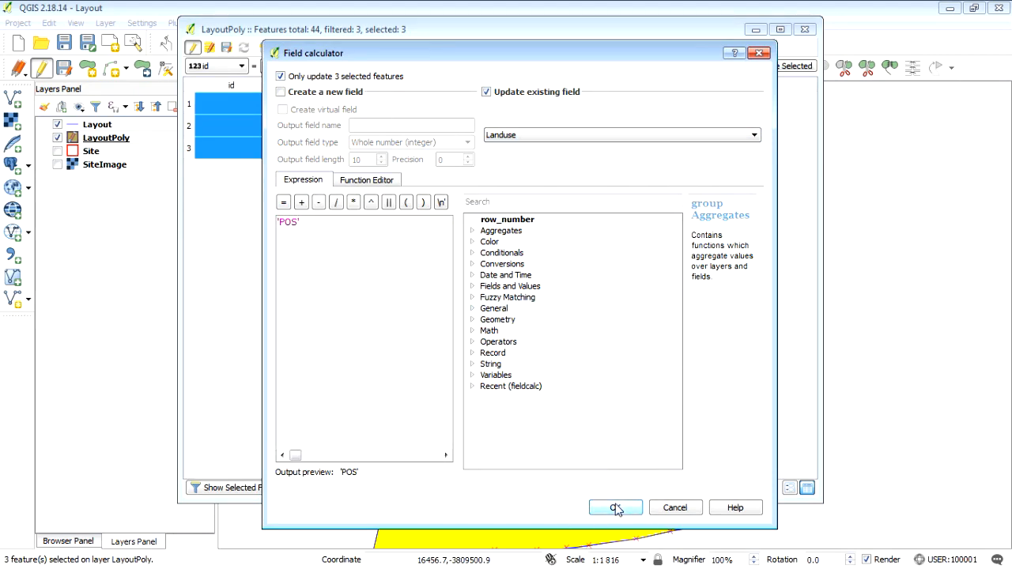
left_click(615, 508)
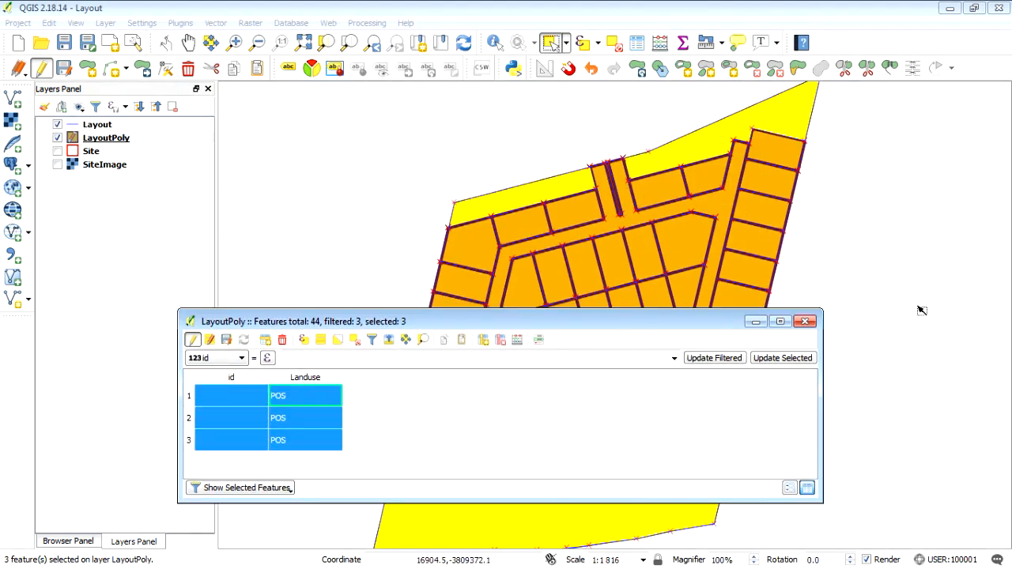
left_click(805, 321)
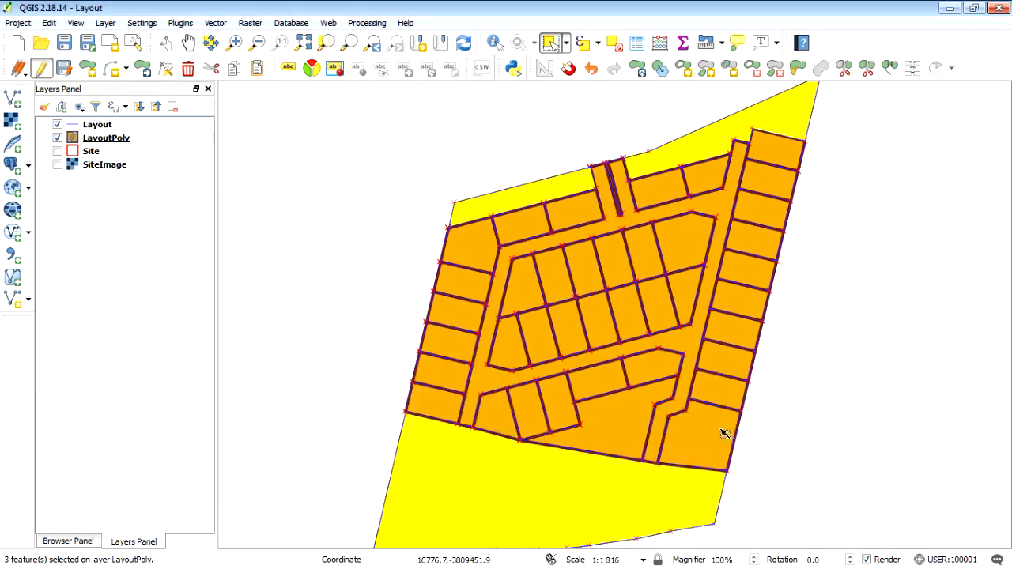
Step: Set the central-block parcel's Landuse value to 'Clubhouse' in its attribute table row
left_click(704, 440)
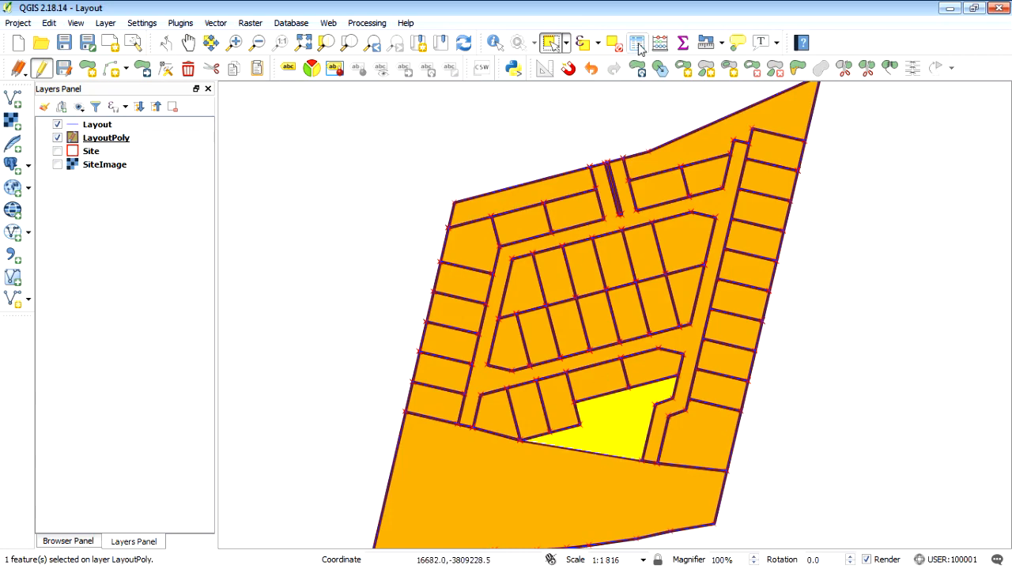
left_click(636, 43)
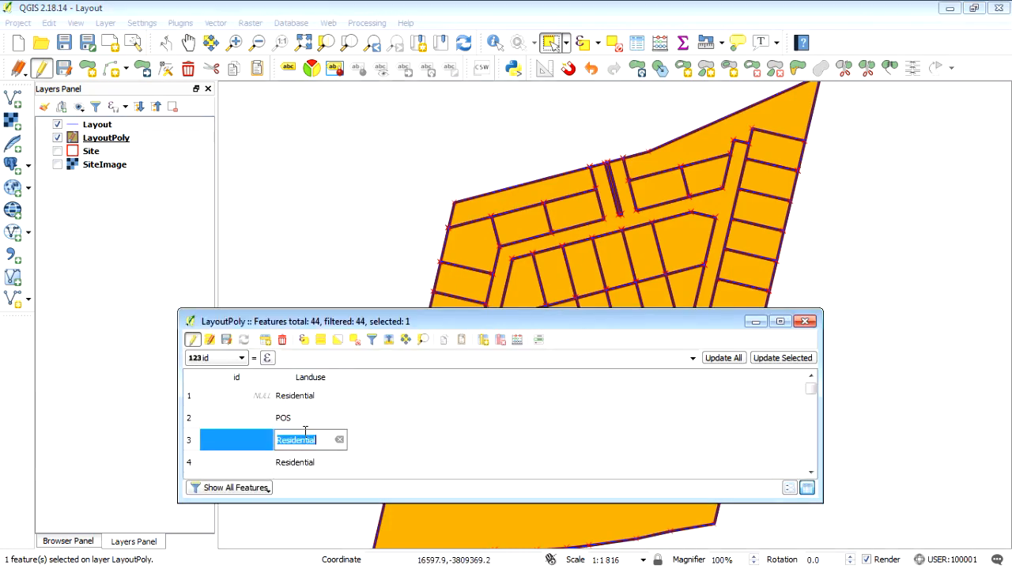
type("Clubh")
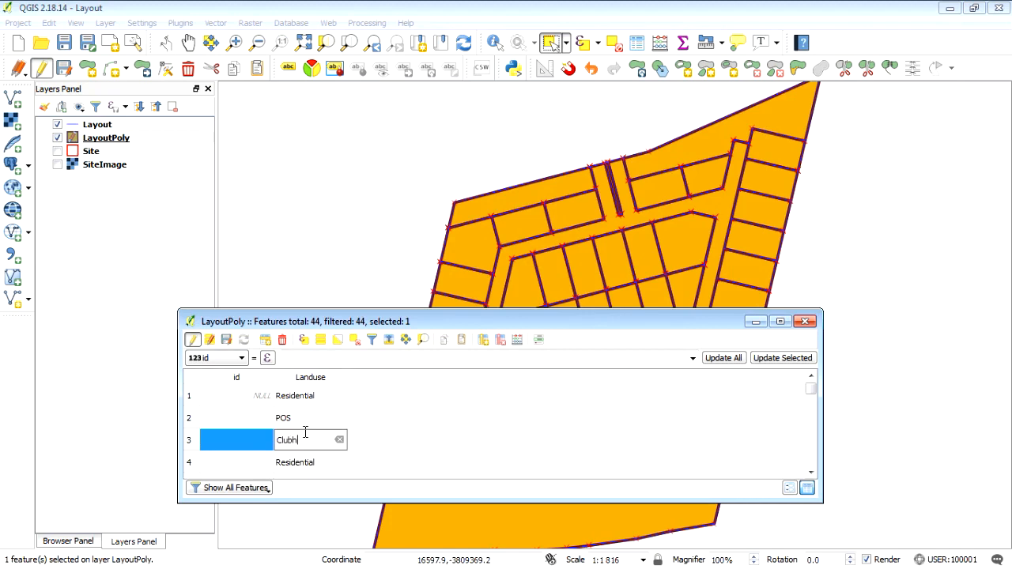
type("ouse")
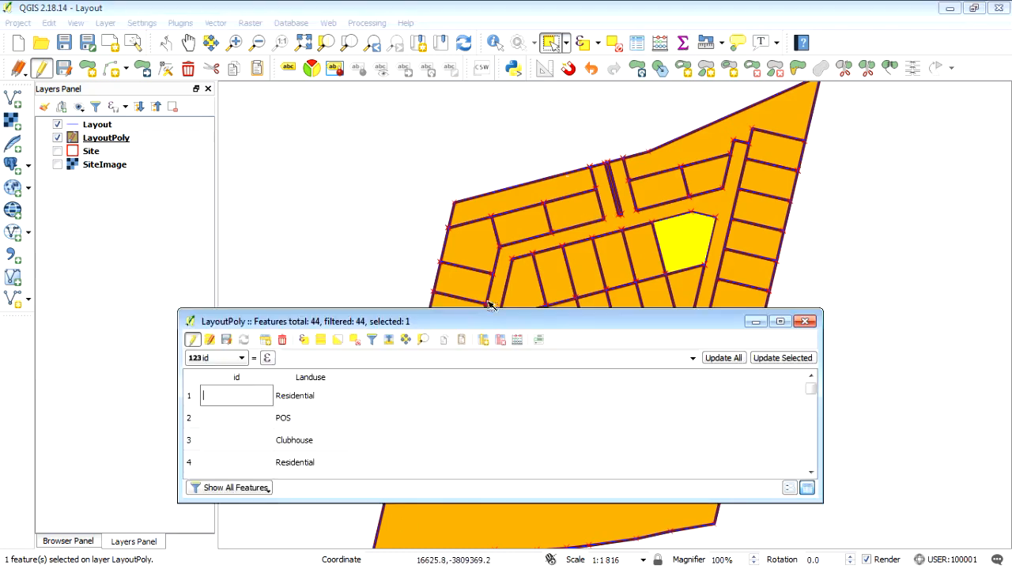
mouse_move(268, 481)
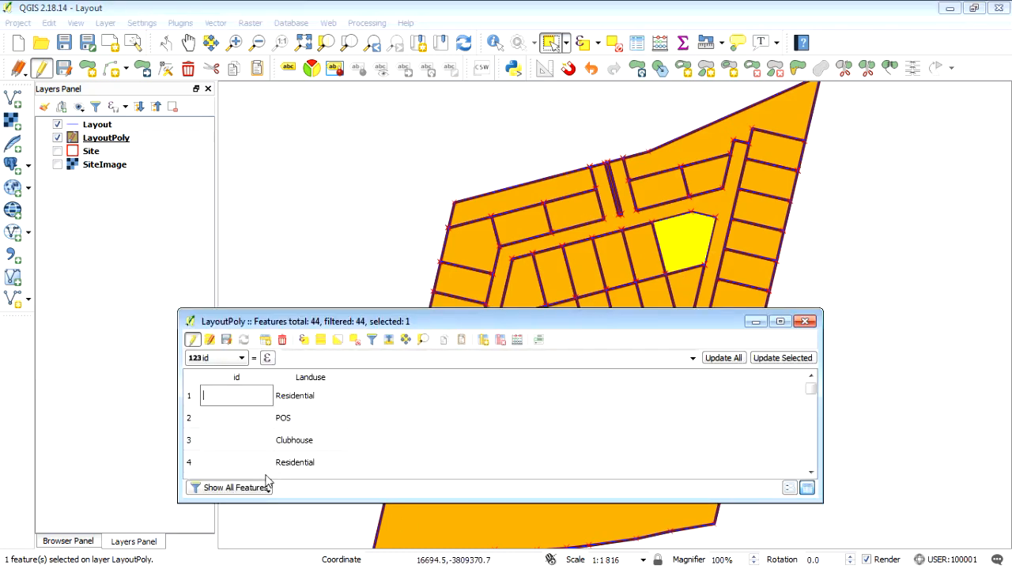
Step: Filter to the selected parcel and replace its Landuse value with 'Administration'
left_click(235, 487)
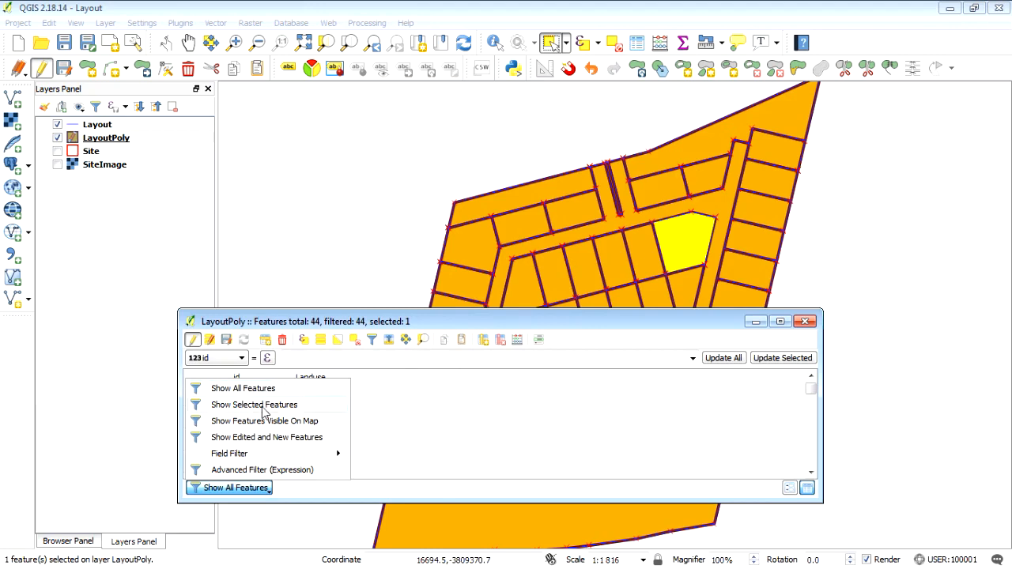
left_click(253, 405)
type("Re")
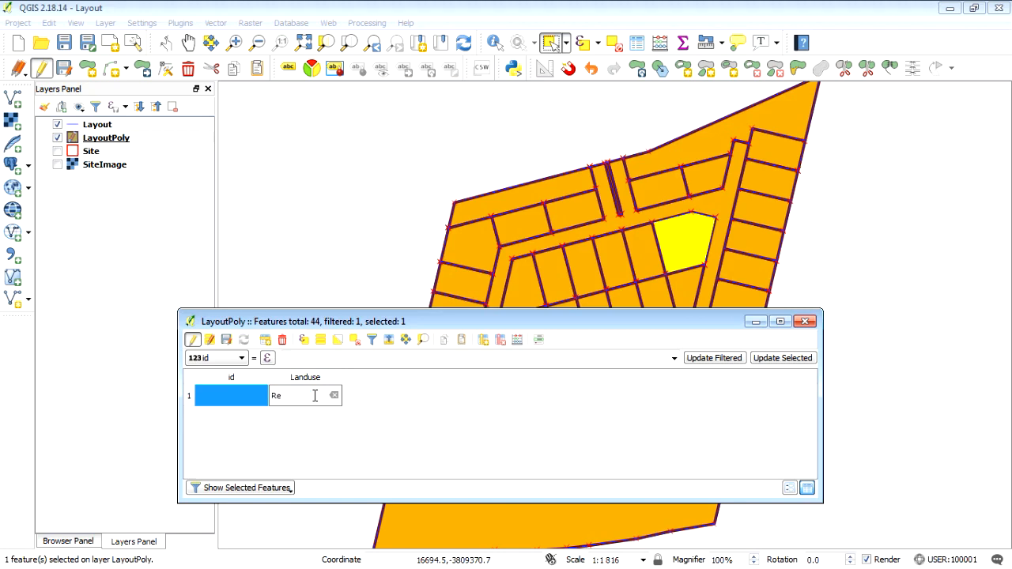
key("Backspace")
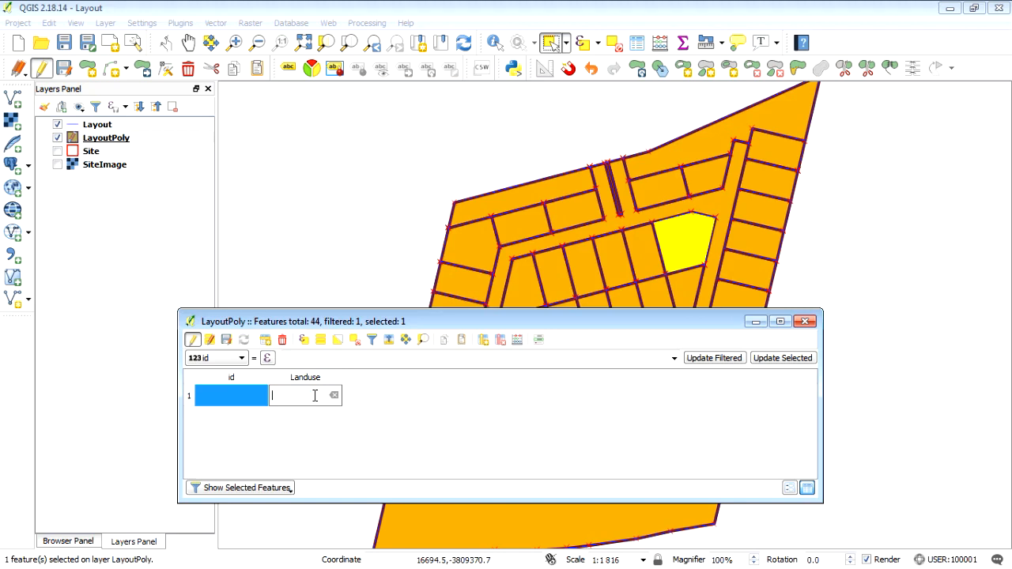
type("Admin")
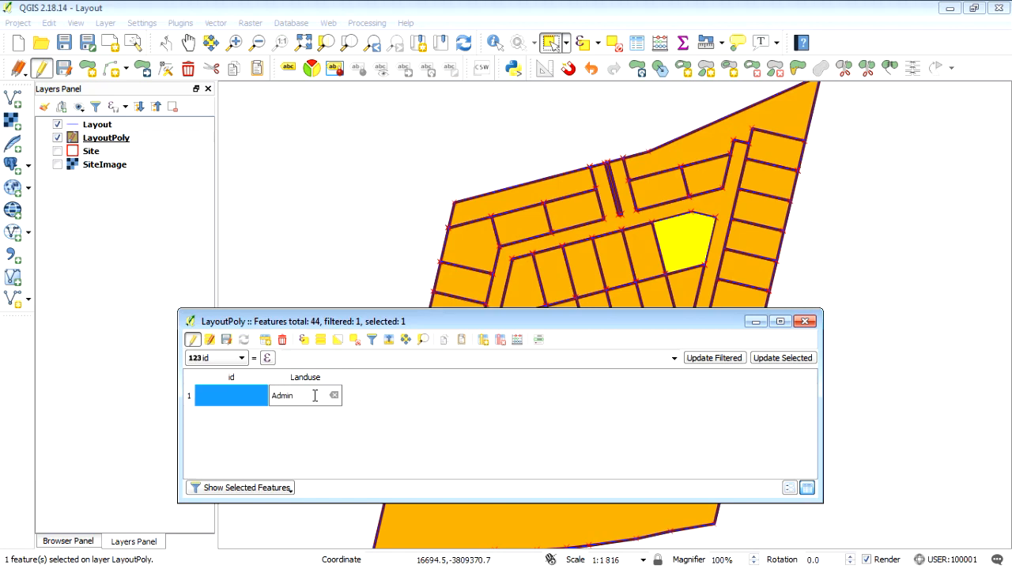
type("i")
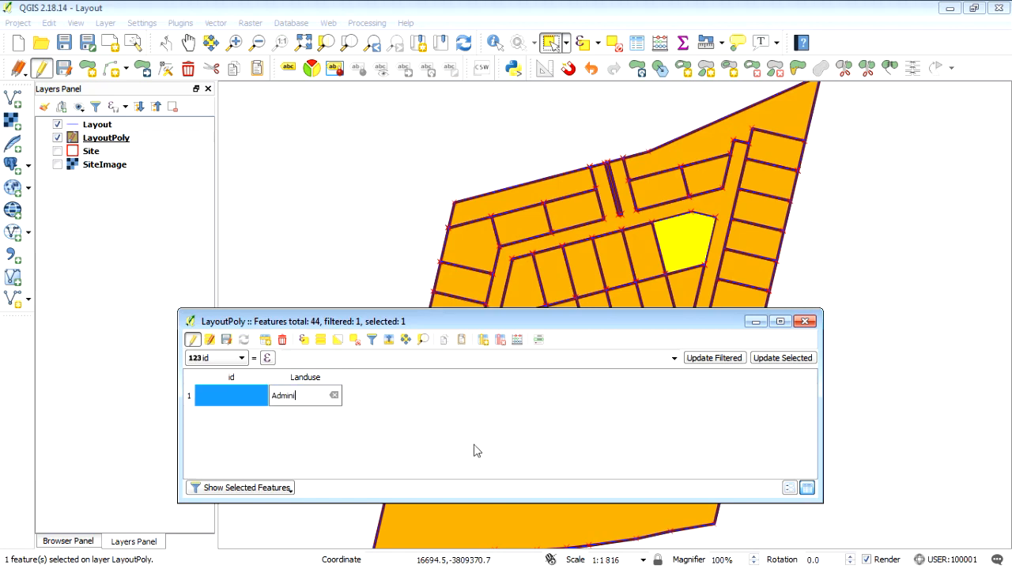
type("stration")
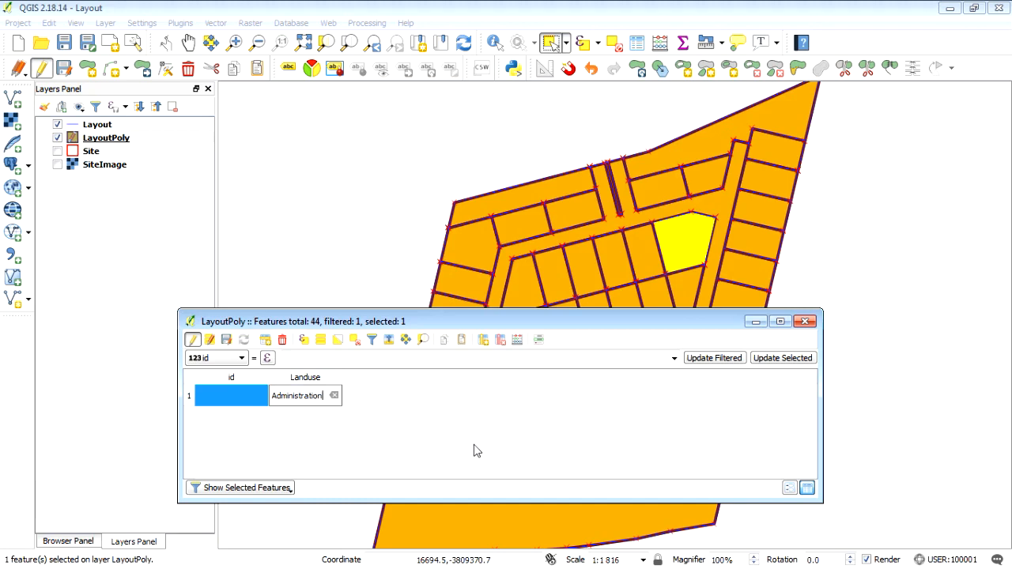
mouse_move(608, 454)
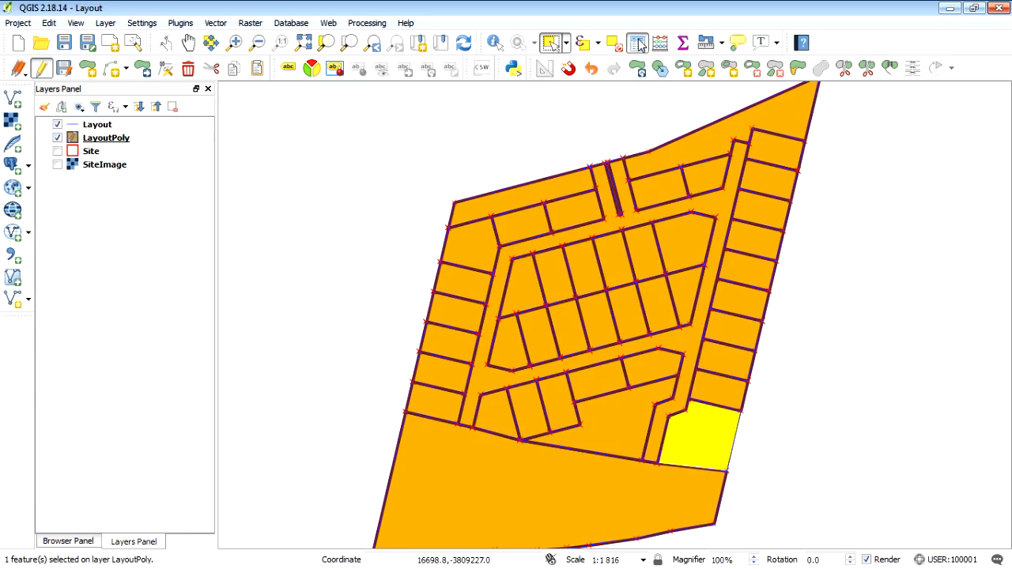
Step: Set row 4's Landuse value to 'Owner' and close the attribute table
left_click(638, 43)
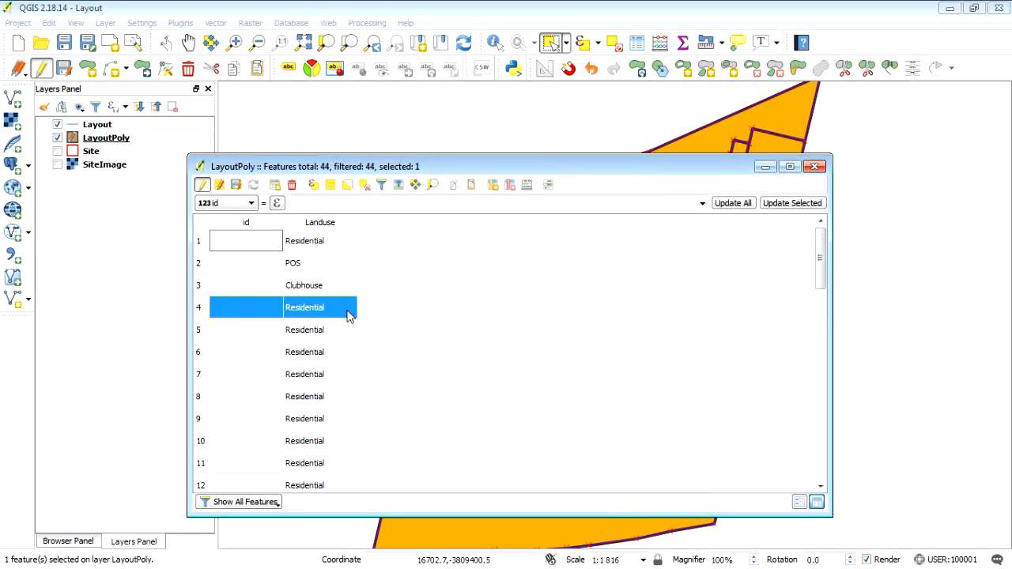
double_click(303, 307)
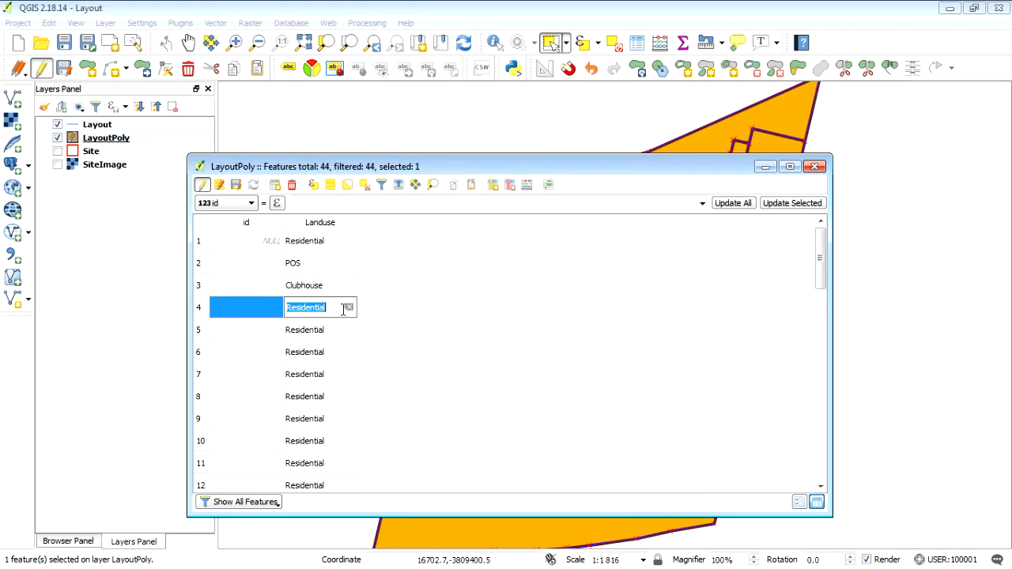
type("Owner")
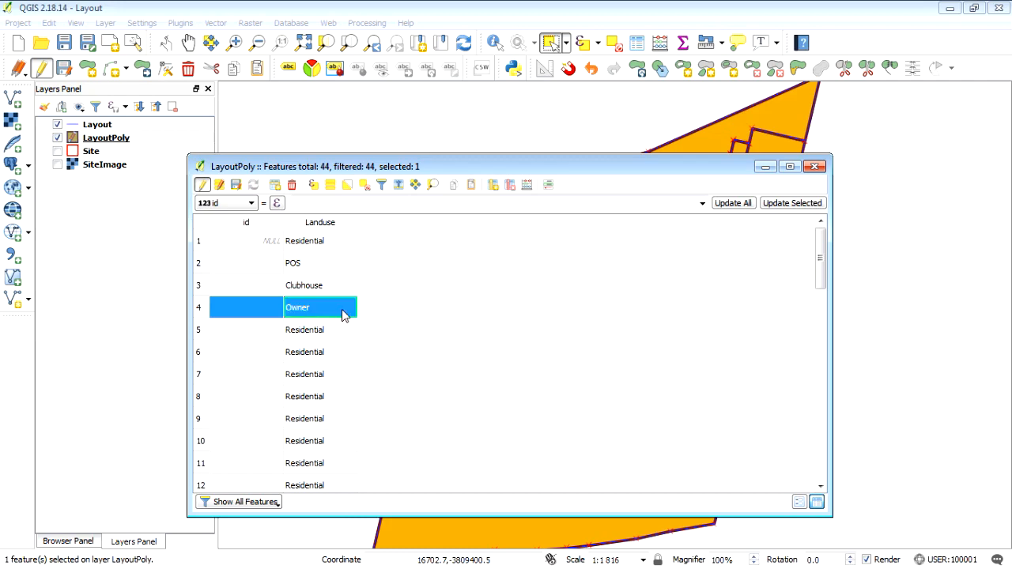
left_click(815, 166)
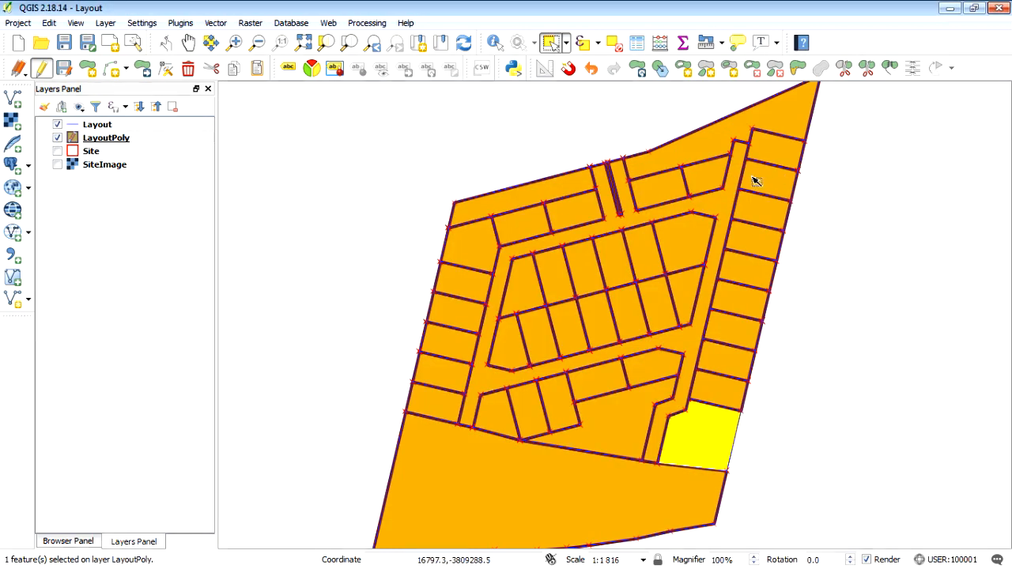
left_click(41, 69)
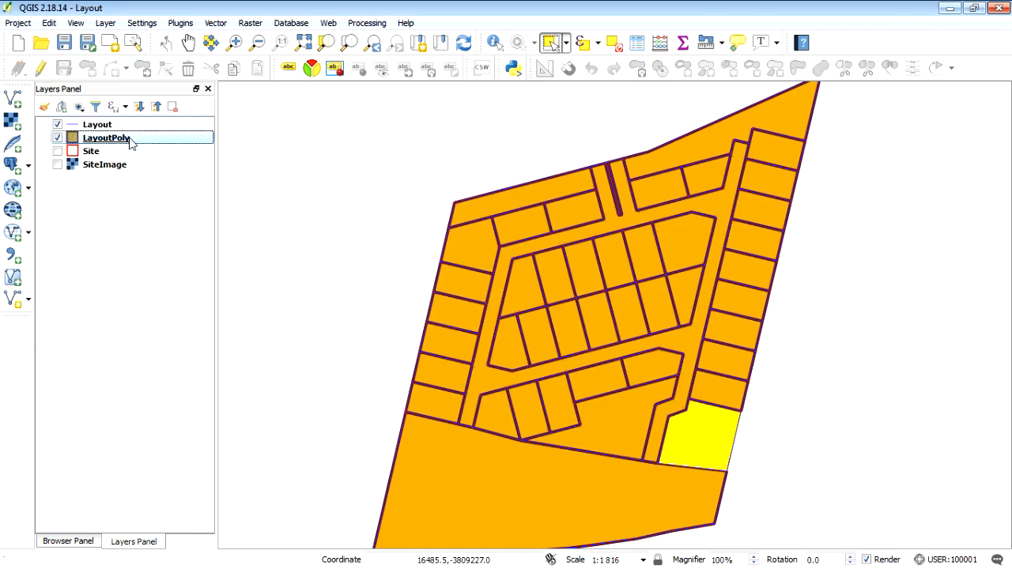
Step: Switch LayoutPoly to a Categorized style using the Landuse column and classify it
double_click(108, 138)
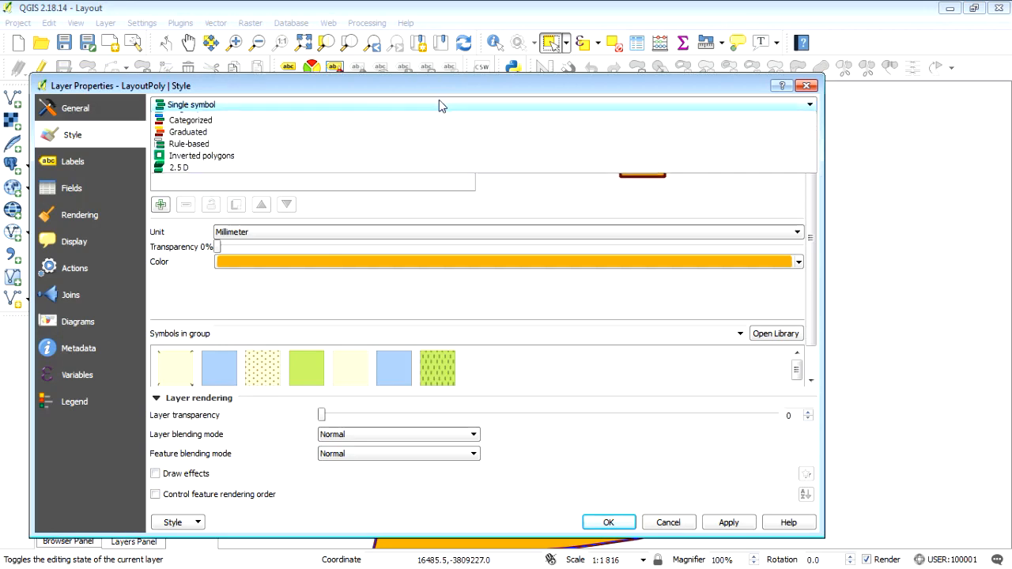
left_click(189, 121)
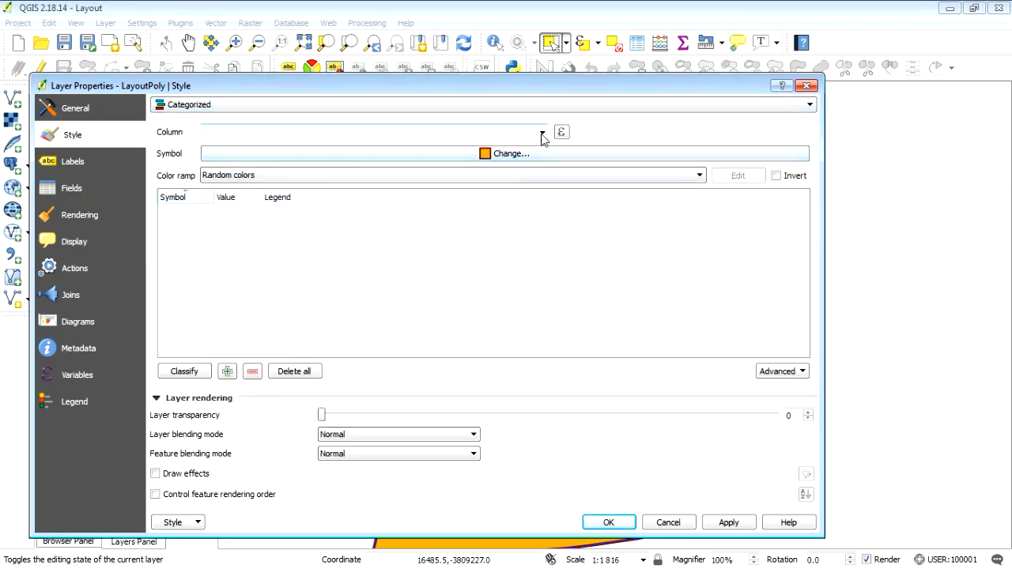
left_click(184, 371)
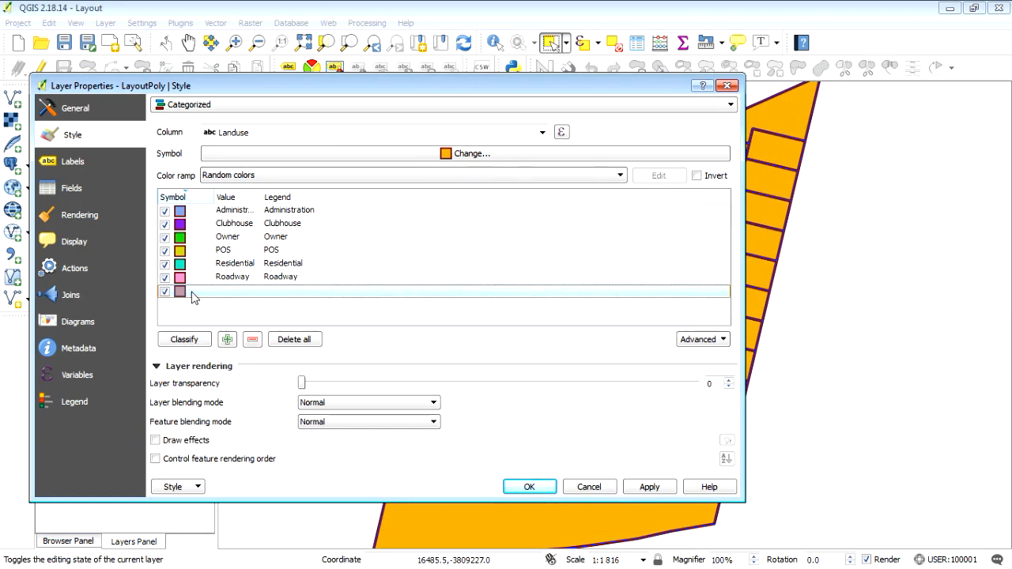
mouse_move(198, 294)
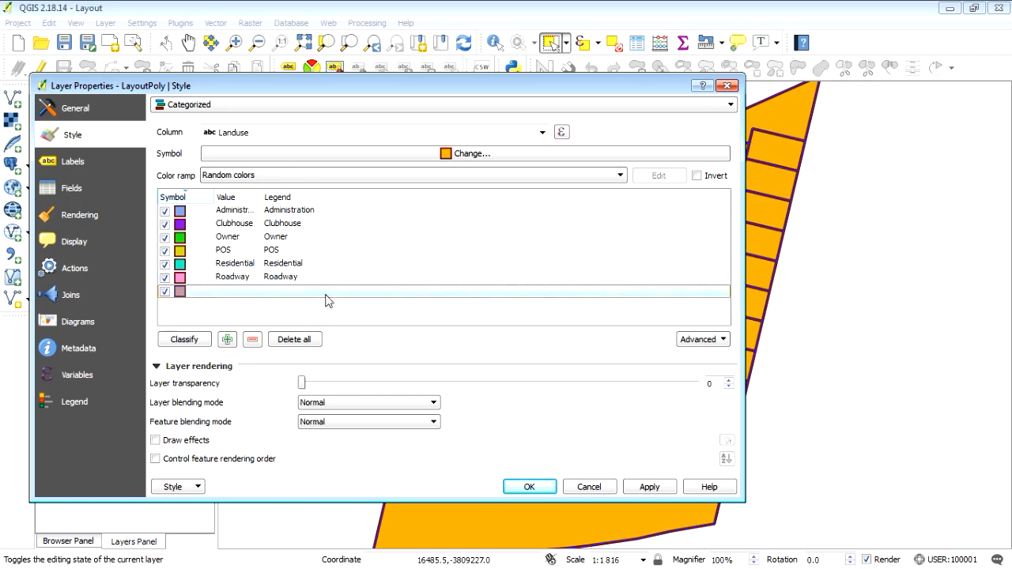
mouse_move(256, 298)
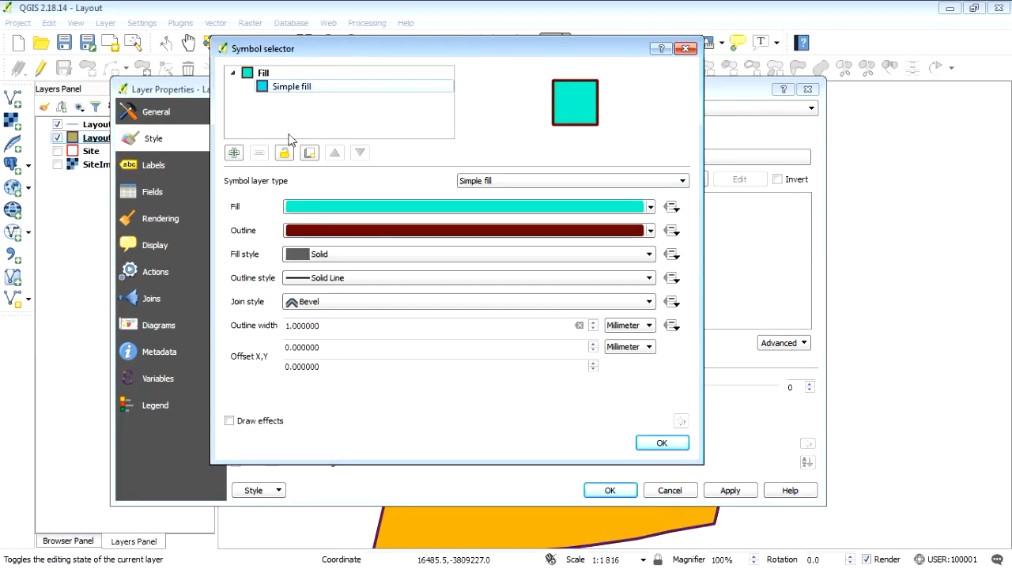
Step: Recolour the Residential class with a pale yellow fill
left_click(467, 206)
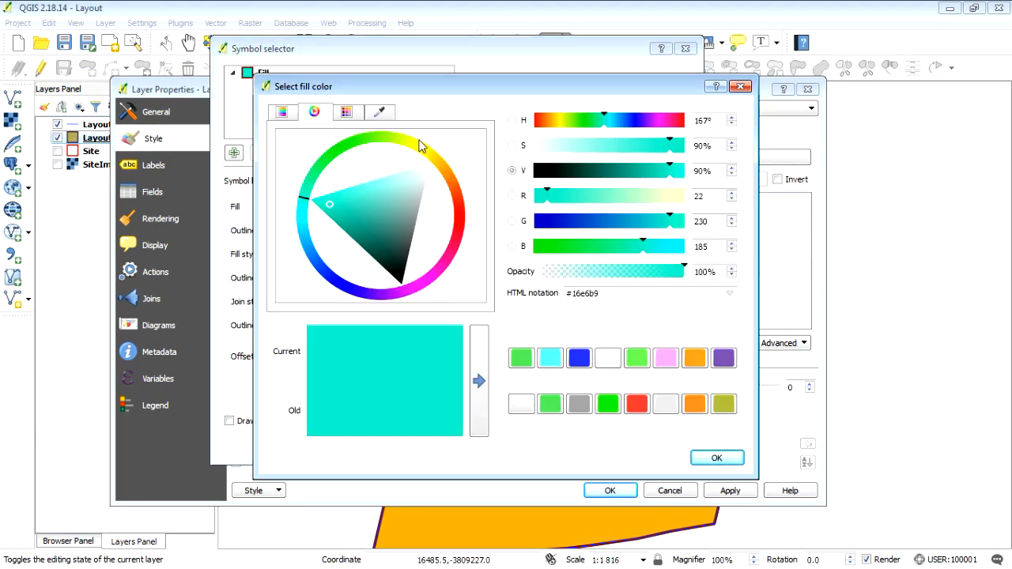
left_click(411, 171)
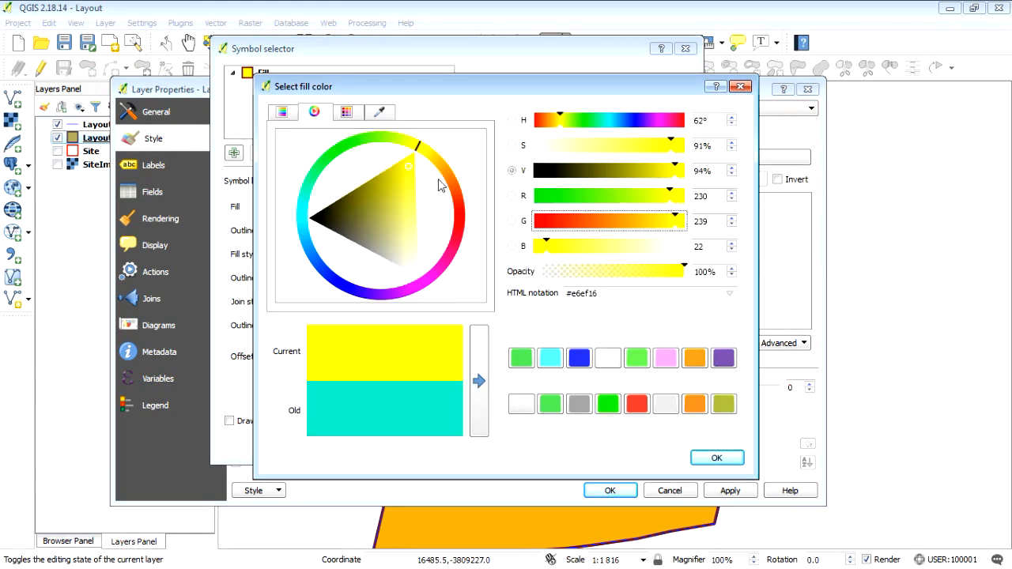
left_click(411, 206)
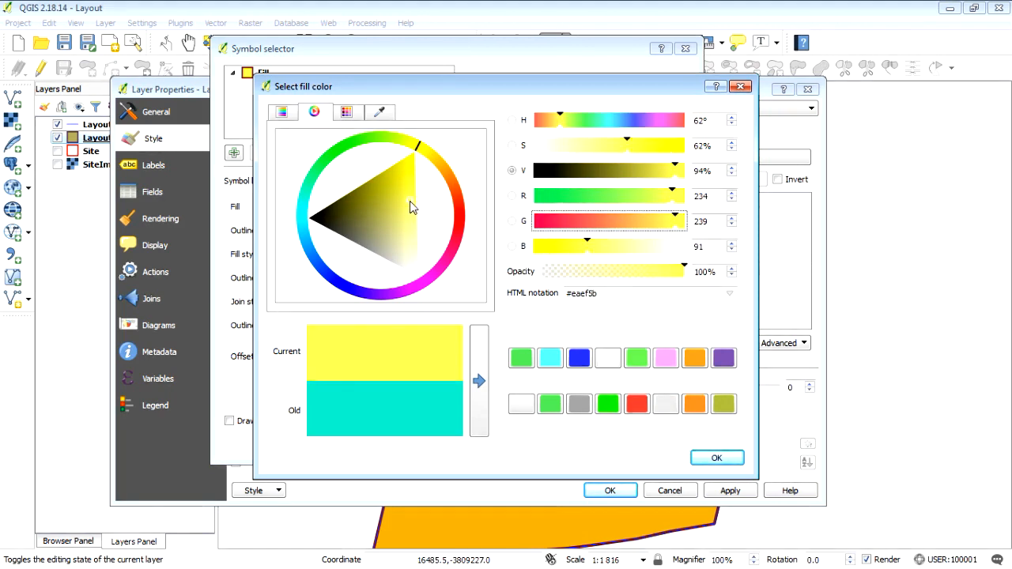
left_click(716, 459)
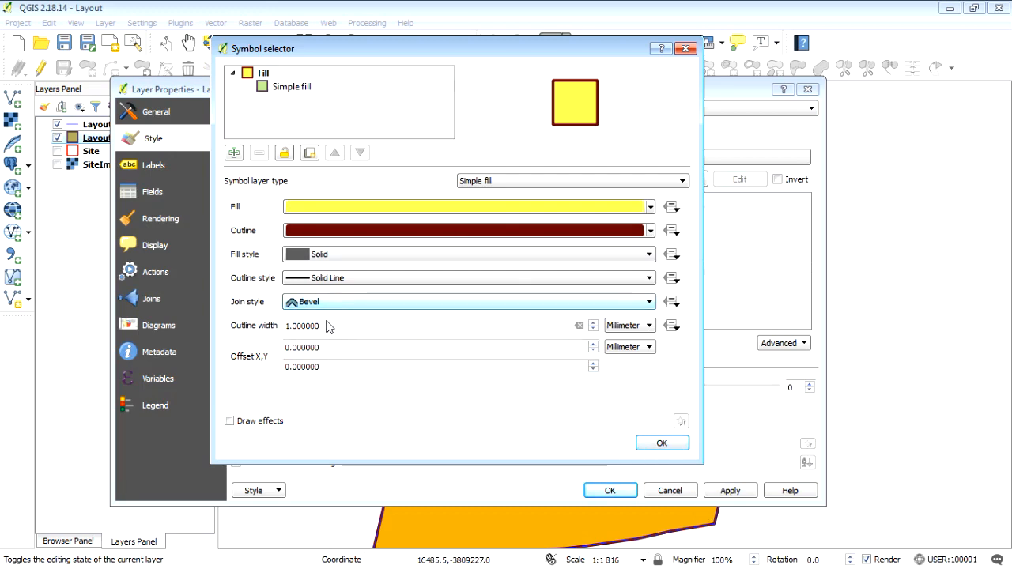
left_click(661, 443)
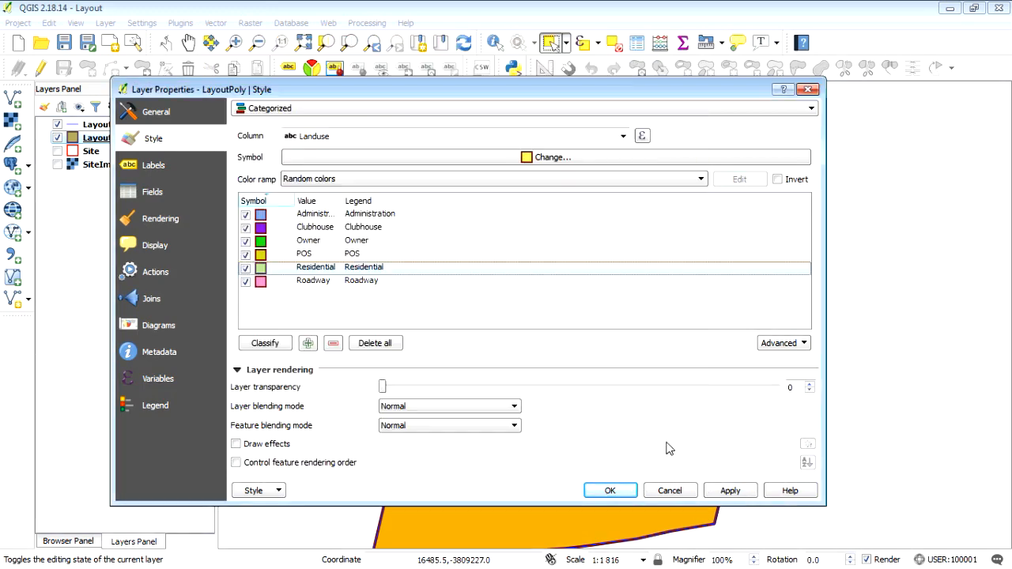
Step: Recolour the POS class green
left_click(316, 253)
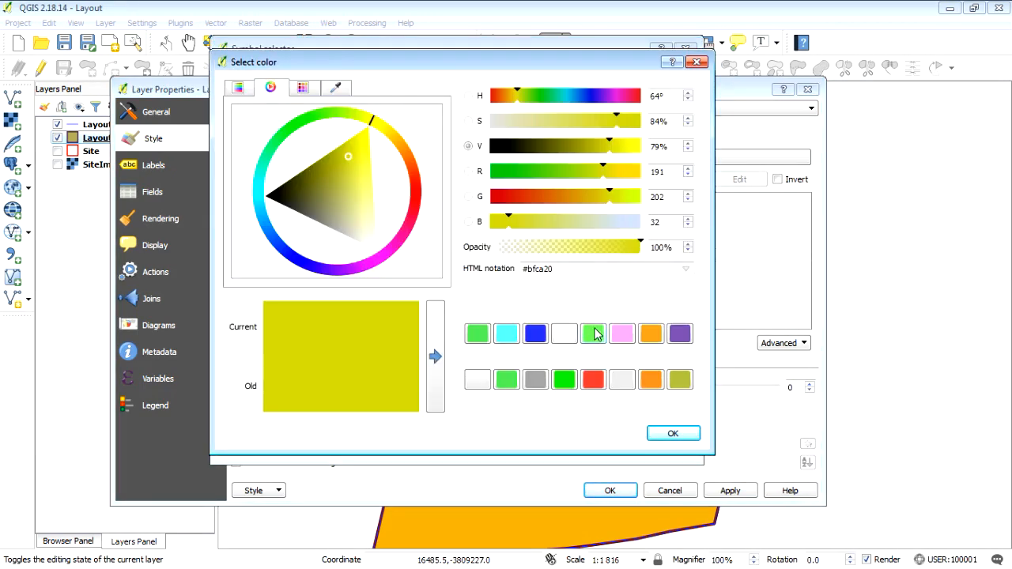
left_click(674, 433)
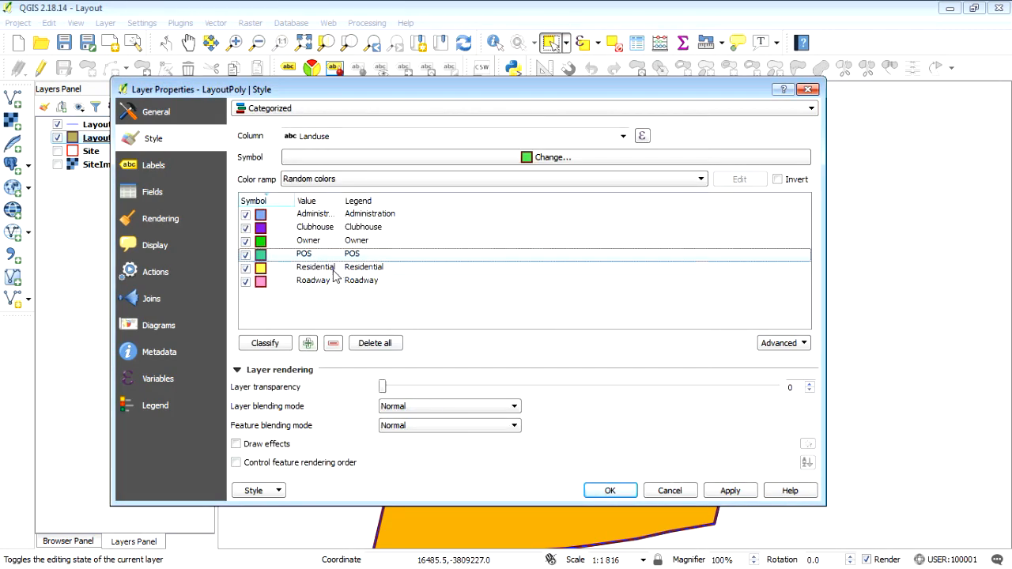
Step: Give the Owner class a yellow fill and an additional fill symbol layer
left_click(308, 240)
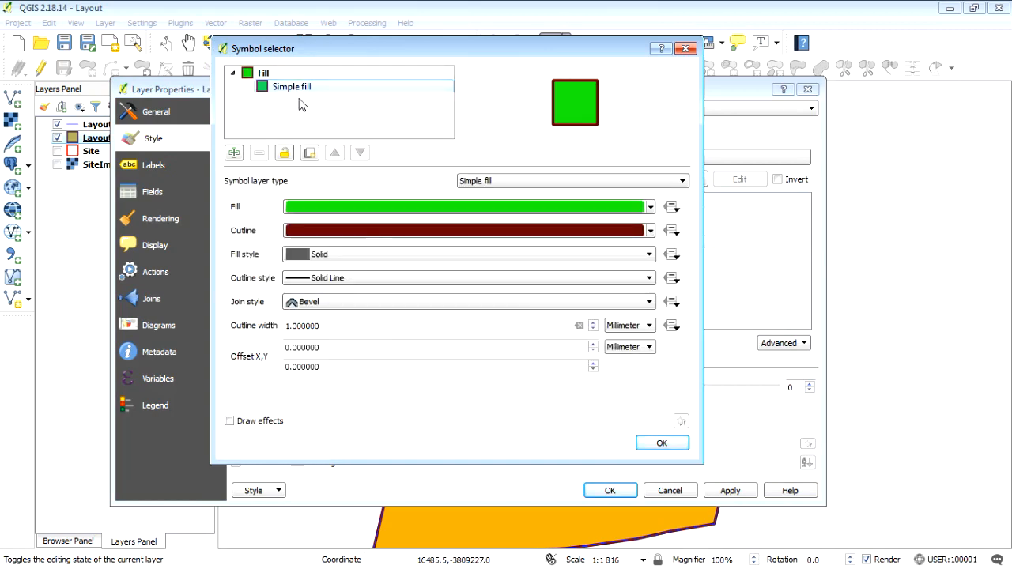
left_click(649, 206)
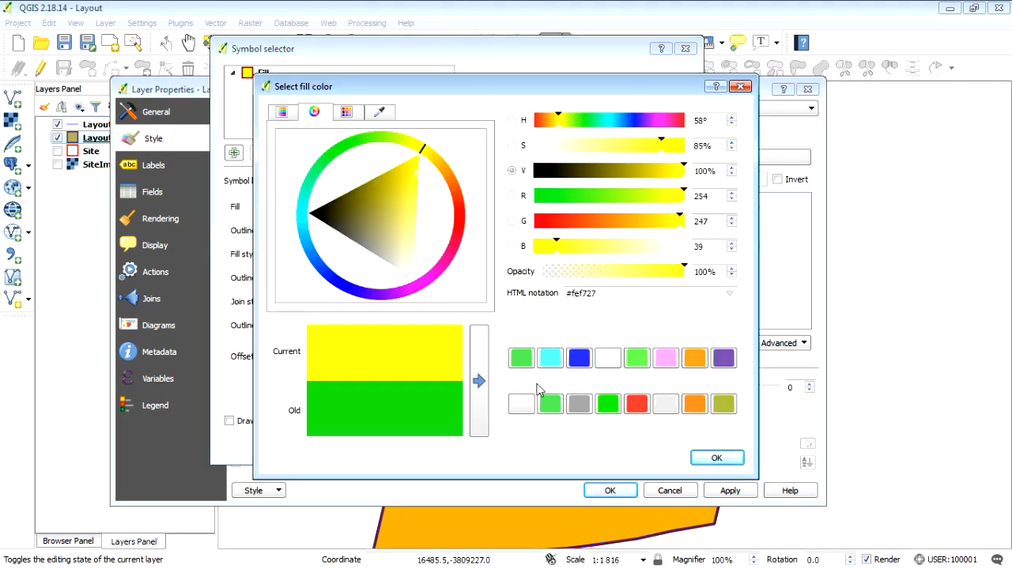
left_click(715, 458)
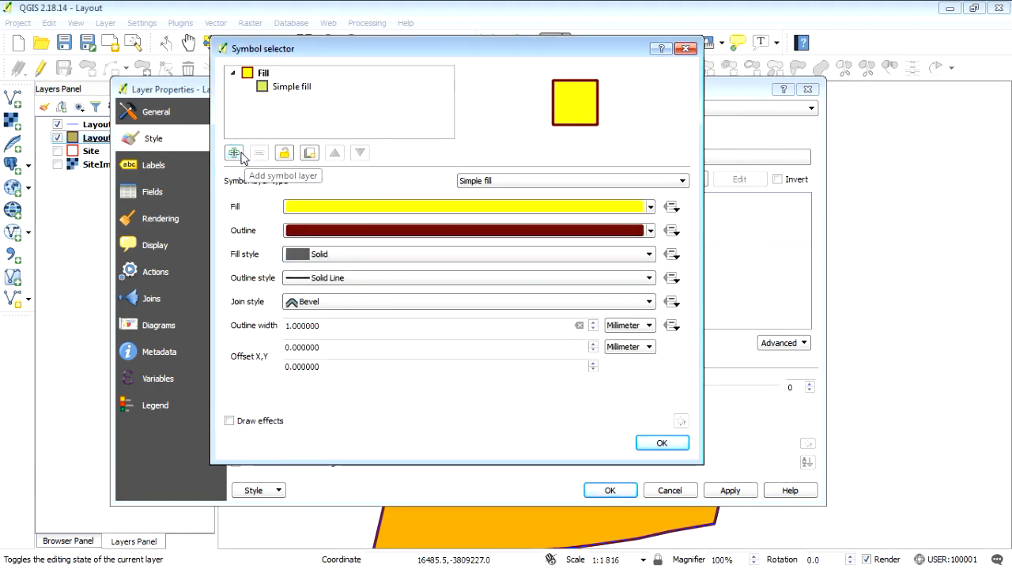
left_click(234, 152)
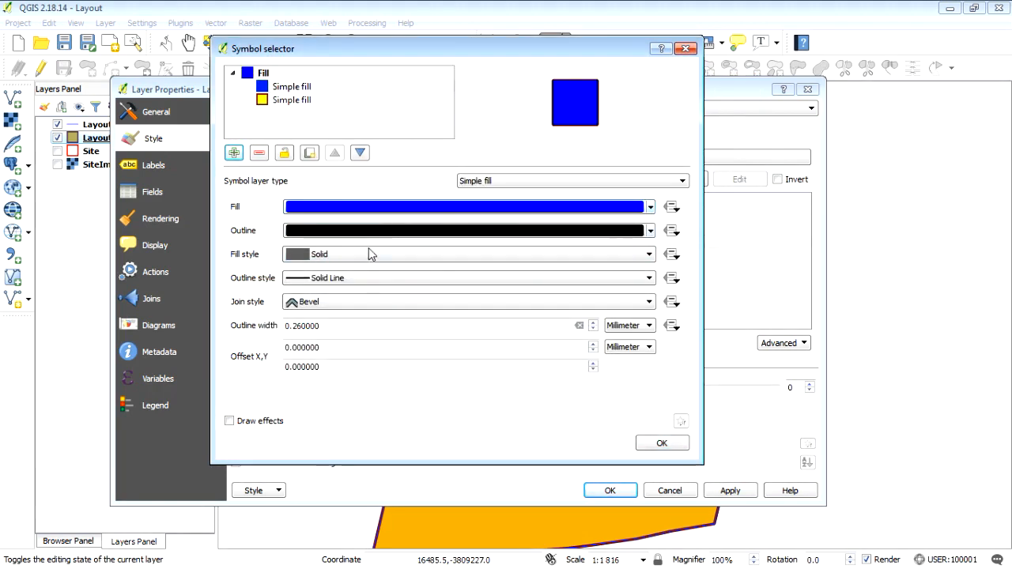
left_click(466, 253)
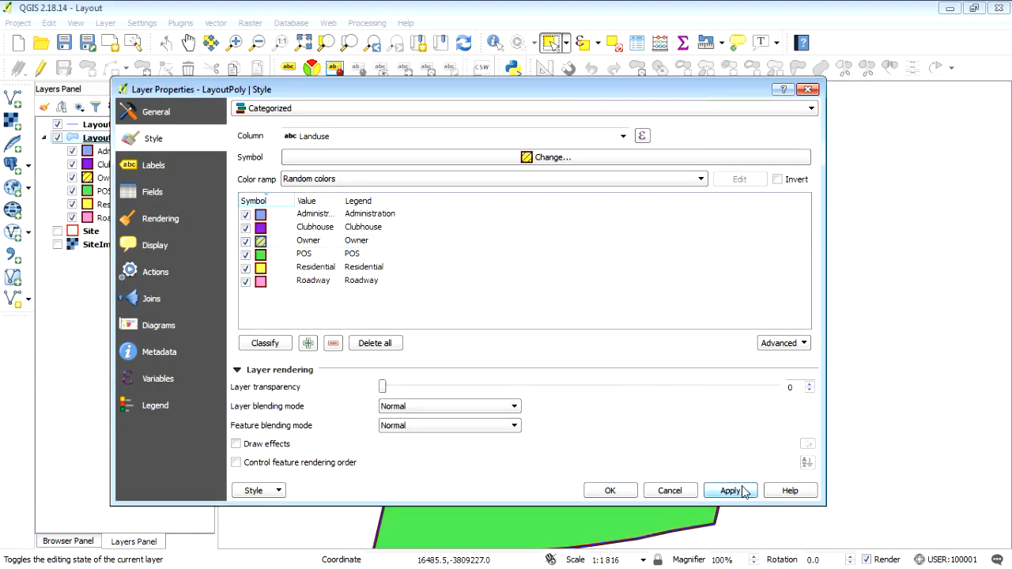
Step: Apply the class colours and recolour the Clubhouse class a light lilac
left_click(729, 491)
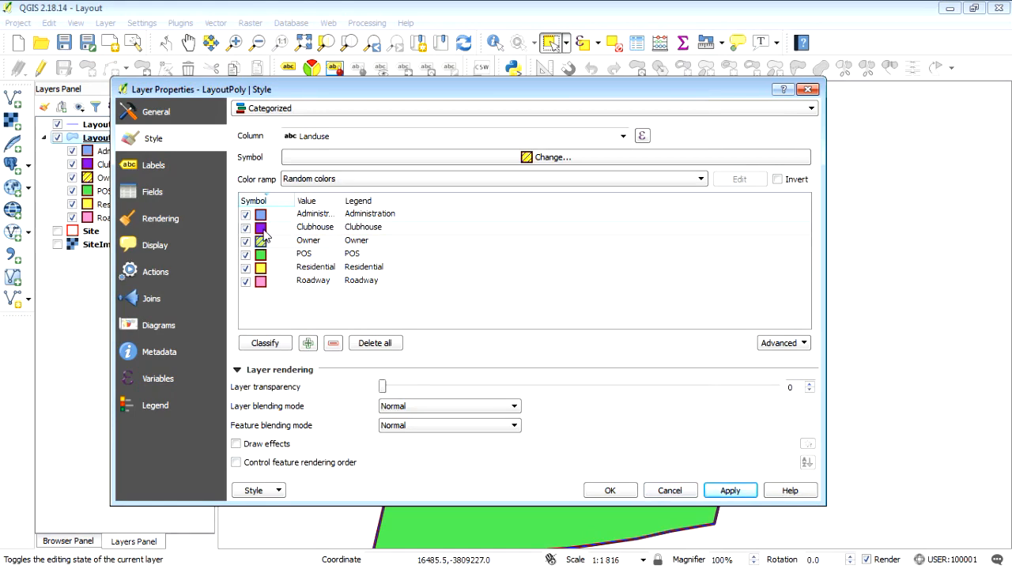
double_click(260, 227)
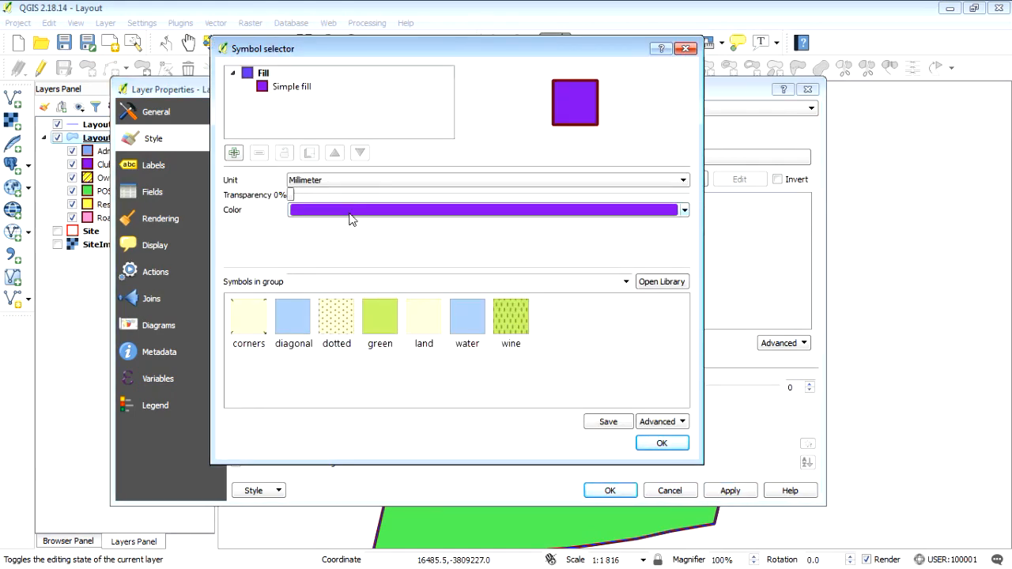
left_click(684, 208)
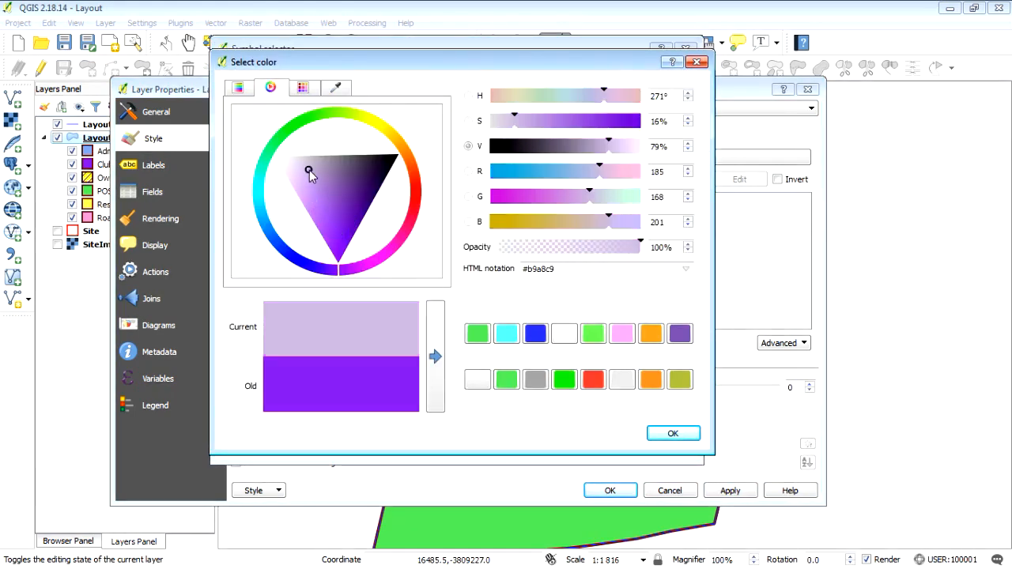
left_click_drag(308, 171, 310, 196)
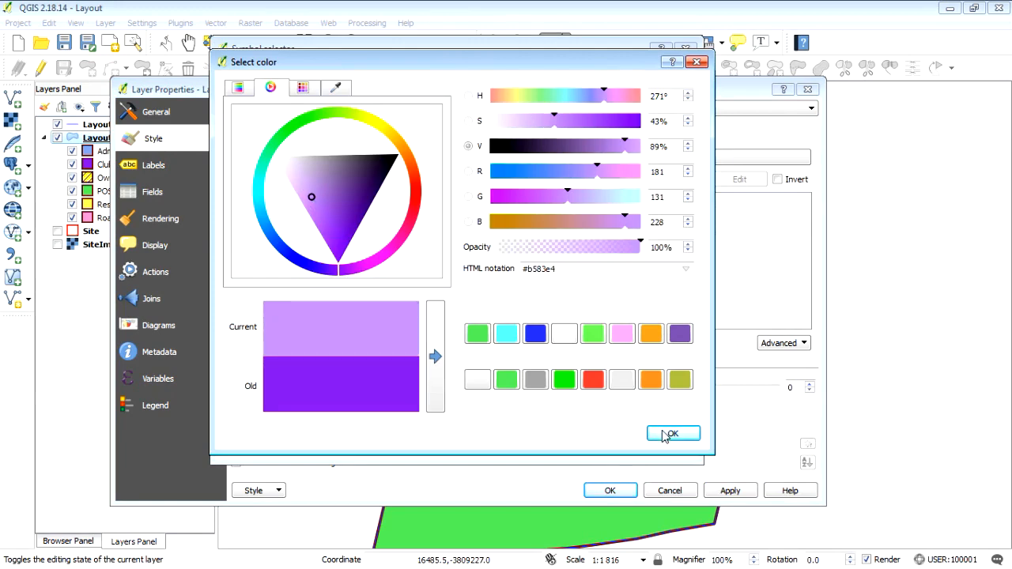
left_click(670, 433)
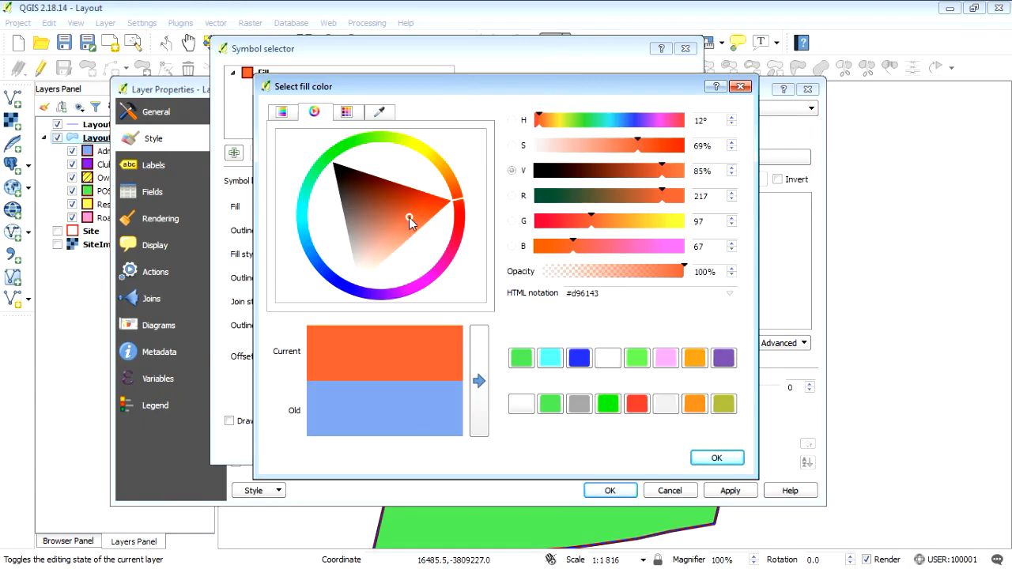
Step: Make Administration orange-red and Roadway light grey
left_click(715, 458)
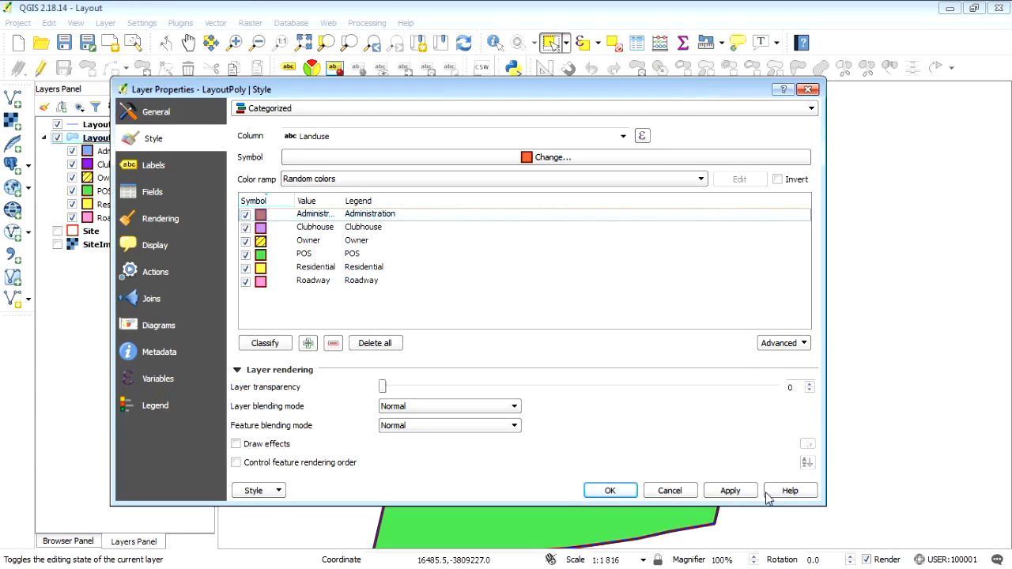
left_click(313, 280)
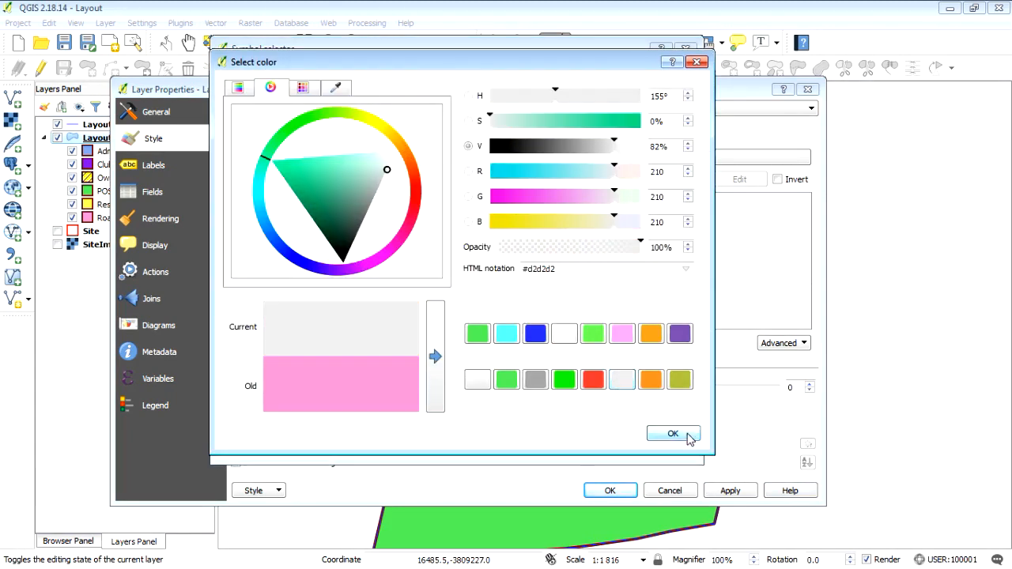
left_click(674, 433)
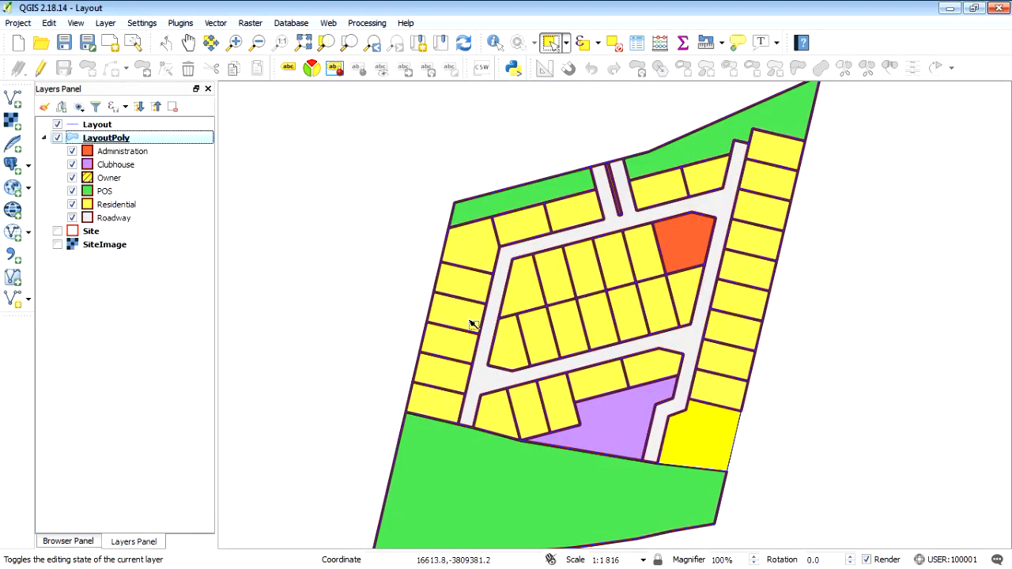
Step: Reduce the outline width of all LayoutPoly parcel symbols via the layer properties and apply it
left_click(114, 218)
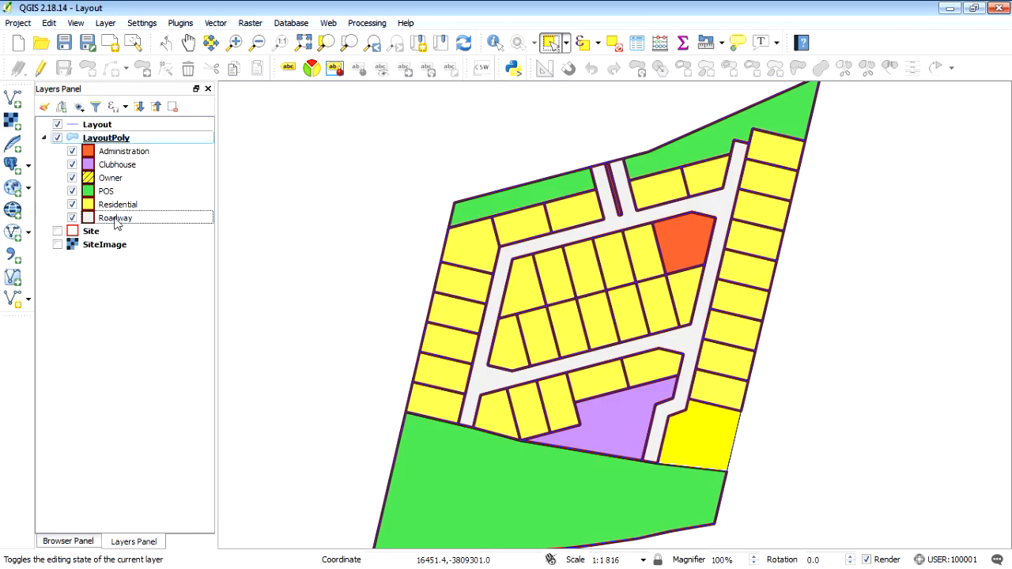
right_click(106, 137)
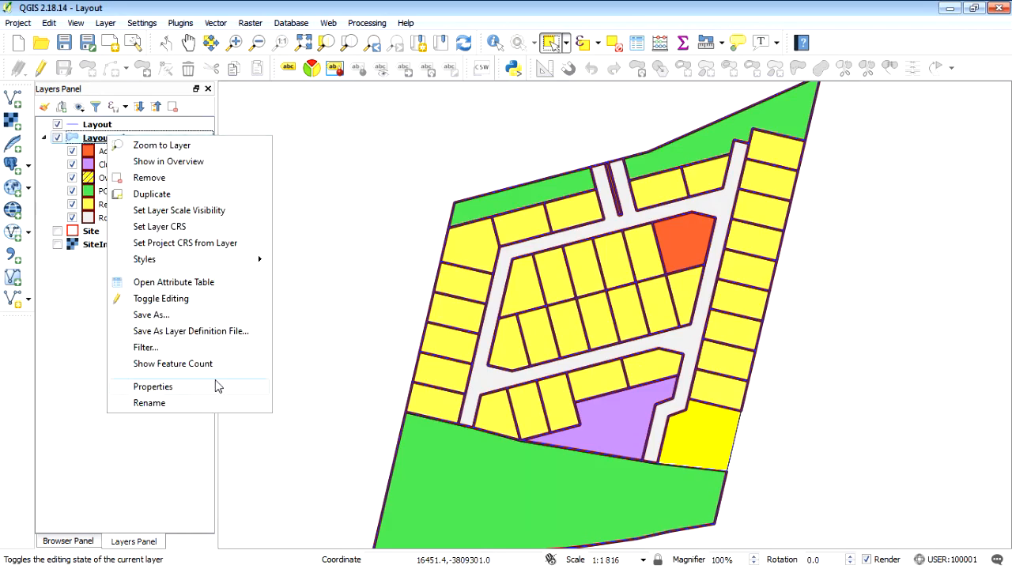
left_click(152, 386)
type("0.")
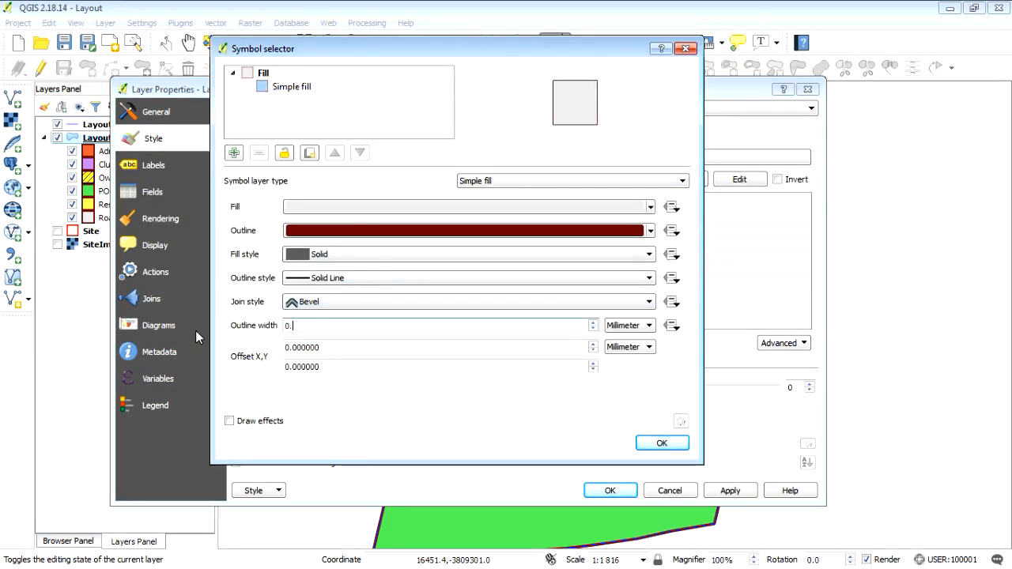
left_click(661, 443)
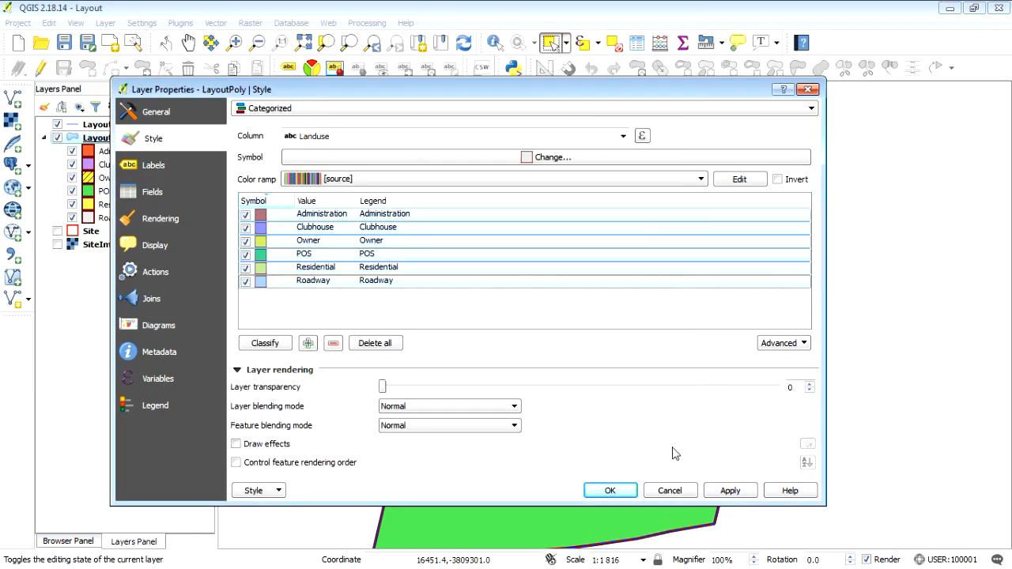
left_click(611, 491)
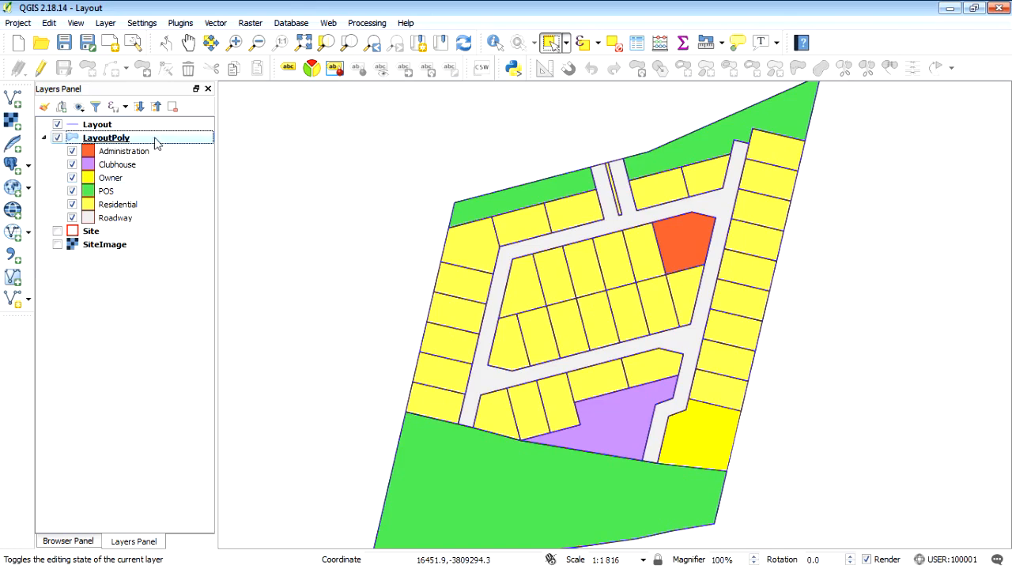
mouse_move(155, 142)
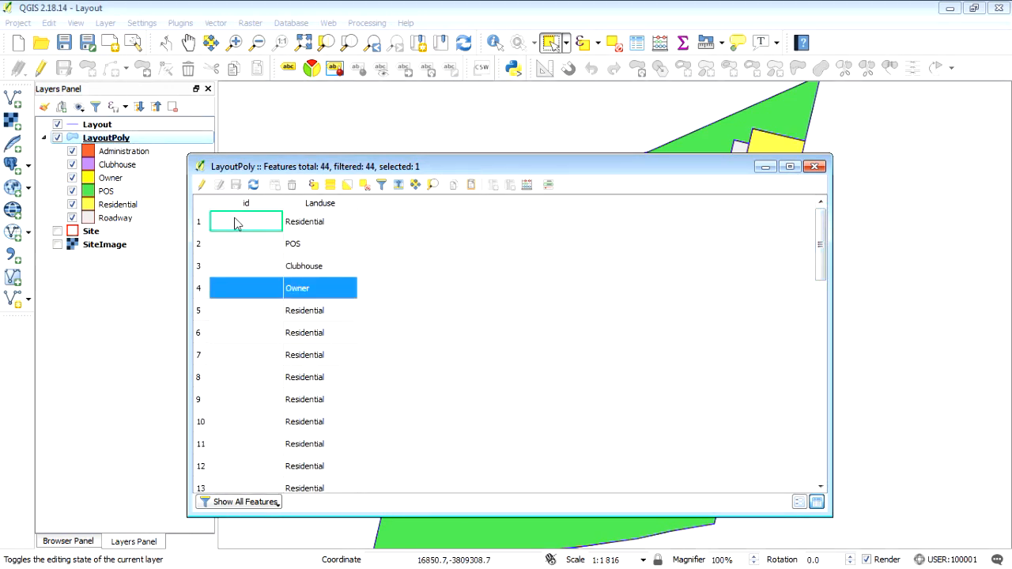
Step: Review the LayoutPoly attribute table rows and close it
scroll("down", 3)
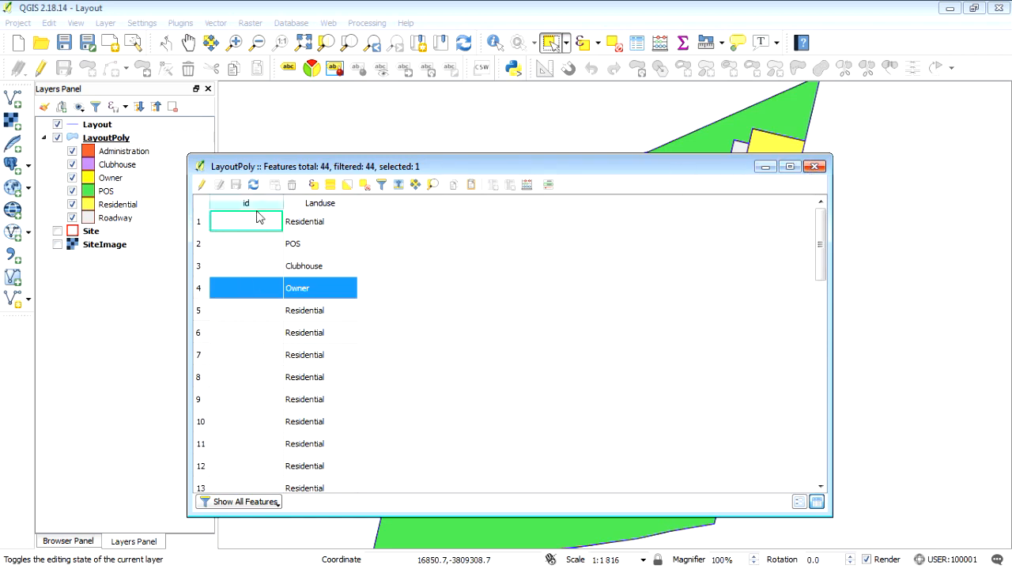
left_click(815, 166)
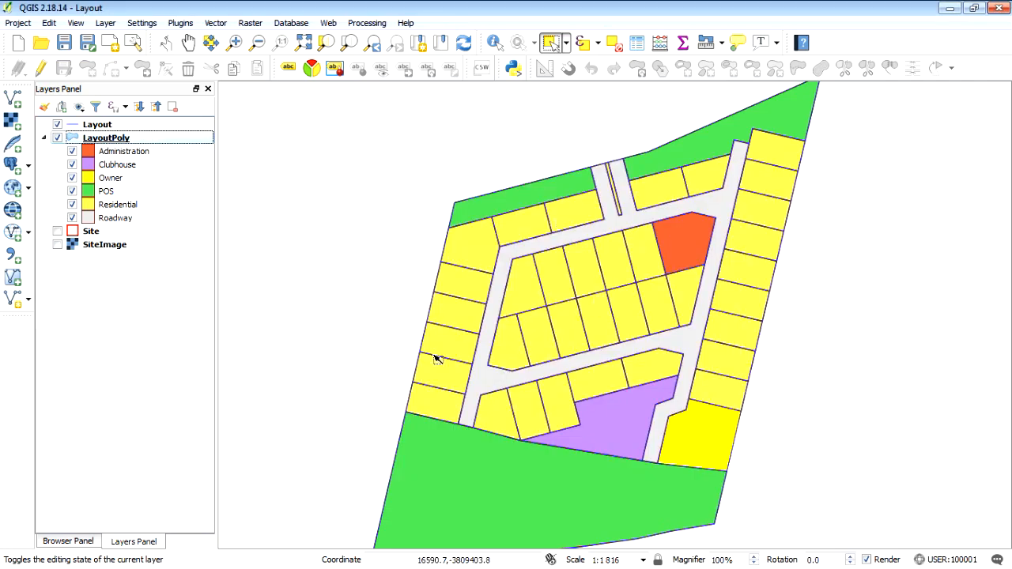
mouse_move(509, 277)
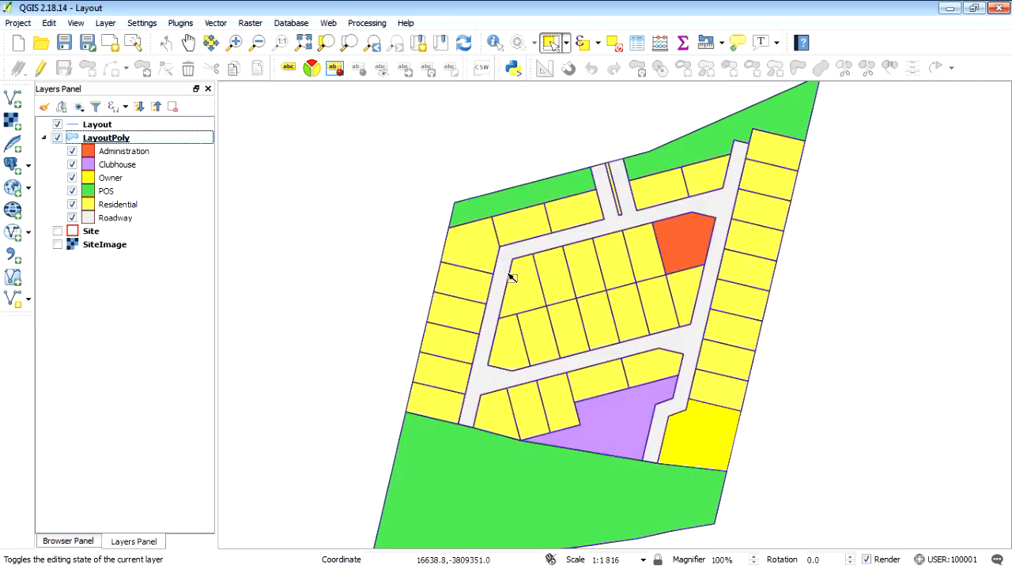
mouse_move(573, 228)
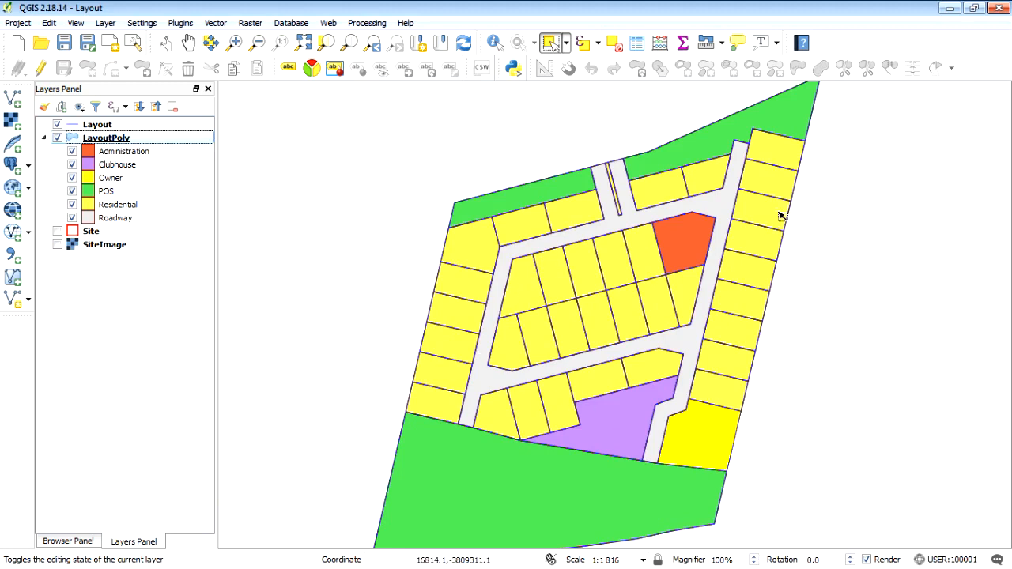
mouse_move(386, 121)
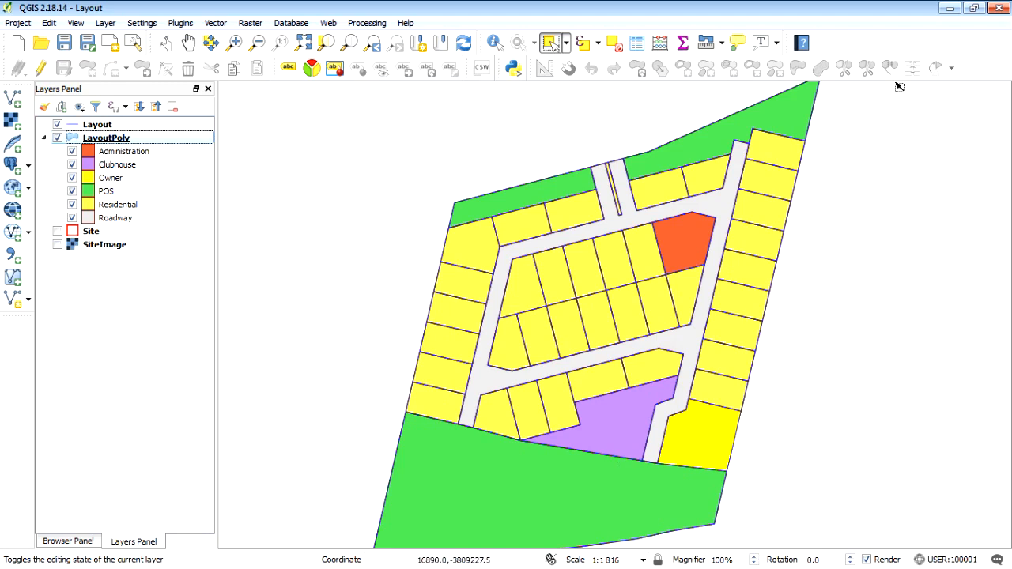
mouse_move(332, 258)
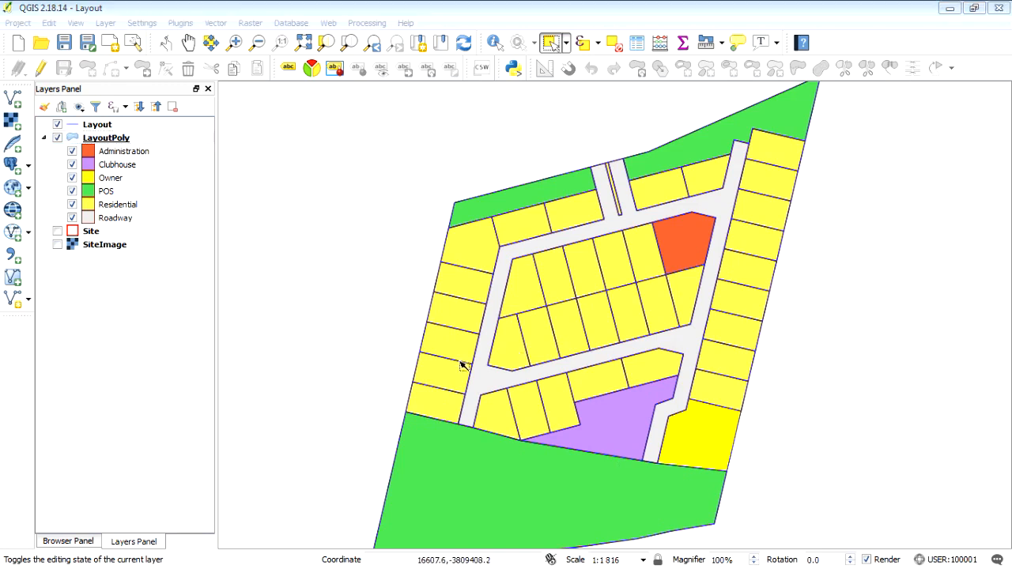
Step: Add a new integer field named Erf with length 6 to the LayoutPoly attribute table
right_click(106, 138)
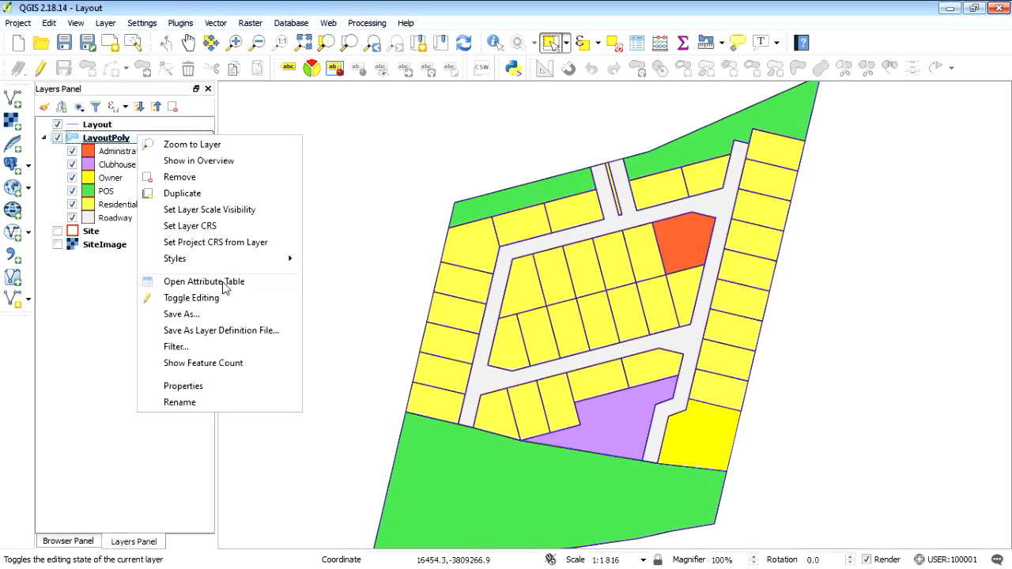
left_click(202, 282)
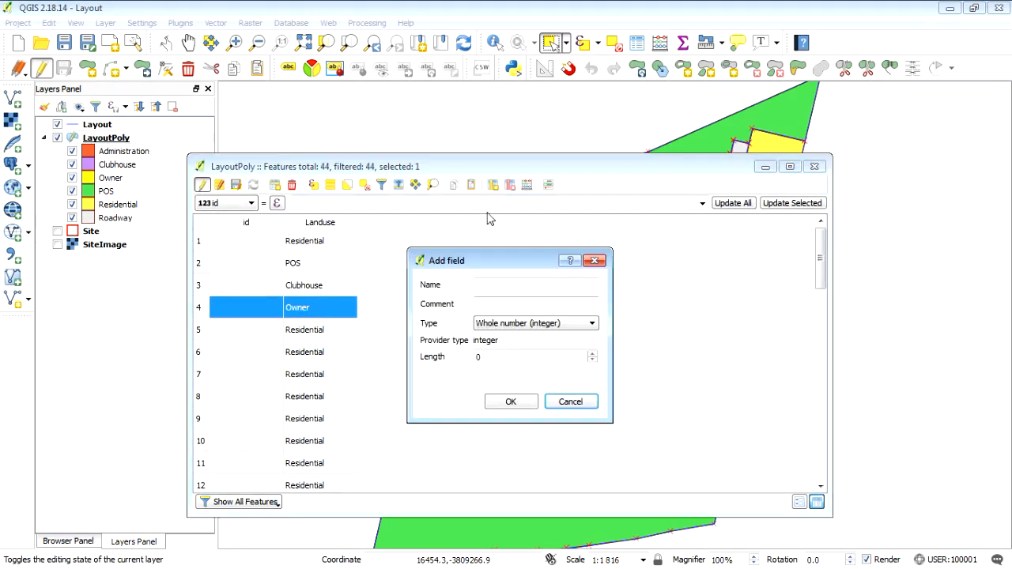
type("Erf")
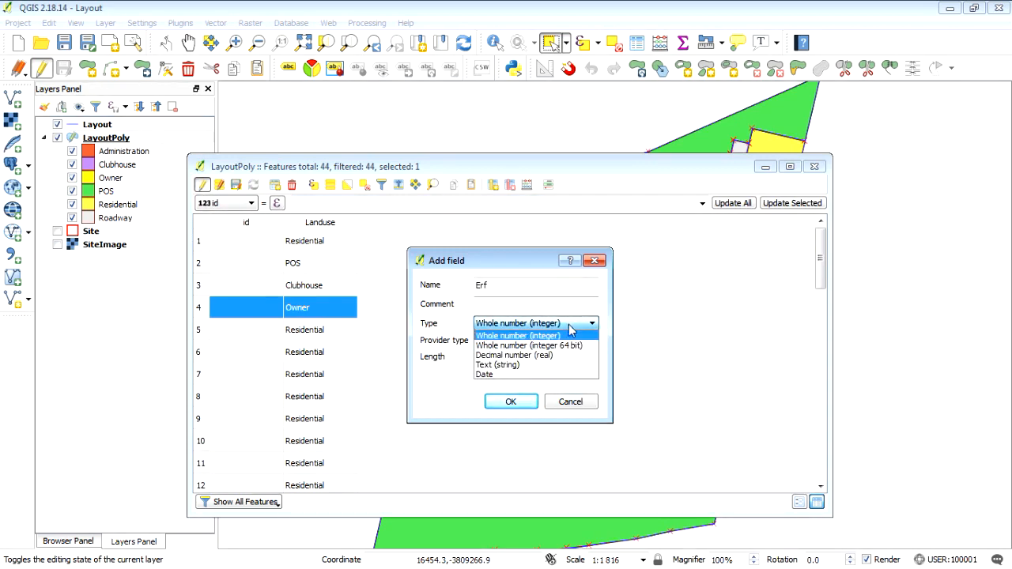
left_click(519, 336)
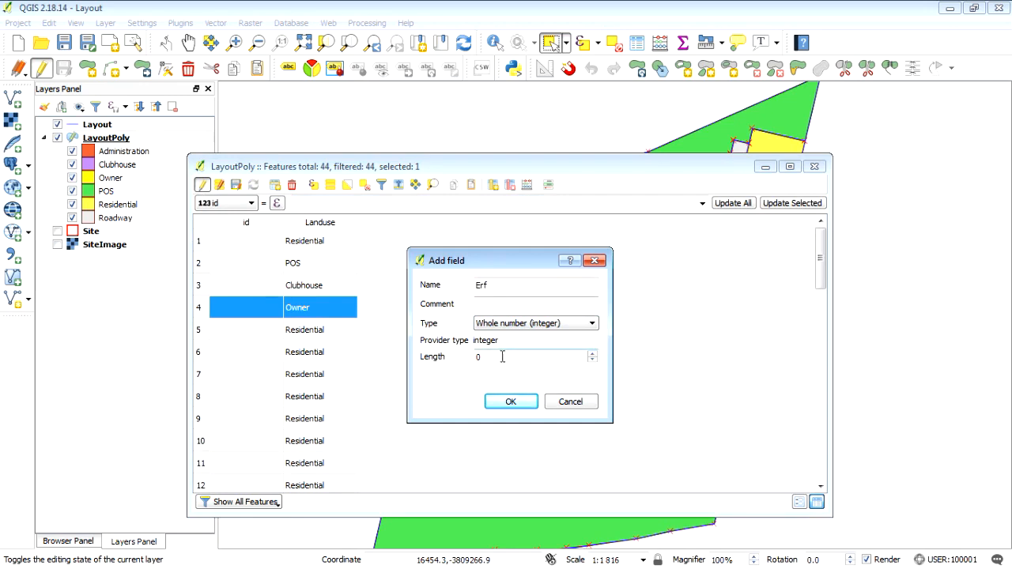
type("6")
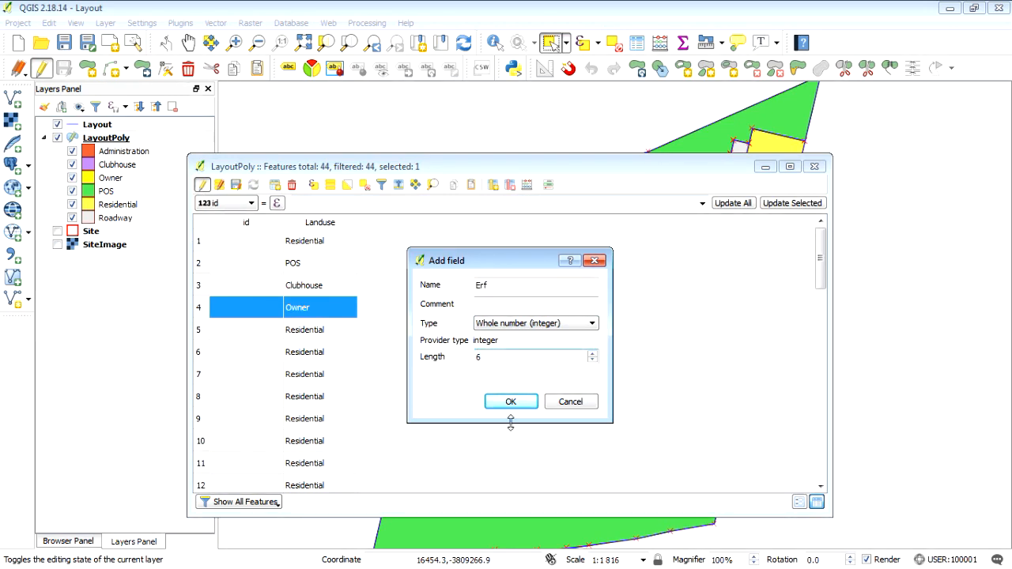
left_click(509, 402)
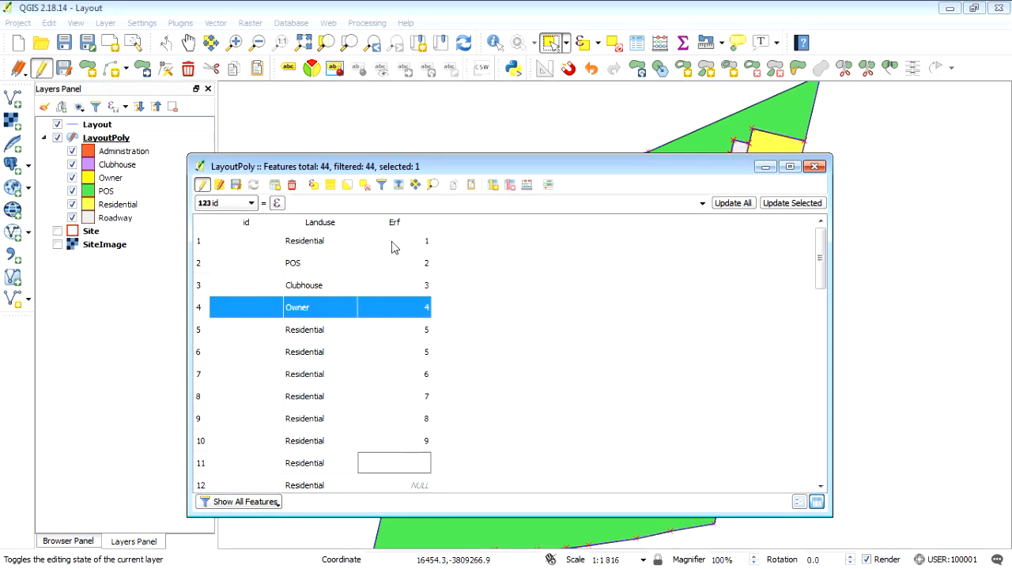
Step: Scroll through the filled Erf parcel numbers and close the attribute table
scroll("down", 3)
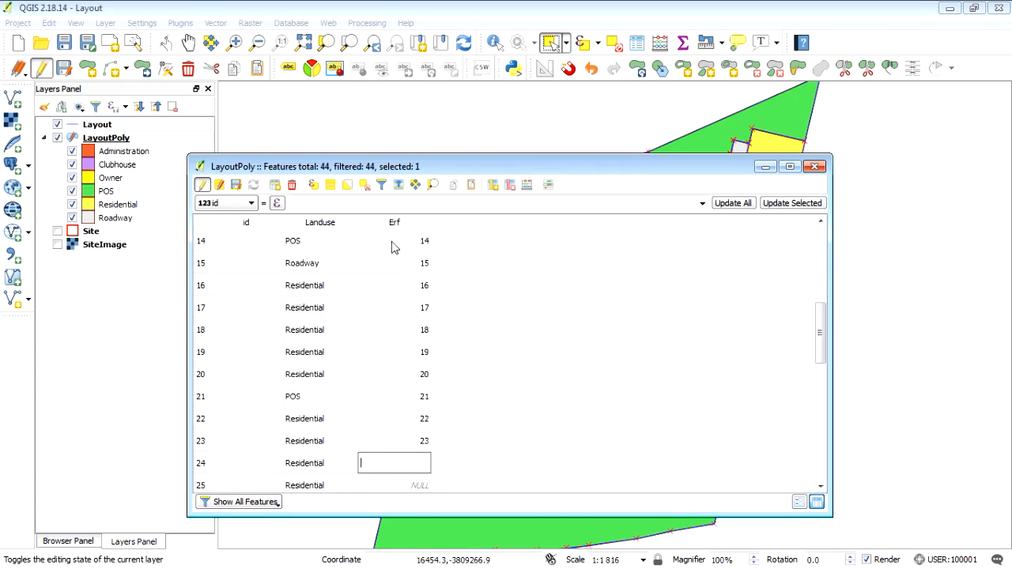
scroll("down", 3)
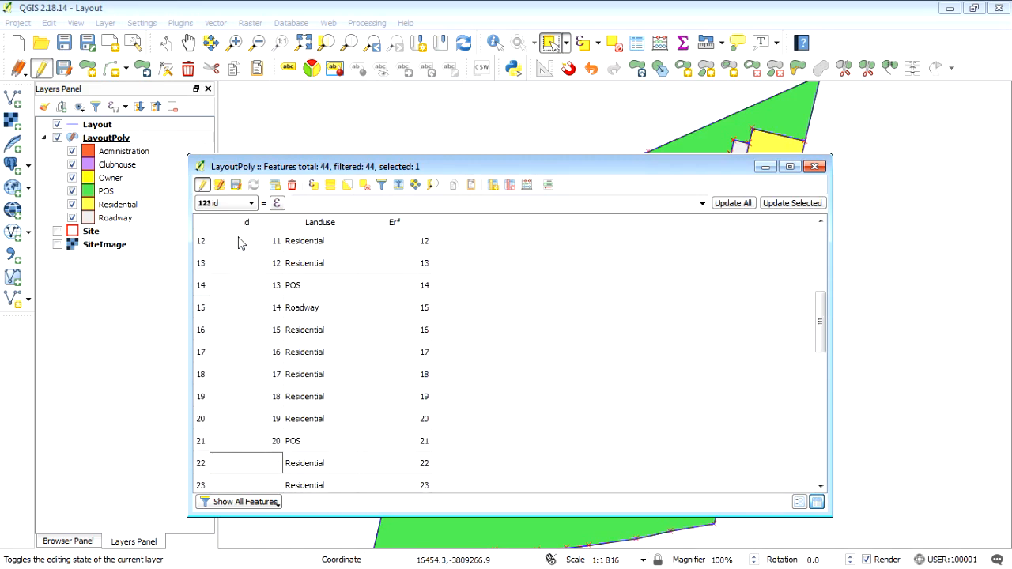
scroll("down", 3)
type("3")
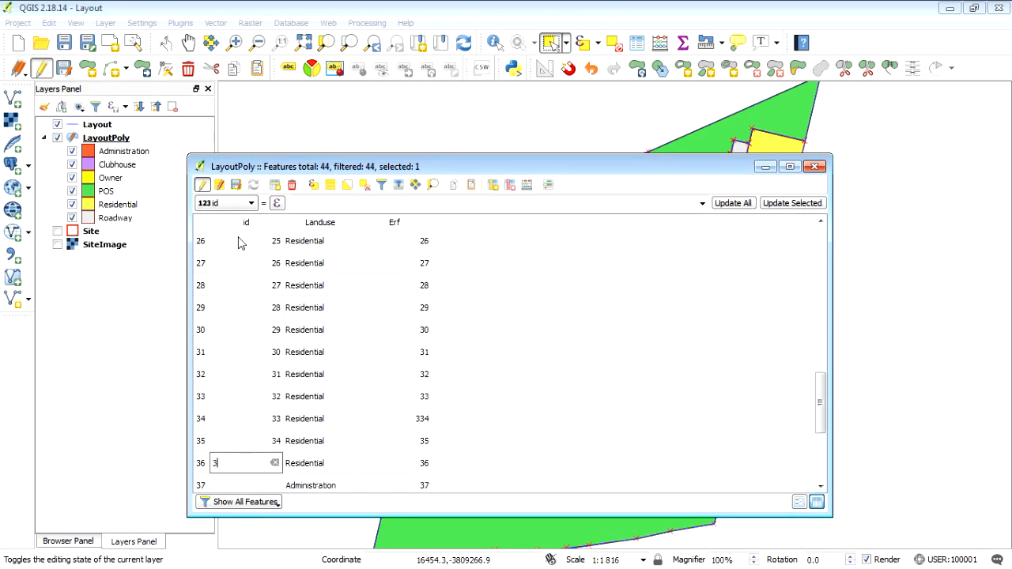
scroll("down", 3)
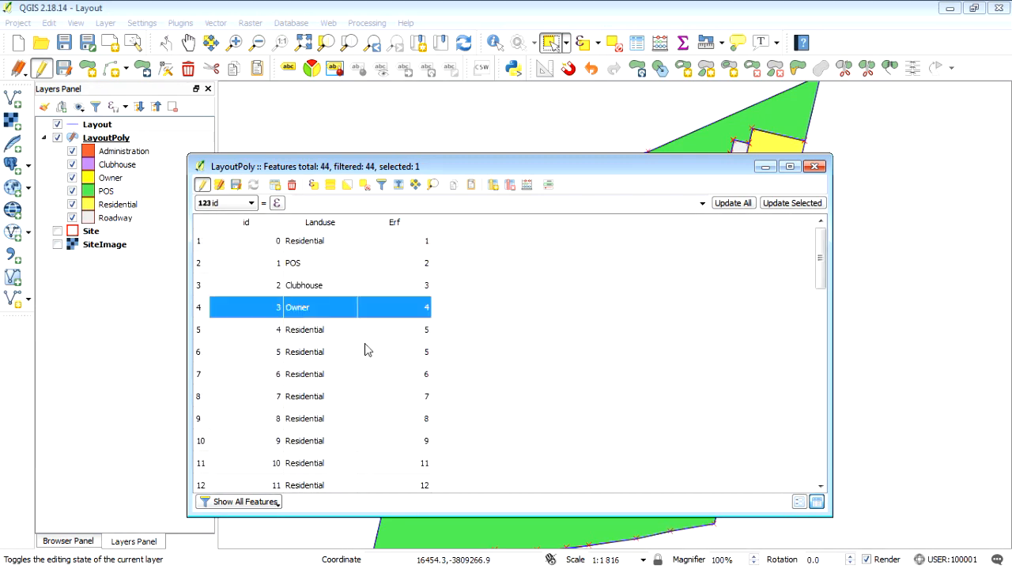
left_click(820, 166)
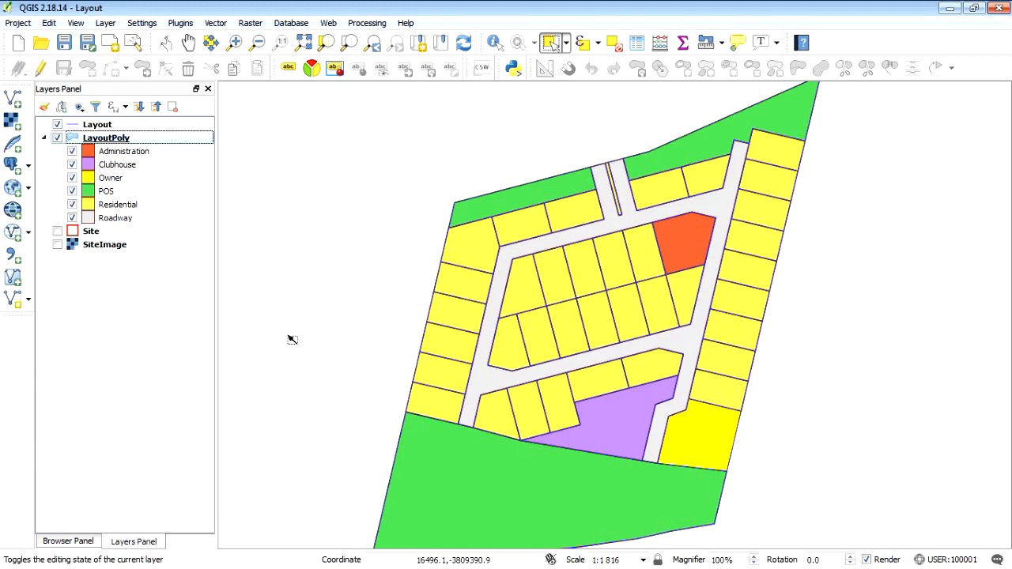
mouse_move(146, 472)
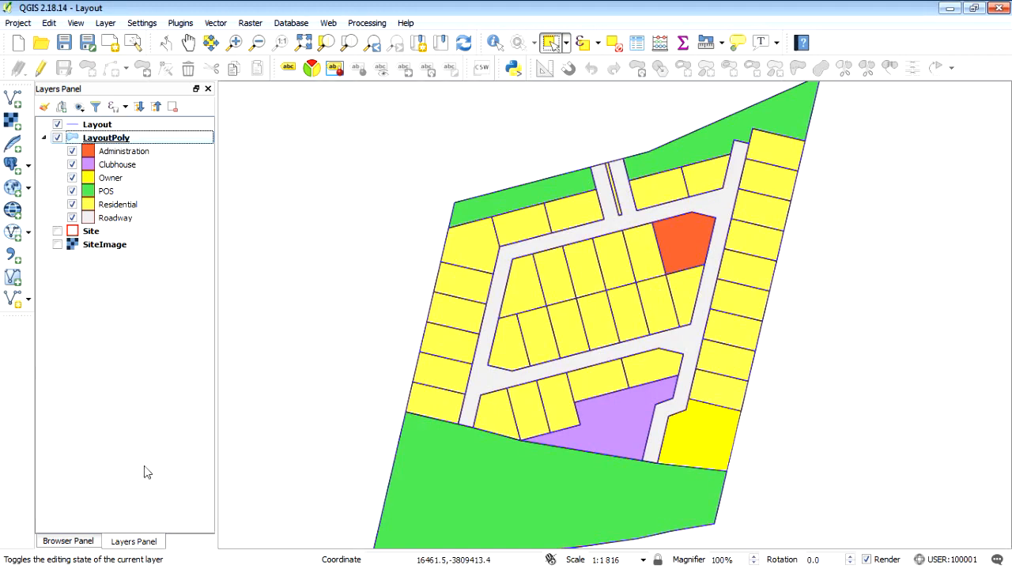
mouse_move(95, 272)
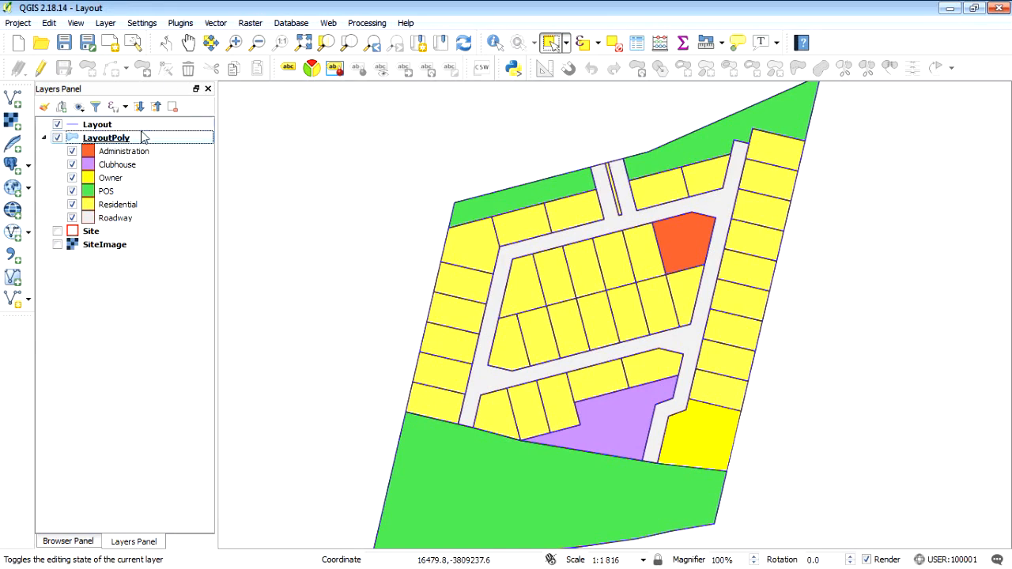
Step: Label LayoutPoly parcels with the Erf field, reviewing the Buffer, Text and Placement label settings
right_click(106, 137)
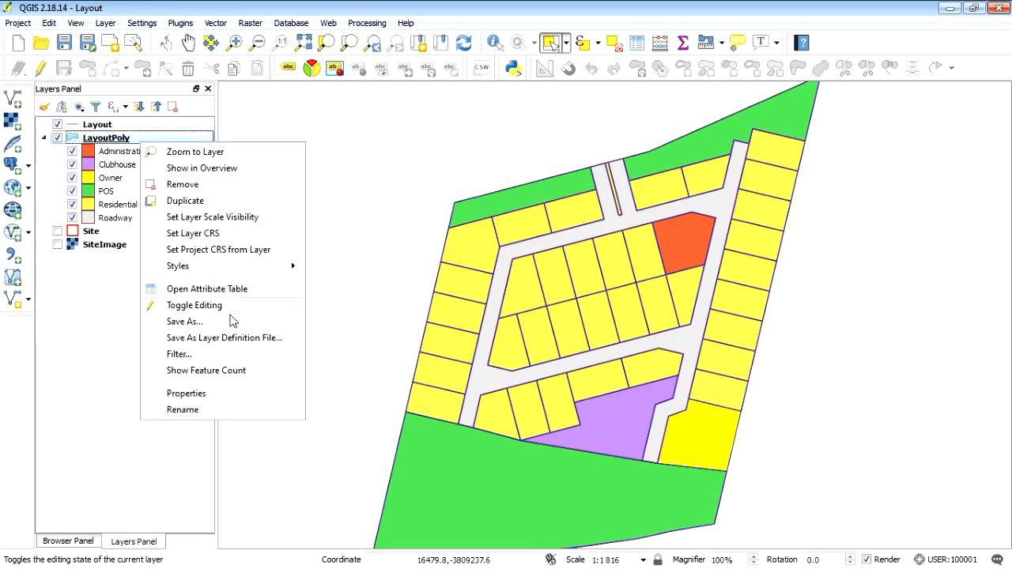
left_click(187, 393)
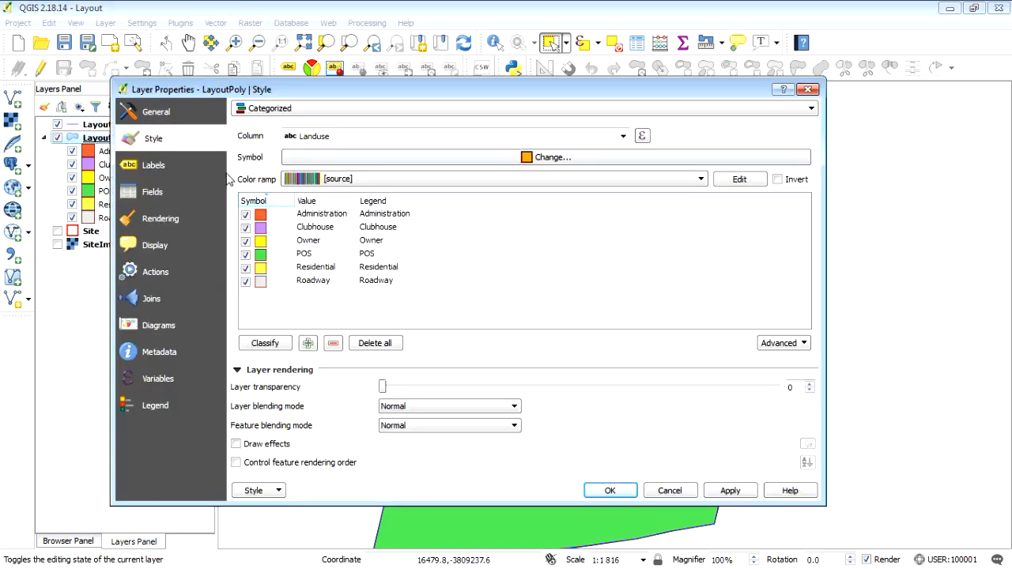
left_click(153, 164)
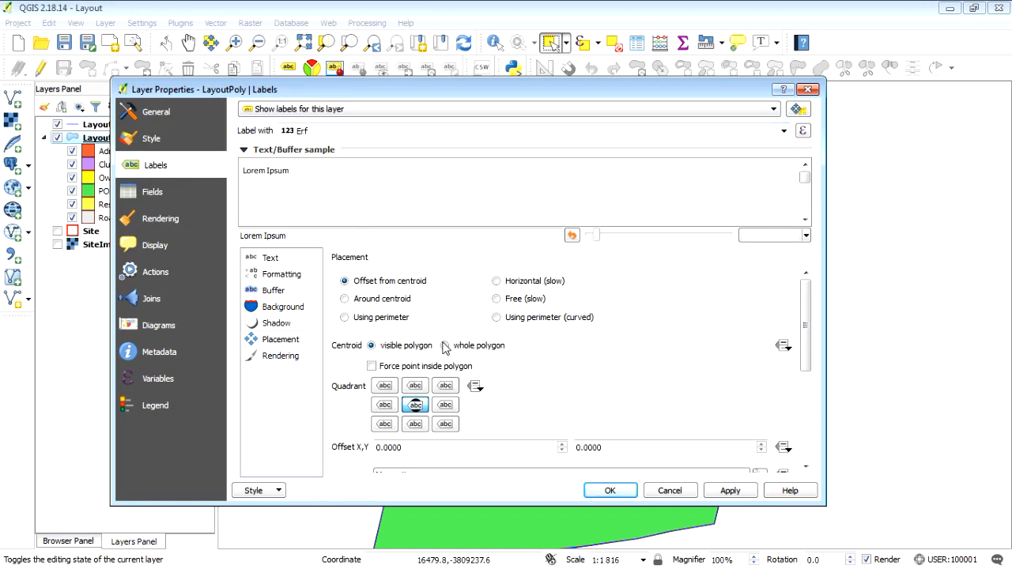
left_click(272, 291)
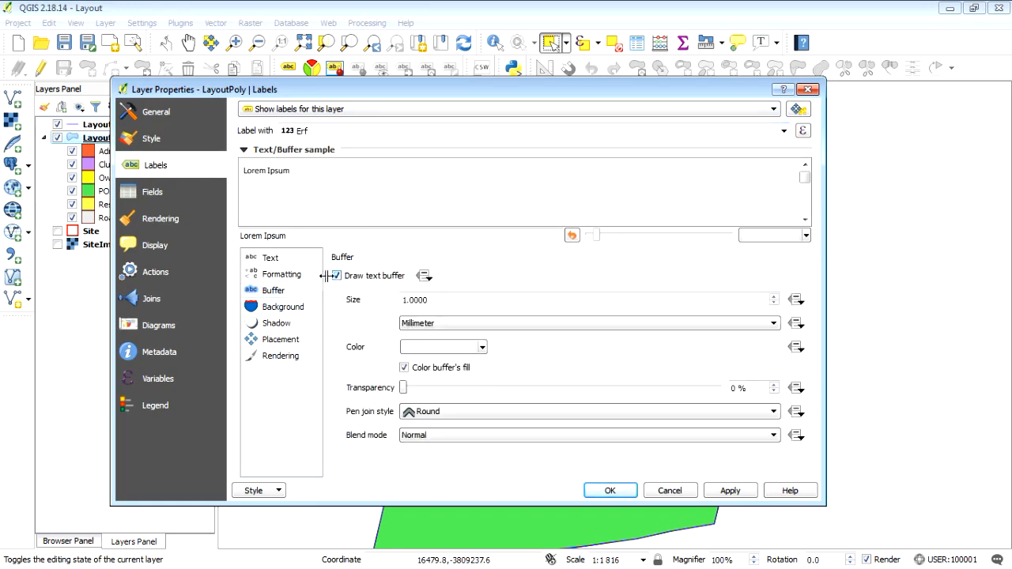
left_click(269, 256)
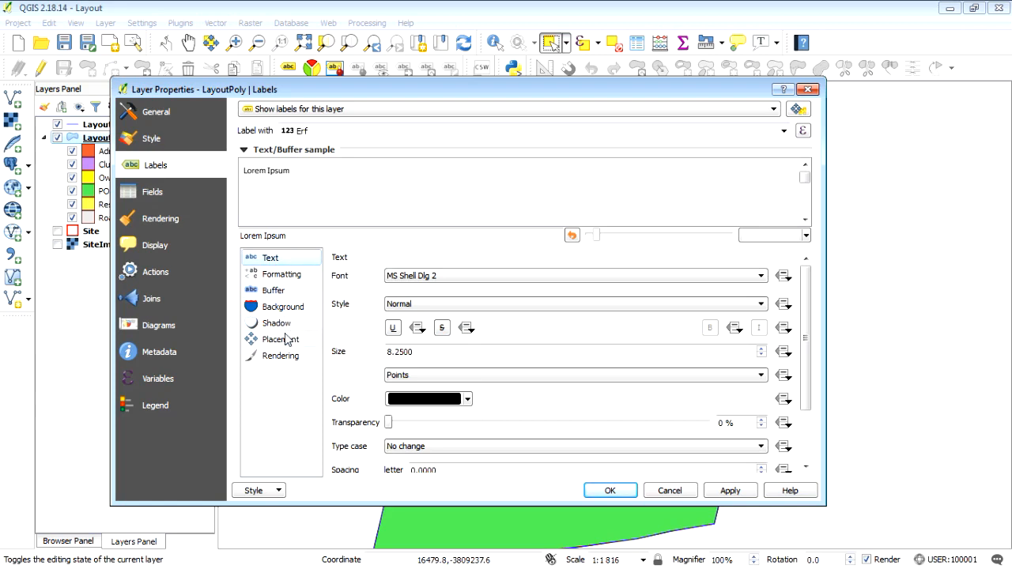
left_click(280, 338)
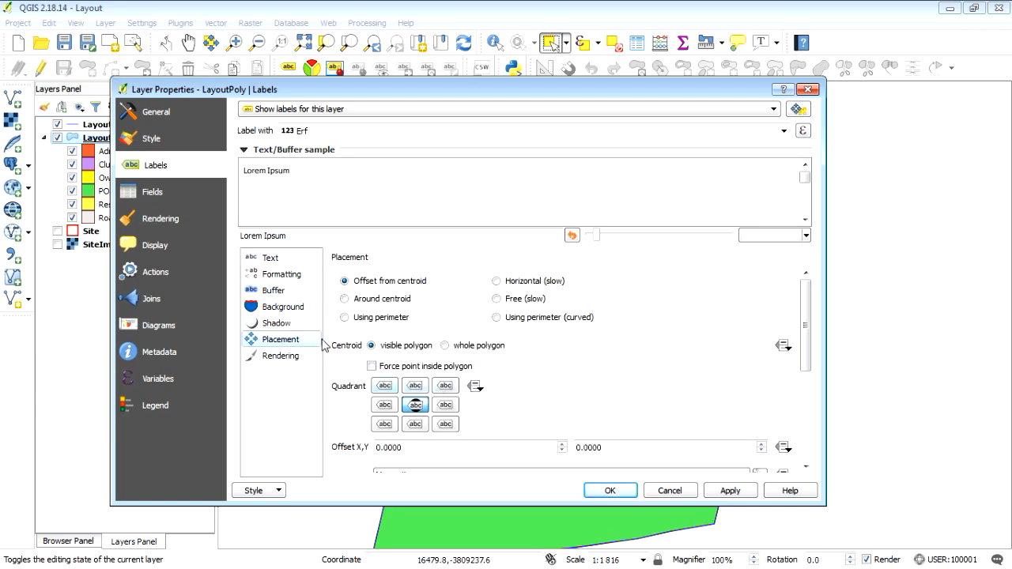
left_click(269, 257)
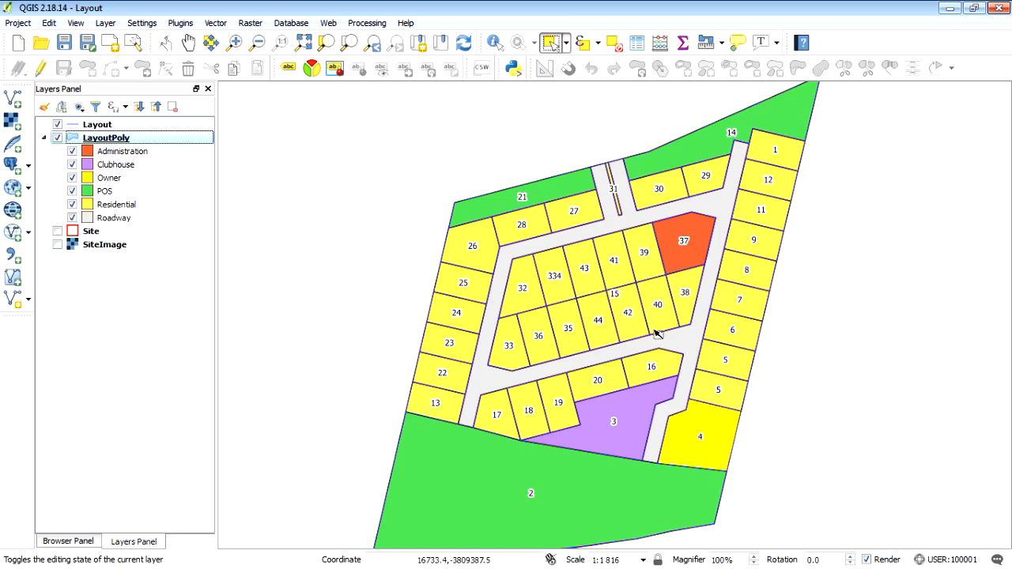
mouse_move(459, 380)
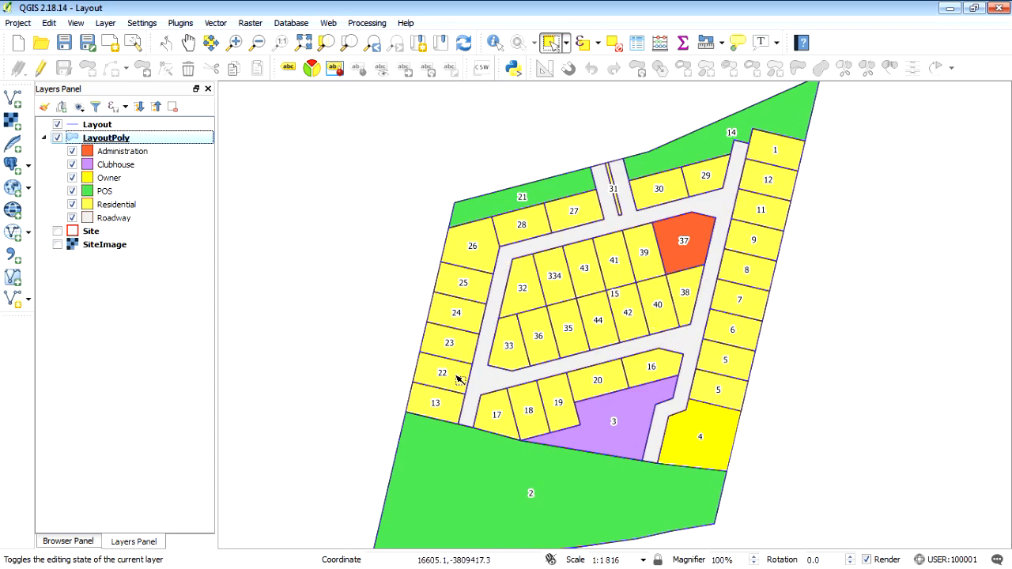
mouse_move(617, 277)
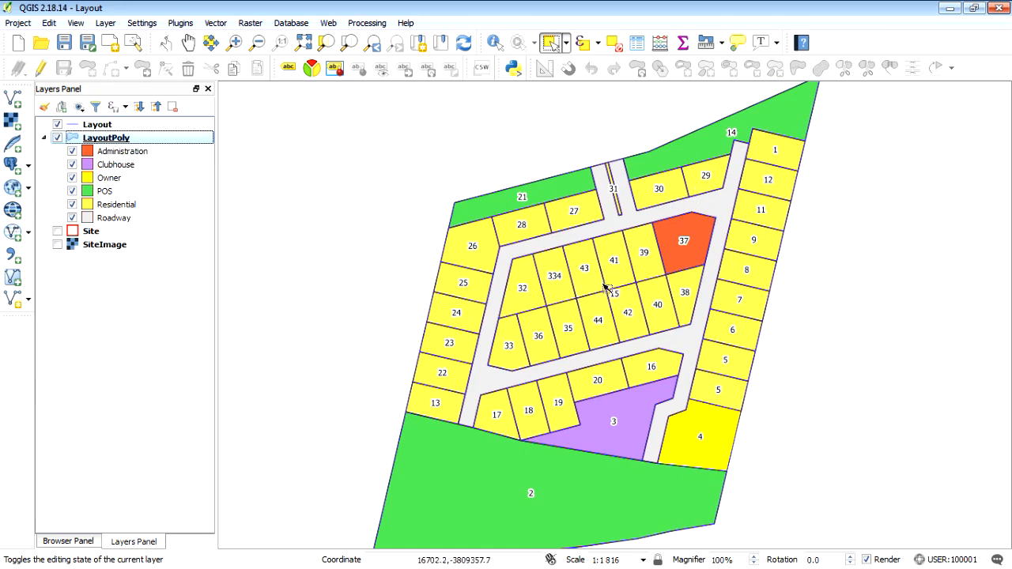
mouse_move(617, 304)
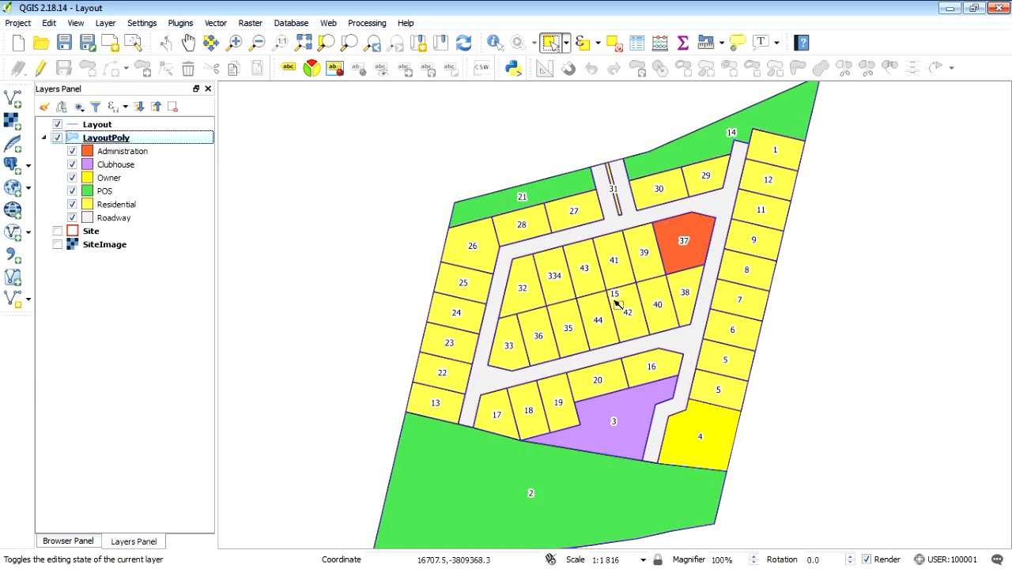
mouse_move(598, 294)
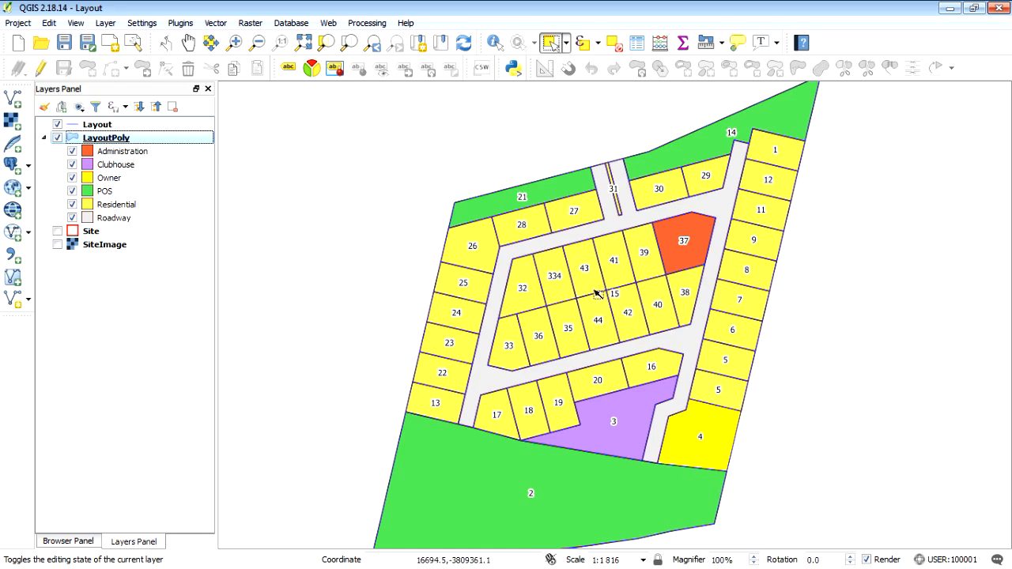
mouse_move(614, 288)
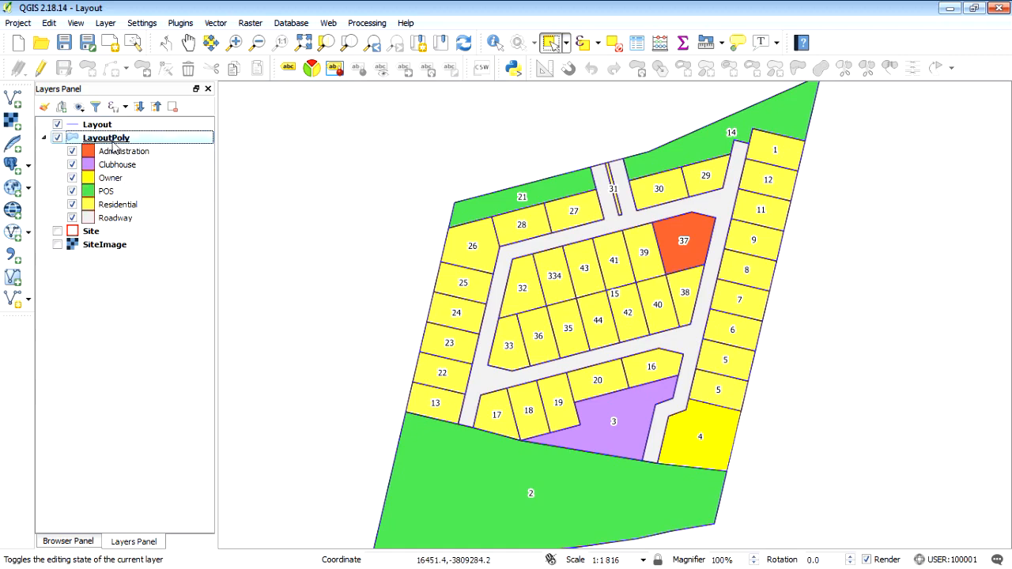
right_click(106, 138)
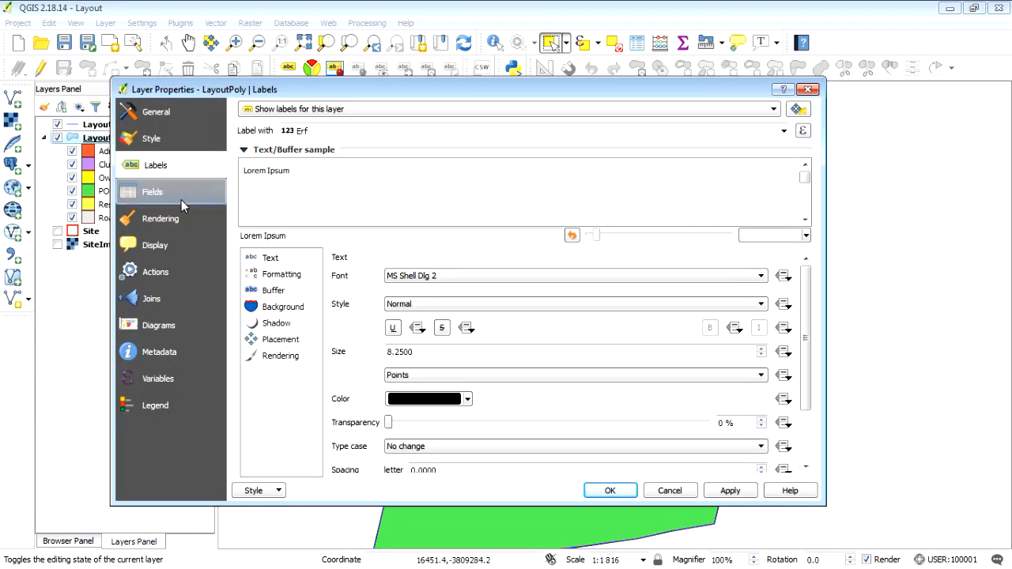
mouse_move(186, 230)
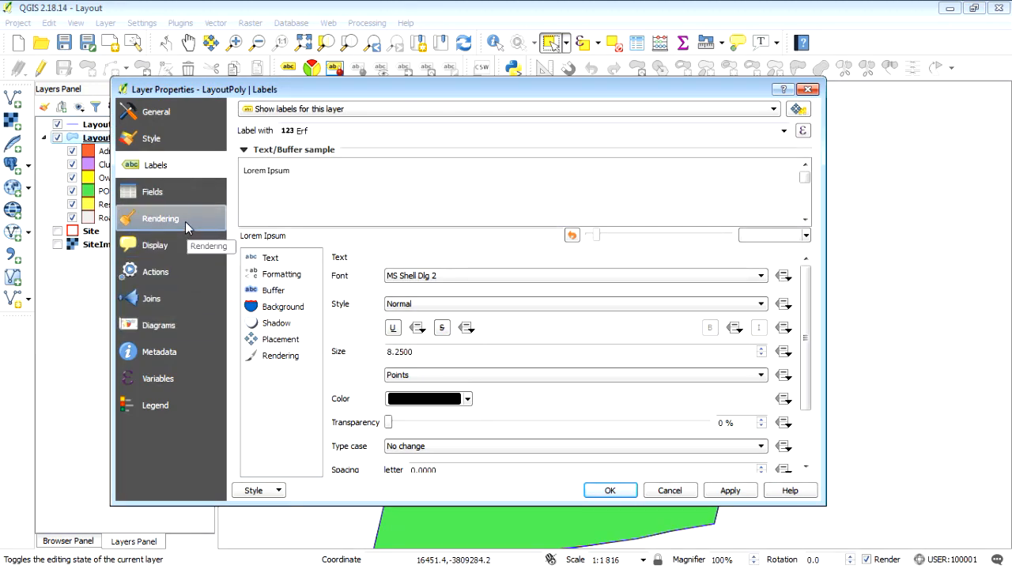
Step: Raise LayoutPoly's layer transparency slider so the land-use fills show semi-transparent
left_click(162, 219)
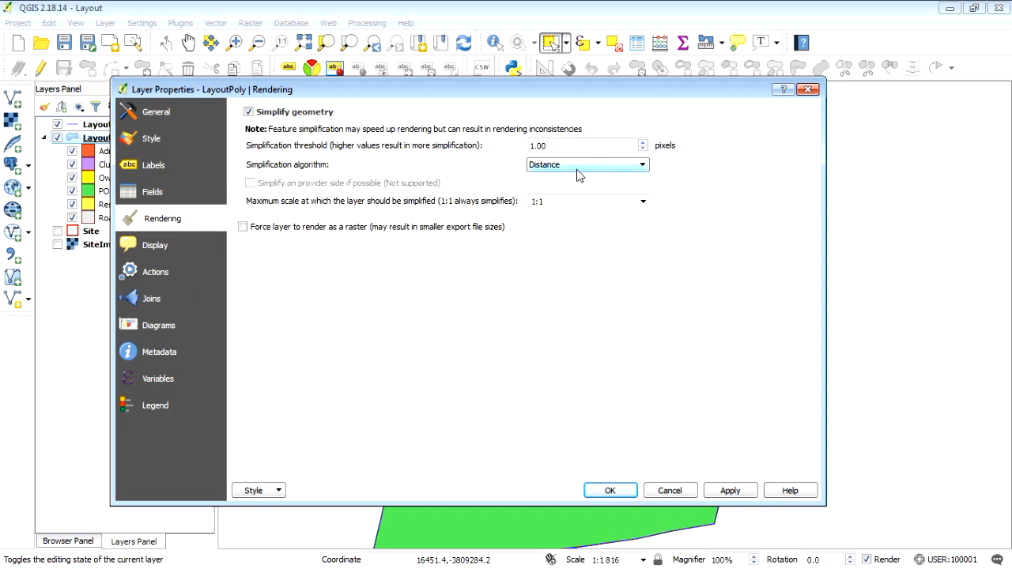
left_click(152, 139)
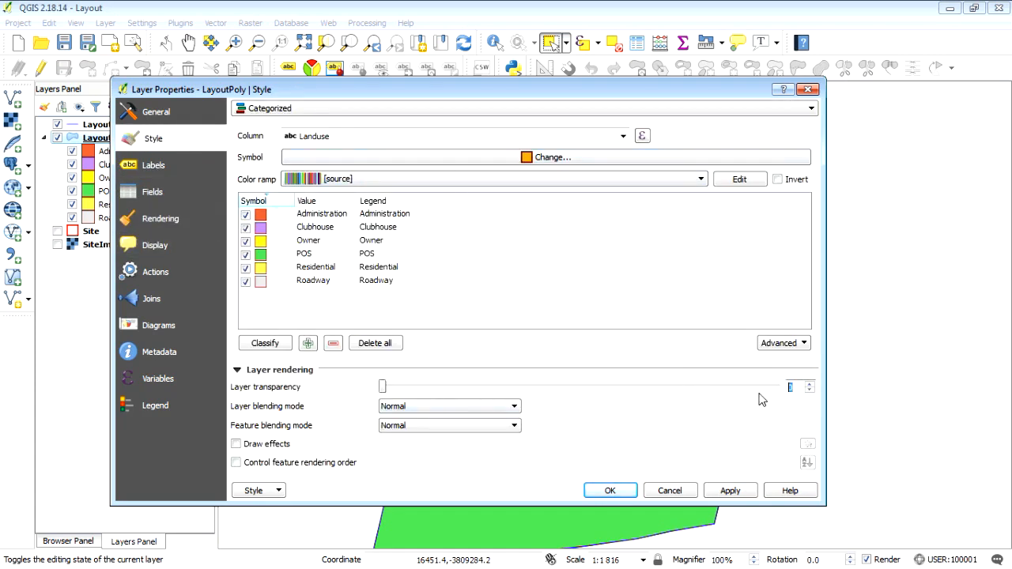
left_click_drag(382, 386, 579, 386)
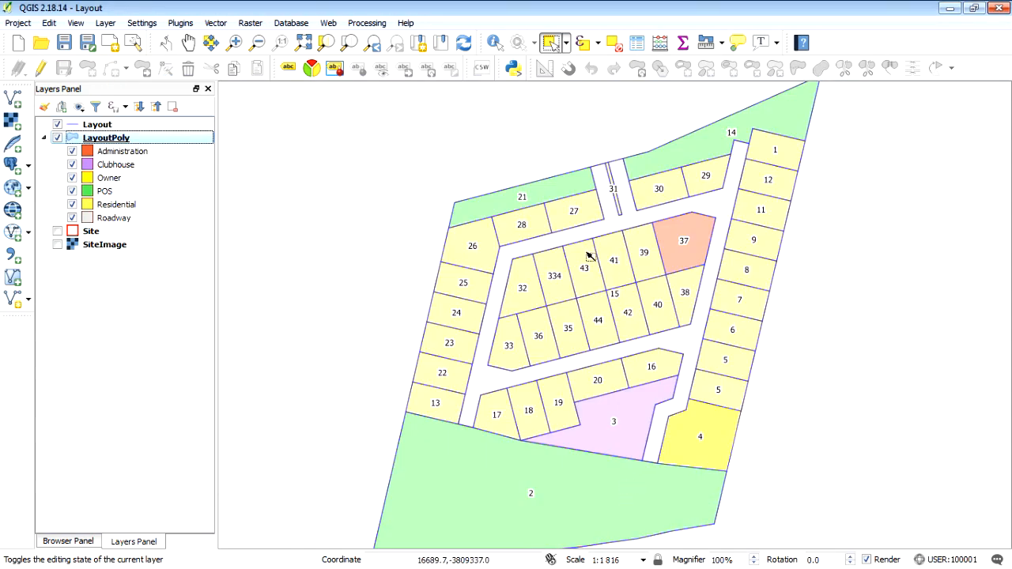
mouse_move(256, 102)
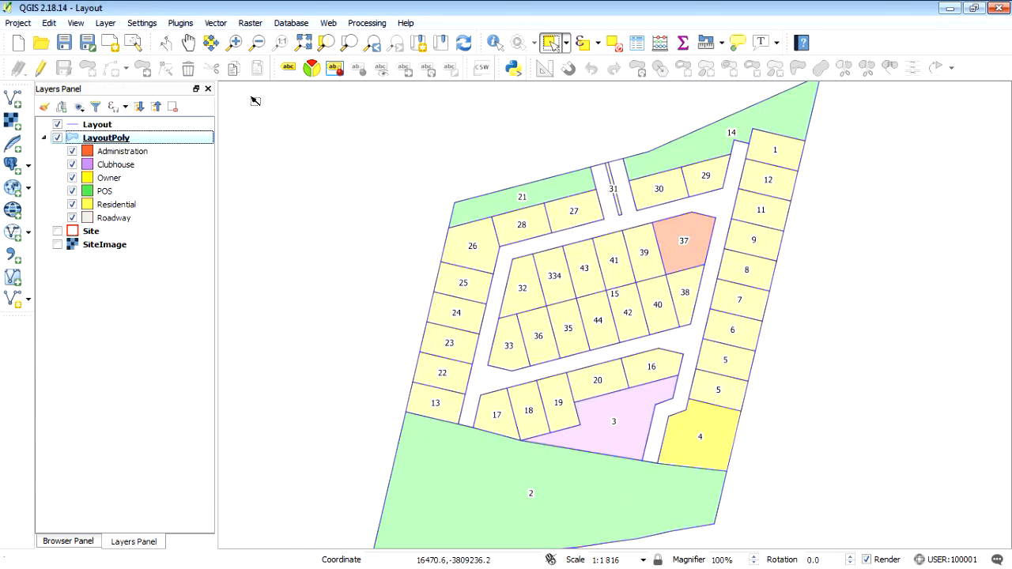
left_click(329, 23)
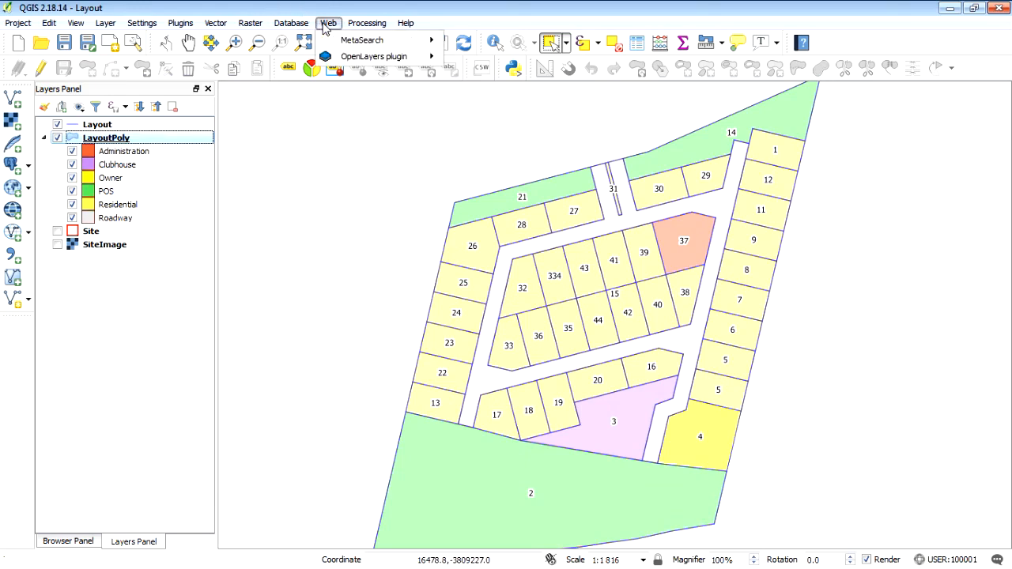
left_click(374, 57)
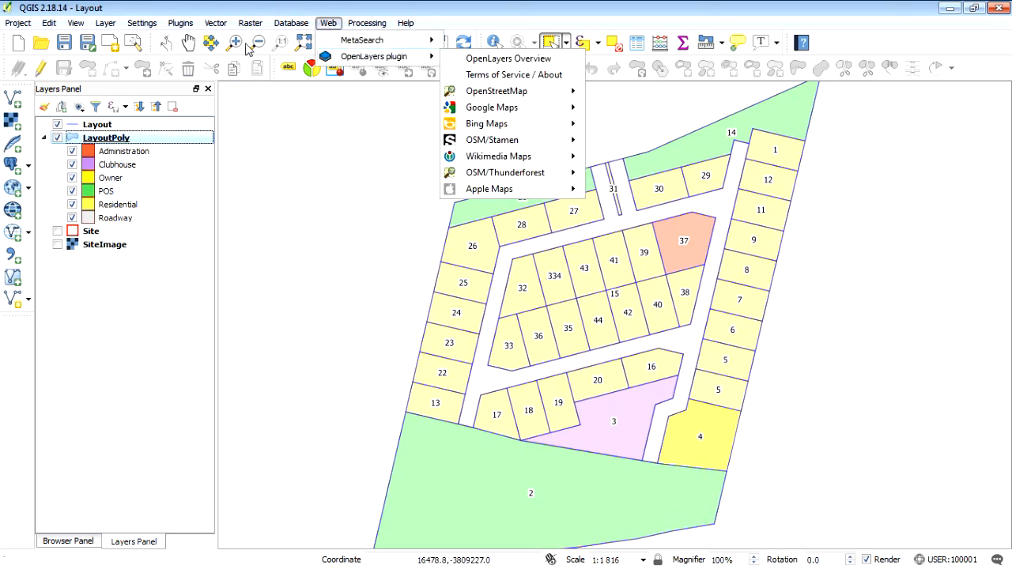
left_click(180, 22)
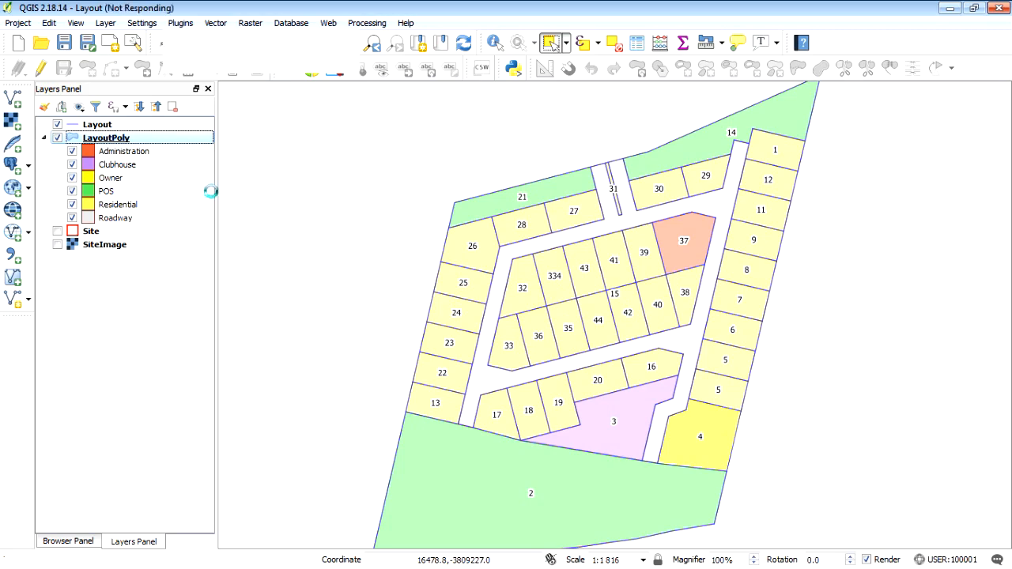
left_click(181, 22)
type("opem")
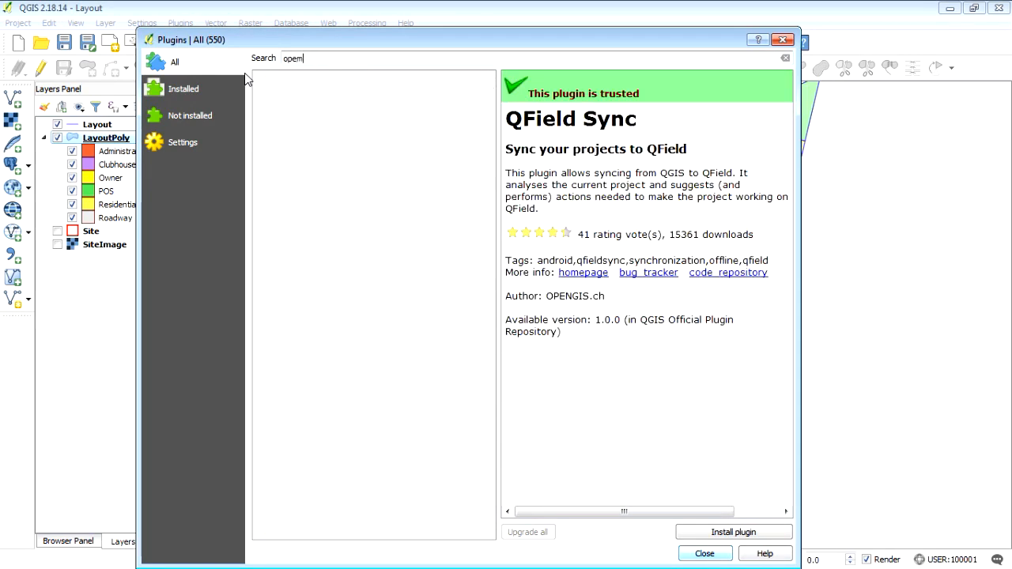
key("BackSpace")
type("n")
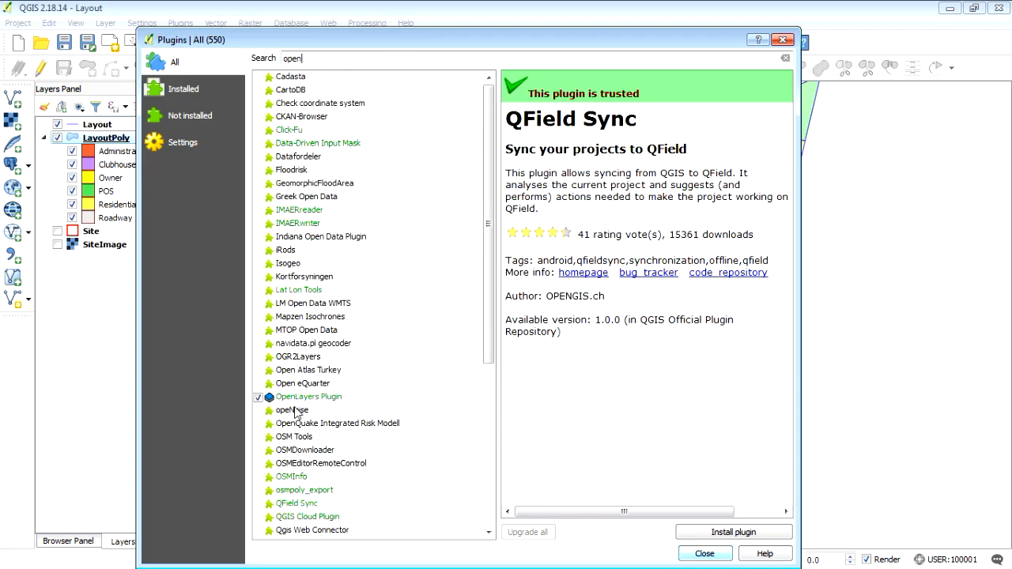
mouse_move(263, 410)
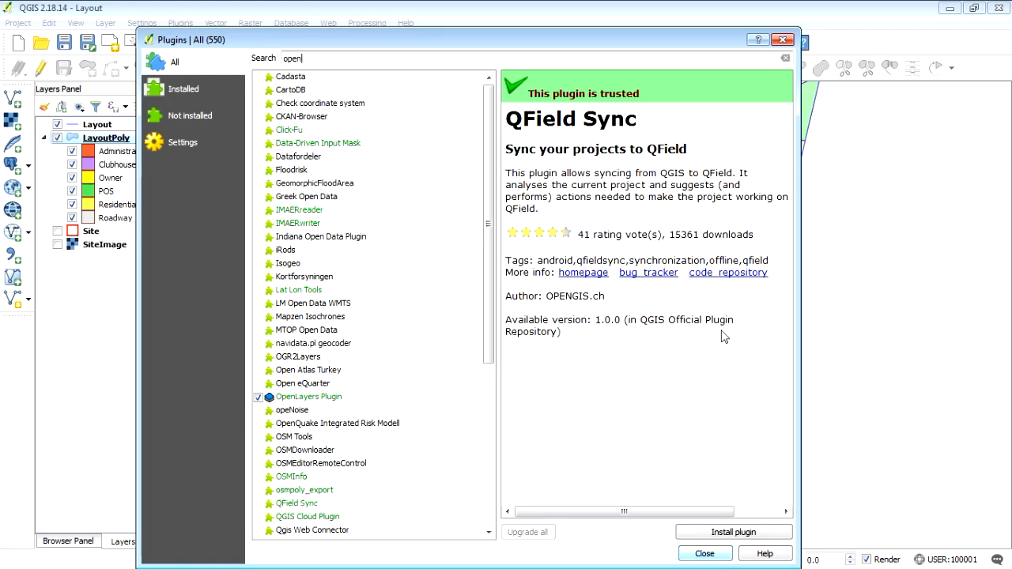
left_click(702, 554)
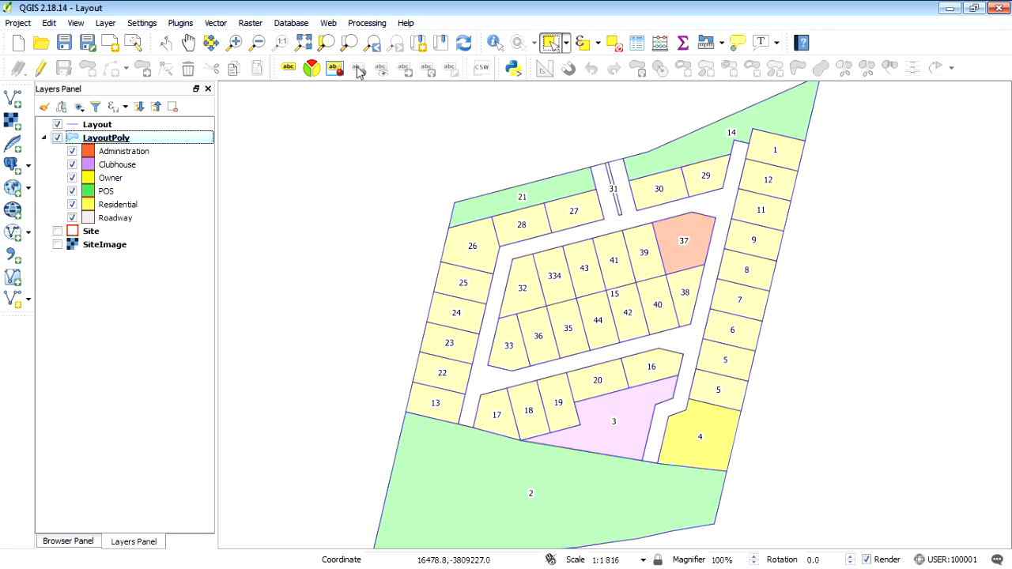
Step: Add a Google Satellite layer from the OpenLayers plugin beneath LayoutPoly and recentre the parcels
left_click(327, 22)
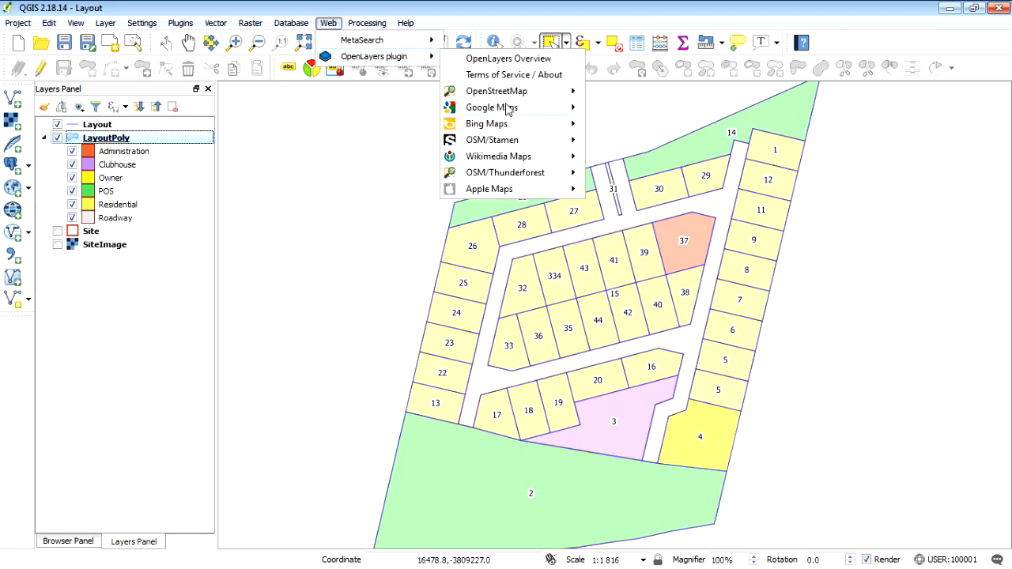
mouse_move(491, 107)
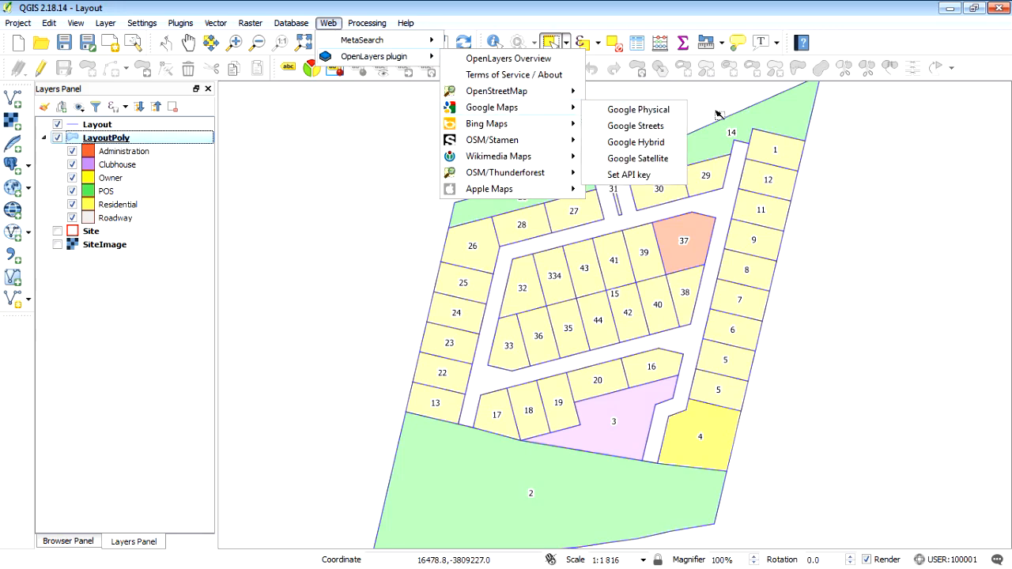
mouse_move(638, 159)
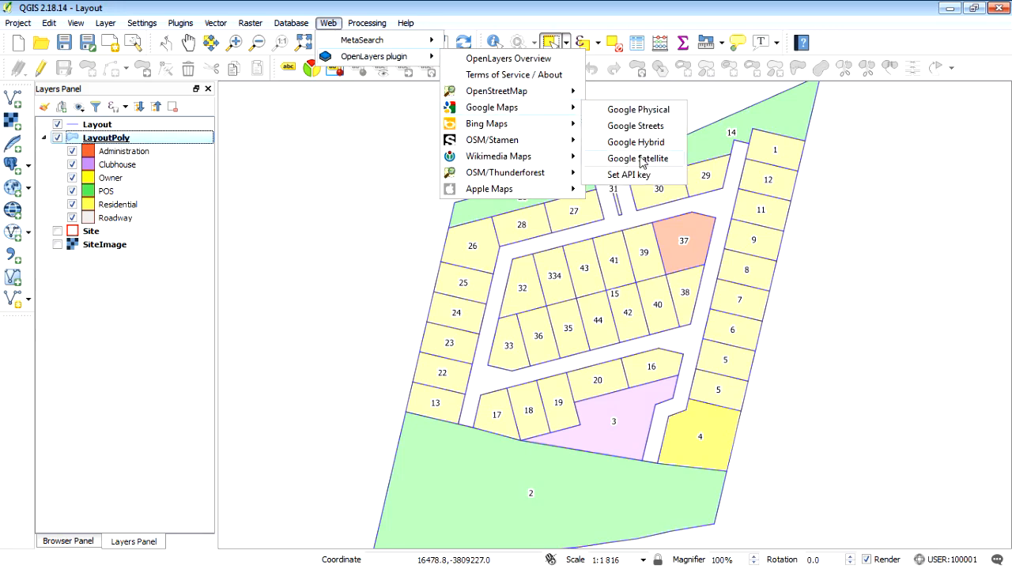
left_click(636, 159)
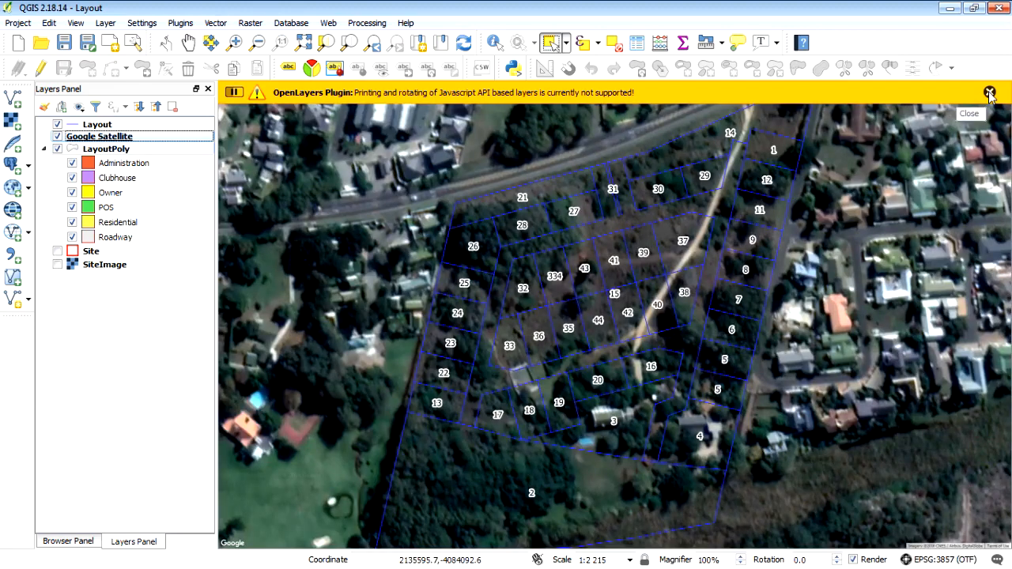
left_click(990, 92)
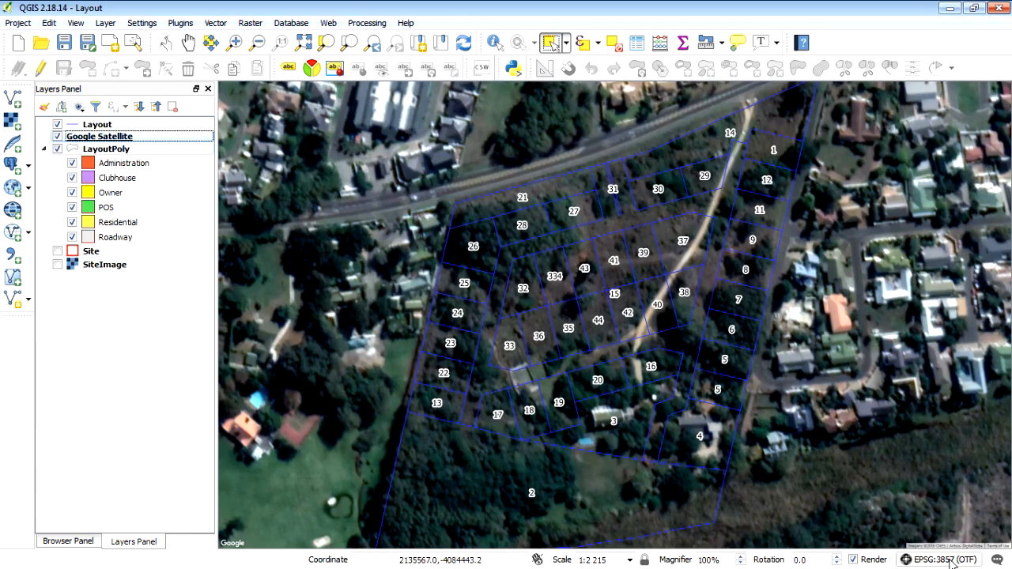
mouse_move(114, 142)
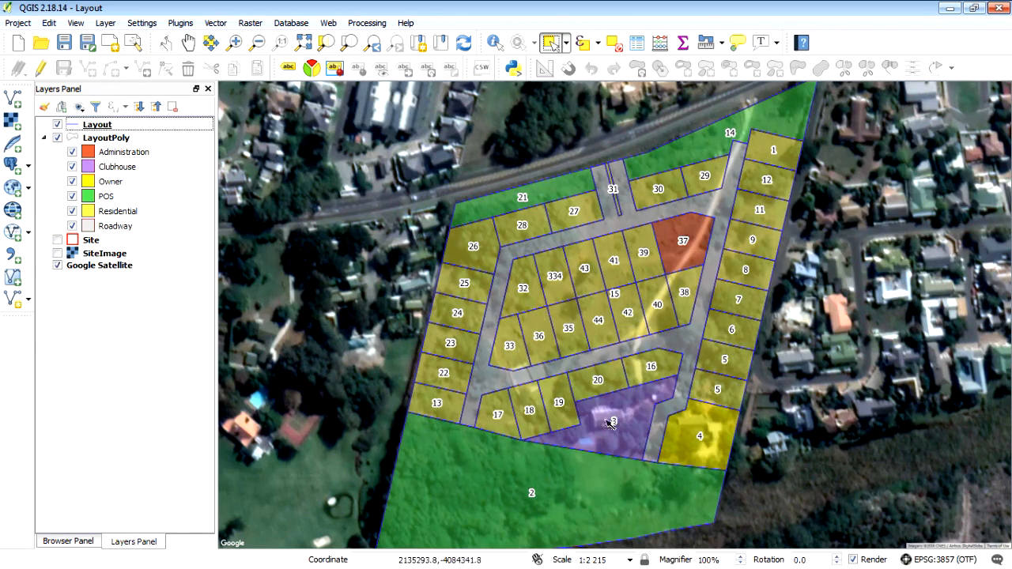
mouse_move(241, 168)
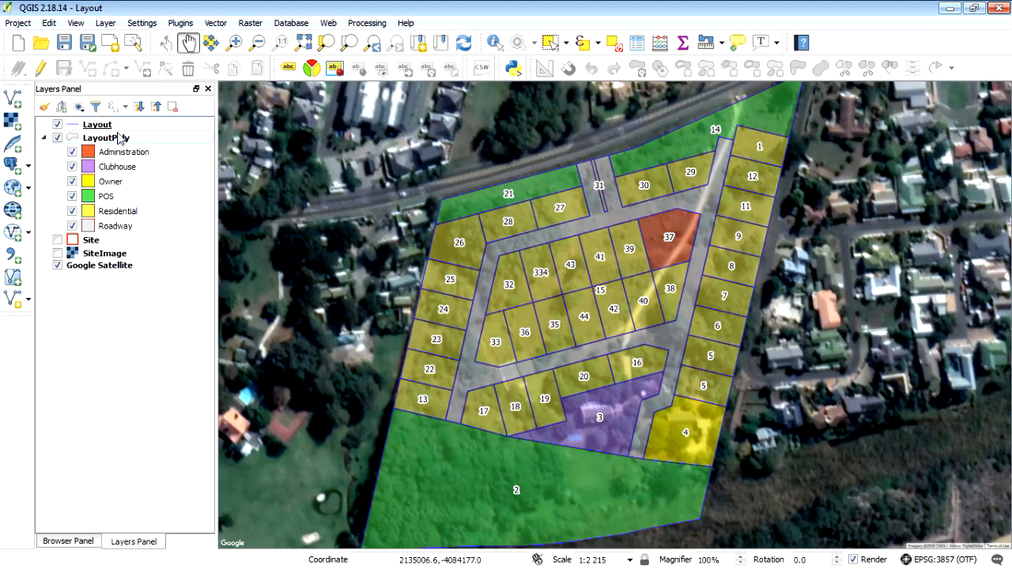
mouse_move(105, 136)
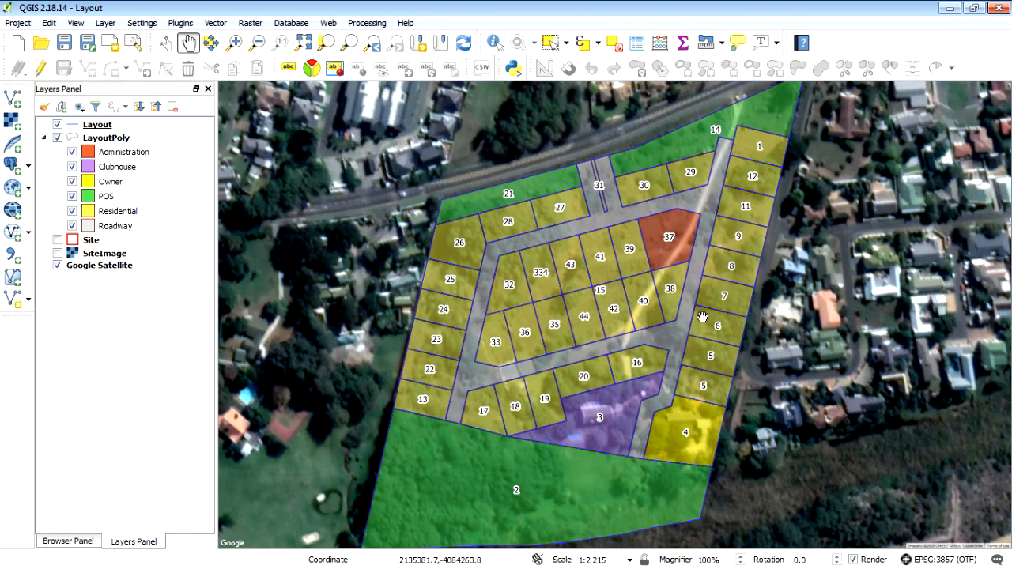
left_click_drag(704, 316, 588, 313)
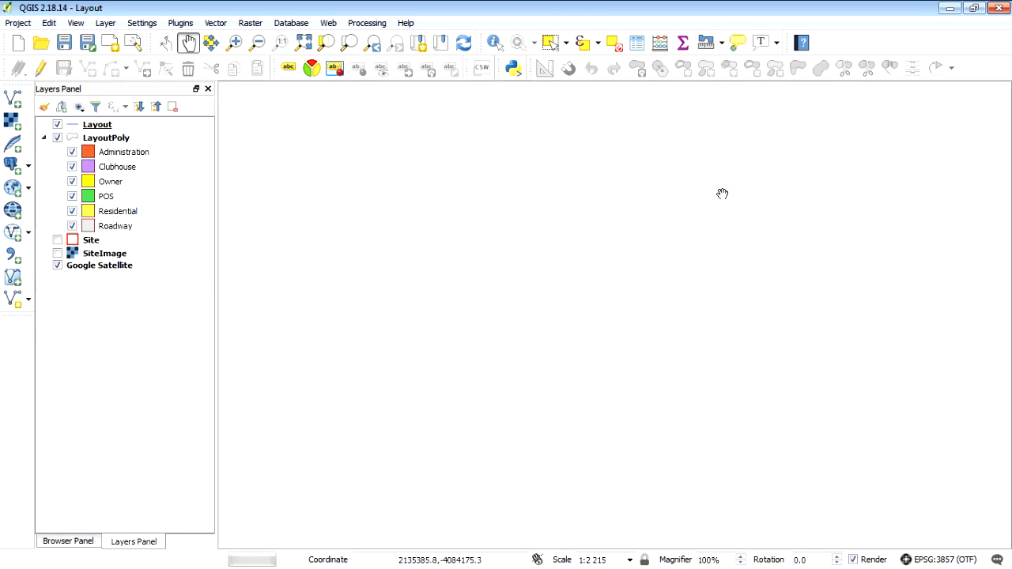
mouse_move(794, 203)
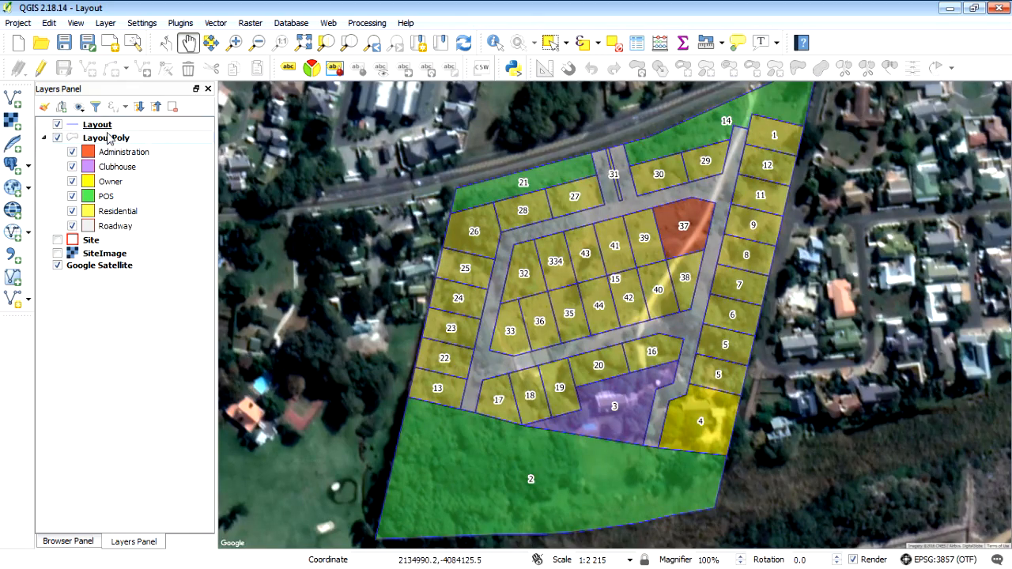
right_click(106, 136)
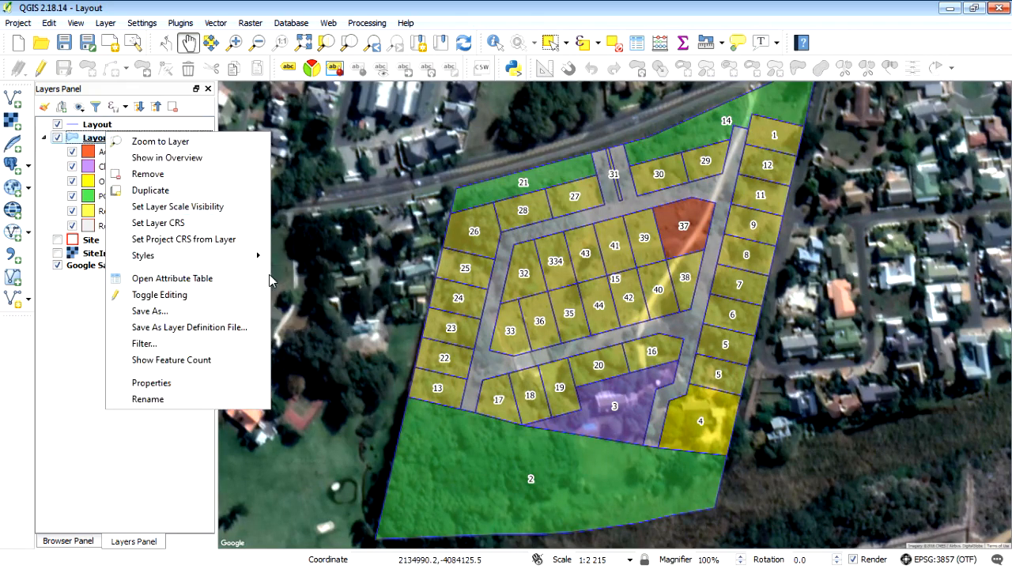
mouse_move(228, 278)
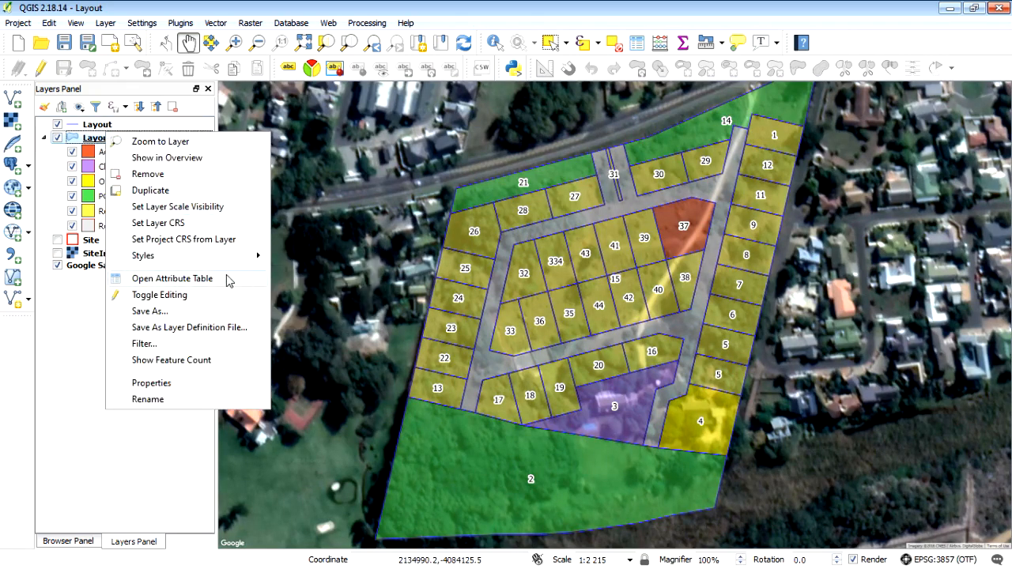
Step: Review the Landuse and Erf values of all 44 parcels in LayoutPoly's attribute table
left_click(172, 279)
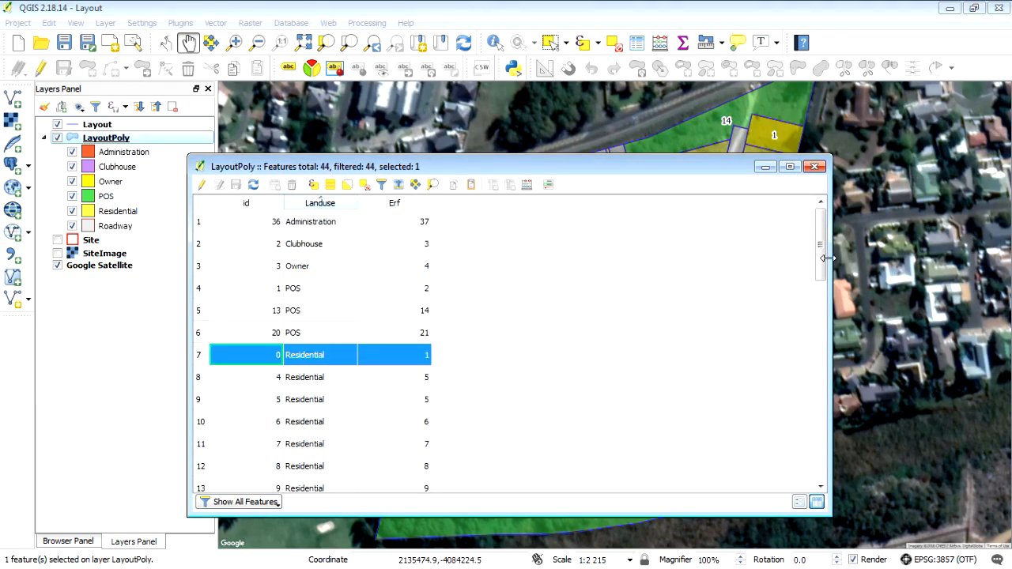
scroll("down", 3)
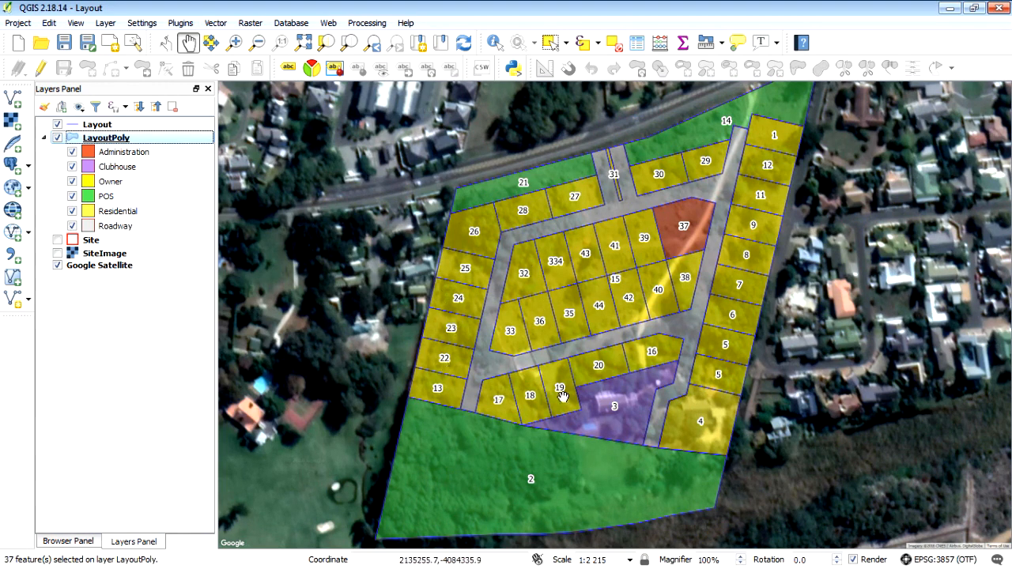
mouse_move(752, 405)
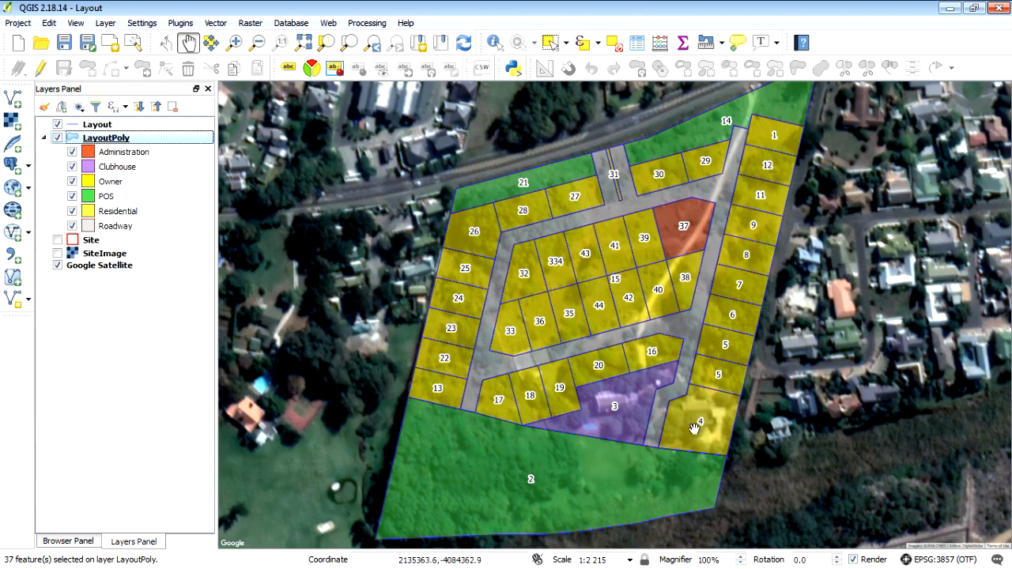
mouse_move(694, 419)
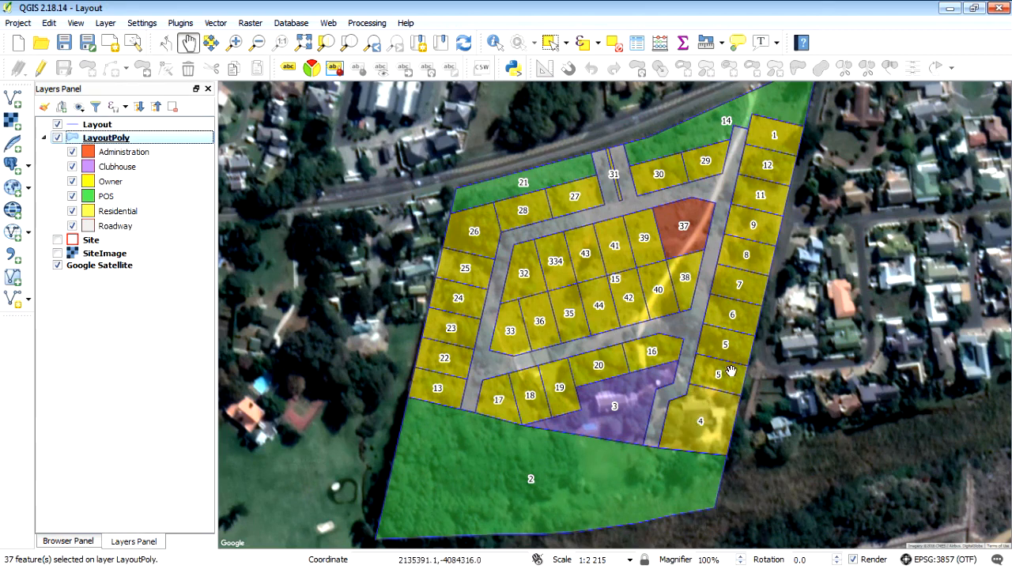
mouse_move(801, 351)
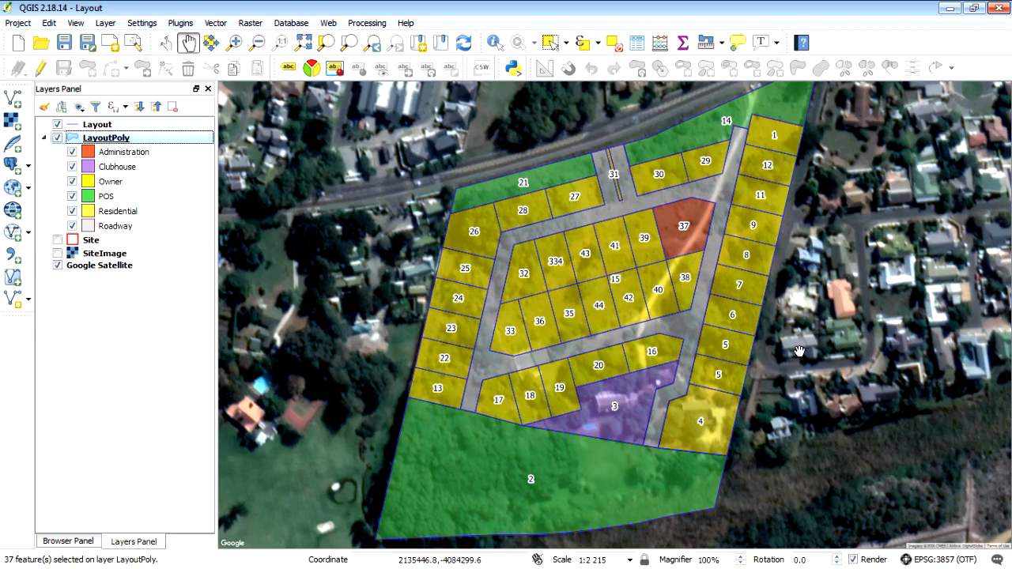
mouse_move(800, 341)
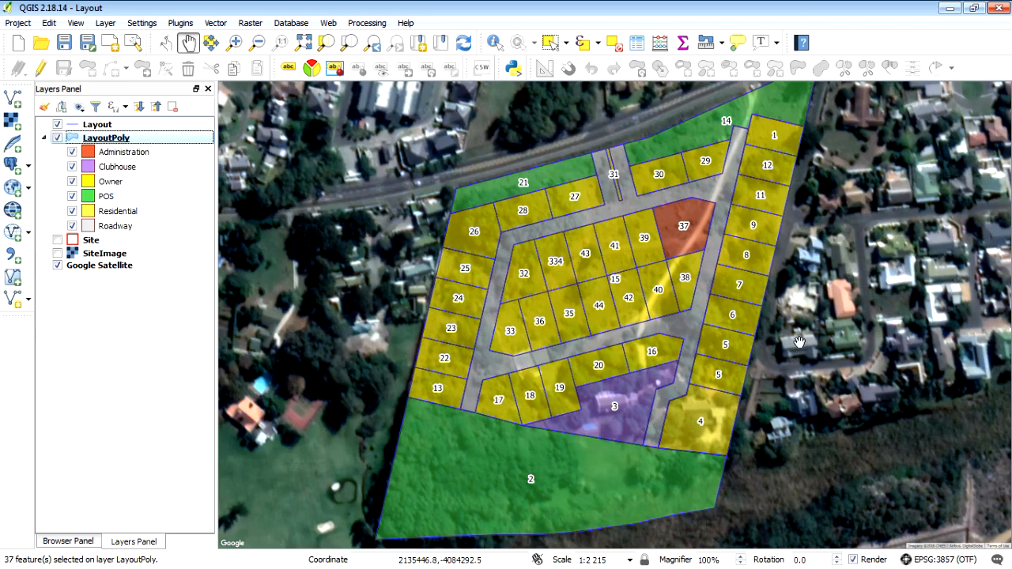
mouse_move(351, 331)
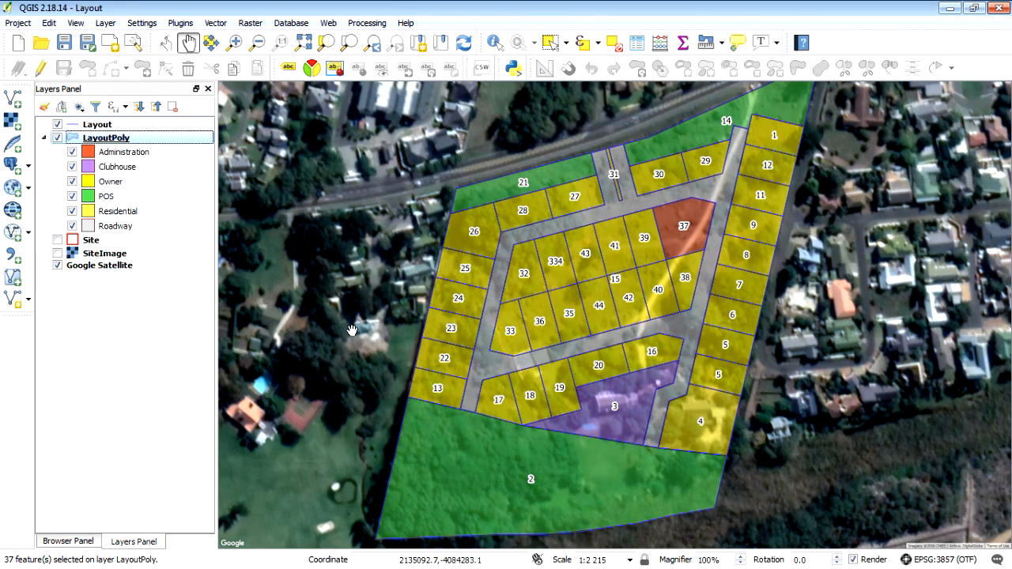
mouse_move(362, 321)
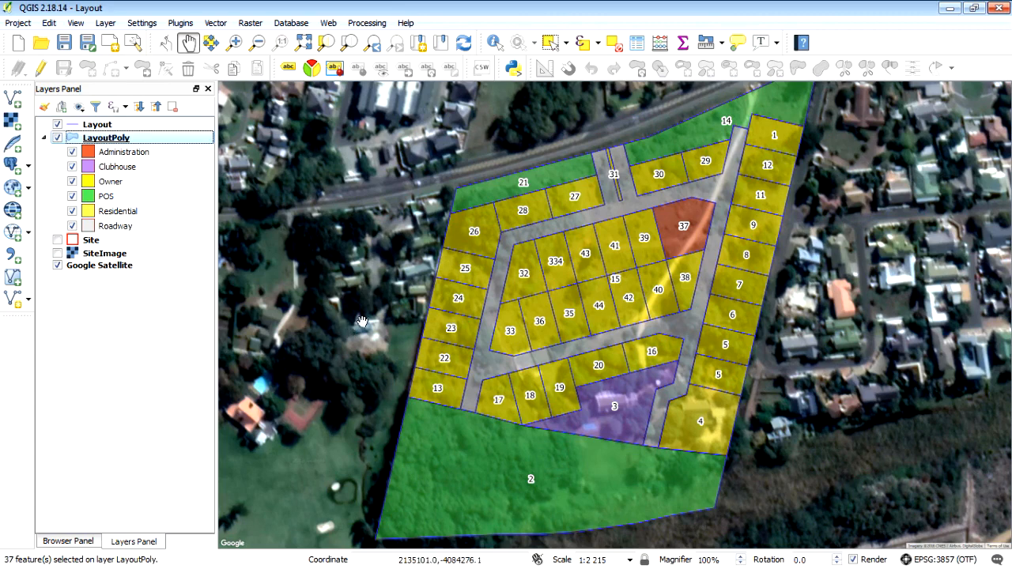